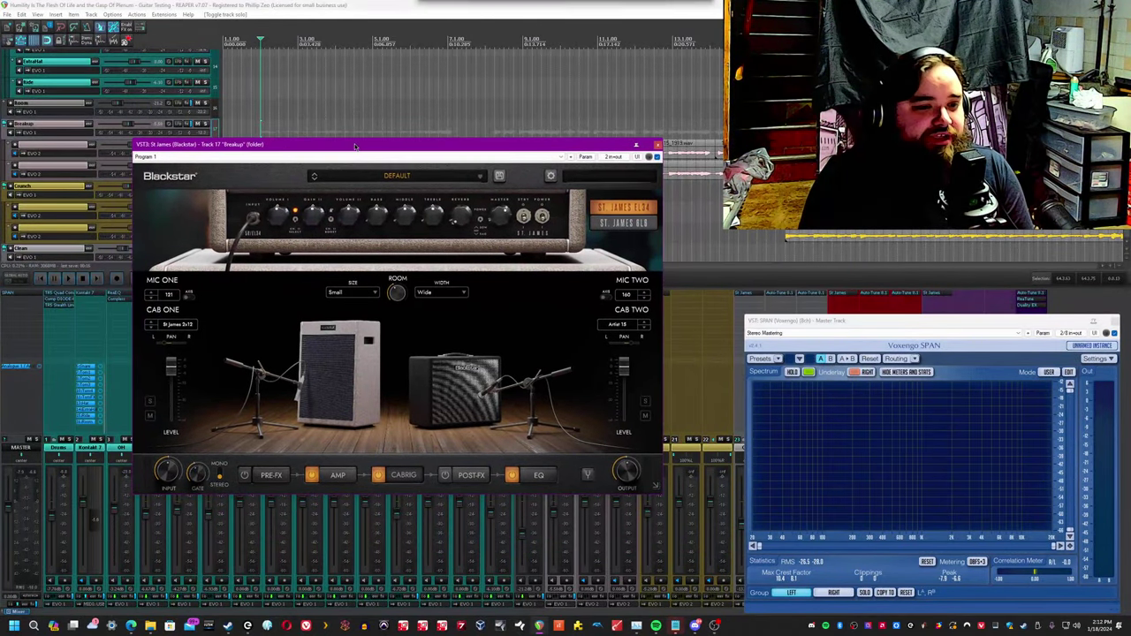
# Show the St James amp head in place of the cabinet view.
pyautogui.click(335, 474)
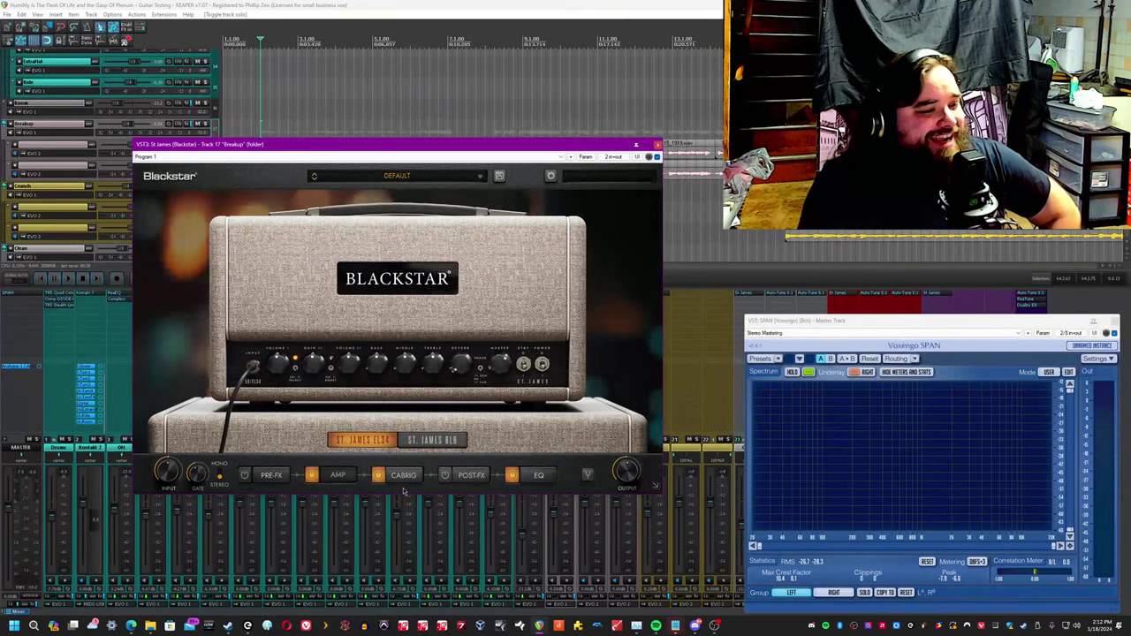
pyautogui.moveTo(397, 487)
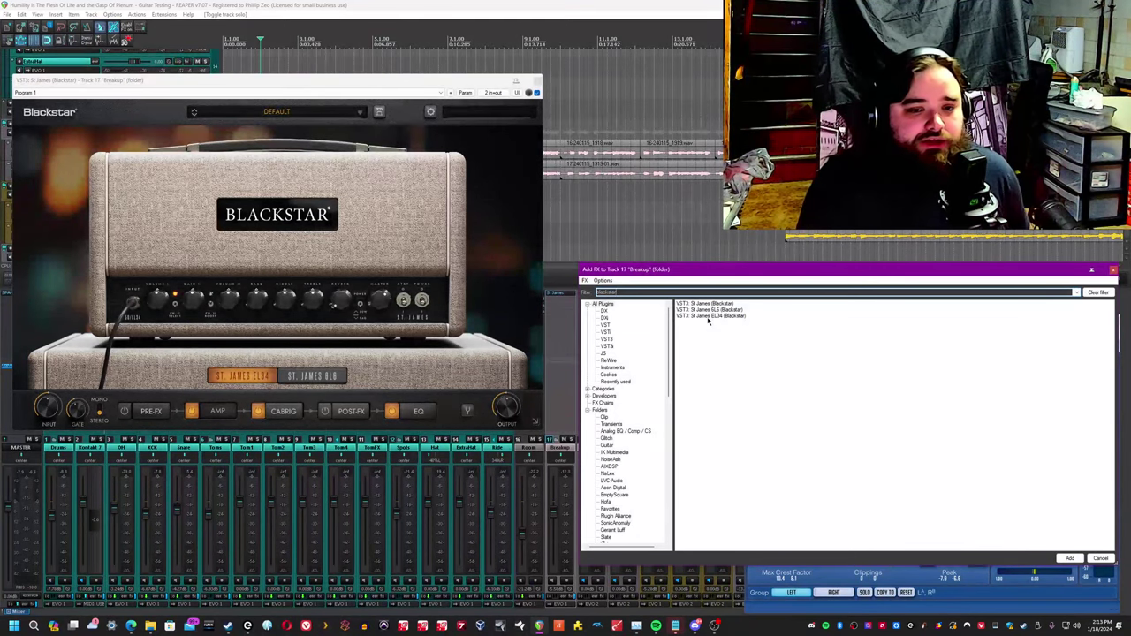
# Add the St James BLK and SLW plugin variants to track 17.
pyautogui.click(707, 304)
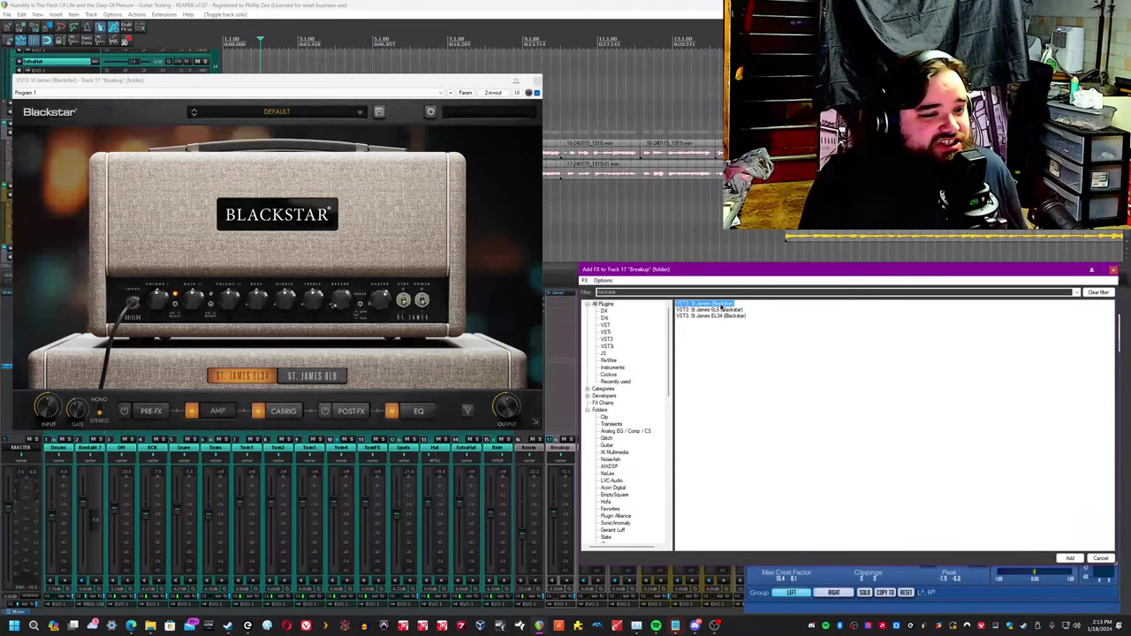
pyautogui.click(707, 311)
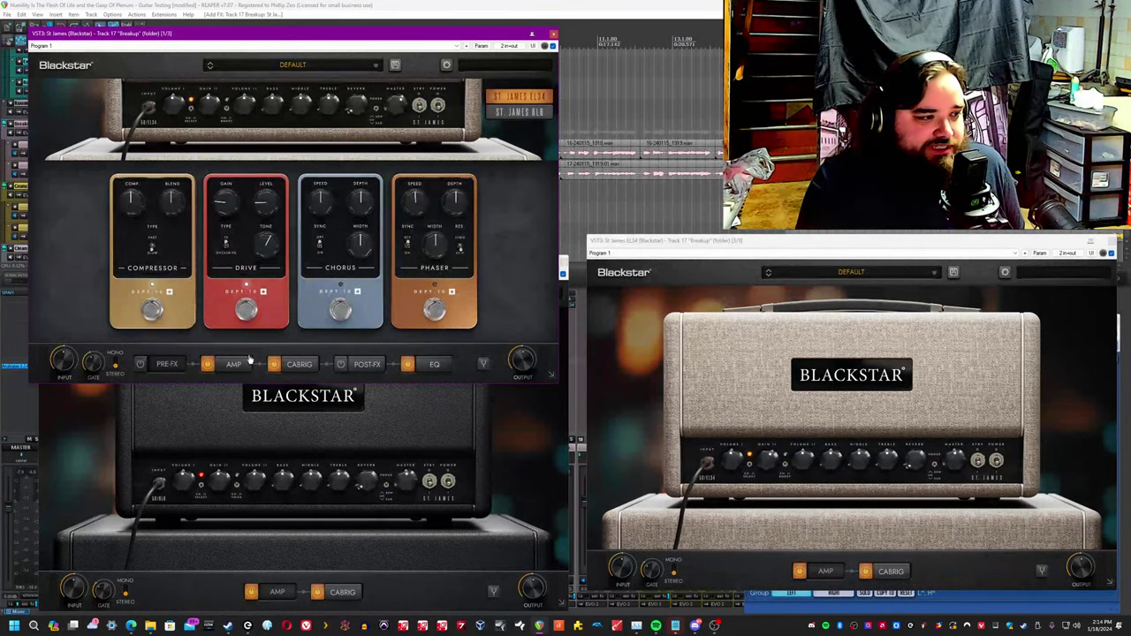
# Step through the original St James amp, cabinet, post-FX and EQ sections.
pyautogui.click(233, 364)
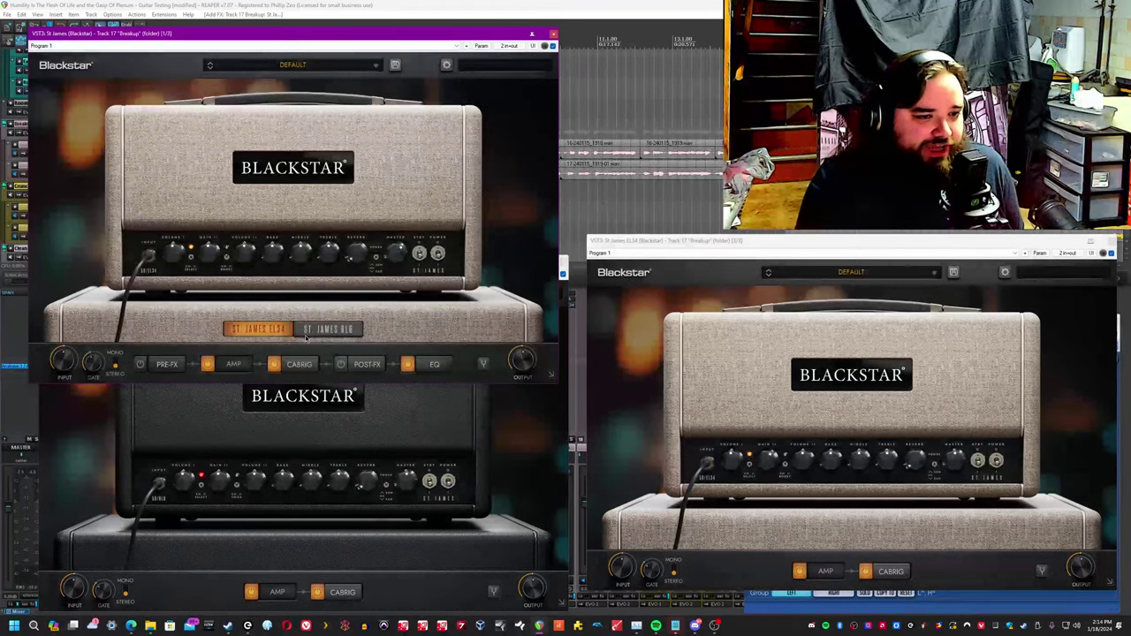
pyautogui.click(298, 364)
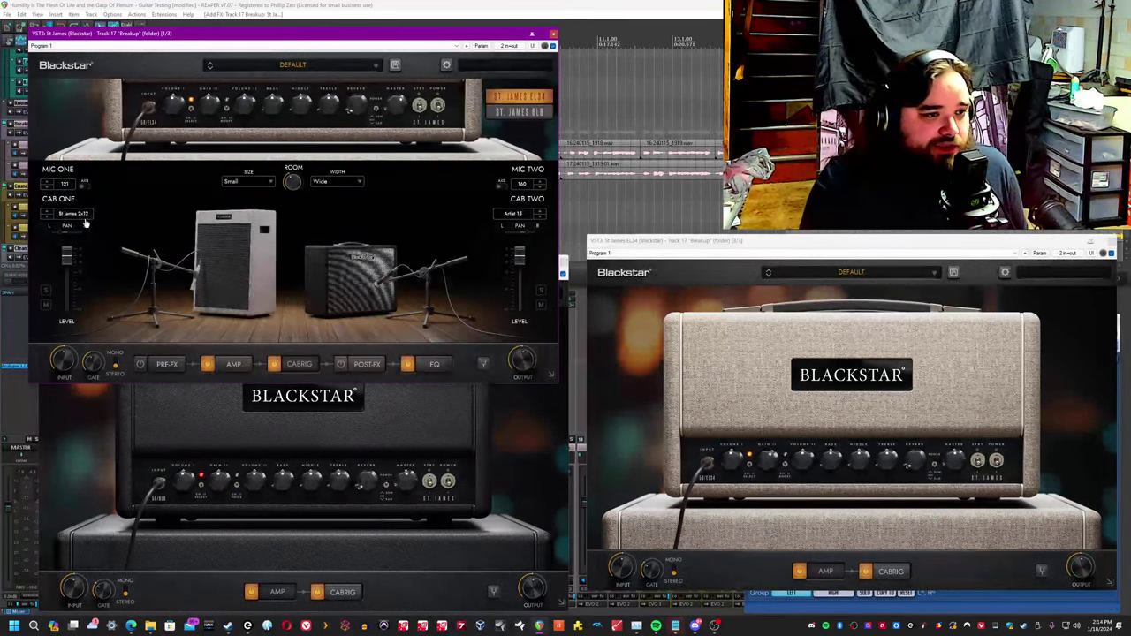
pyautogui.click(50, 184)
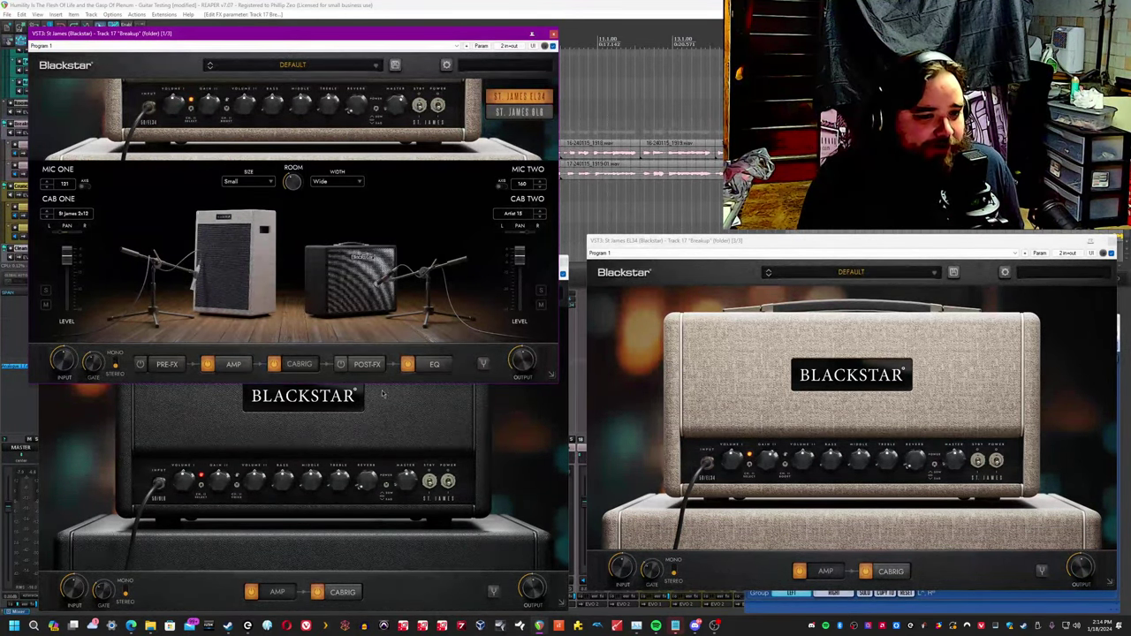
pyautogui.click(367, 364)
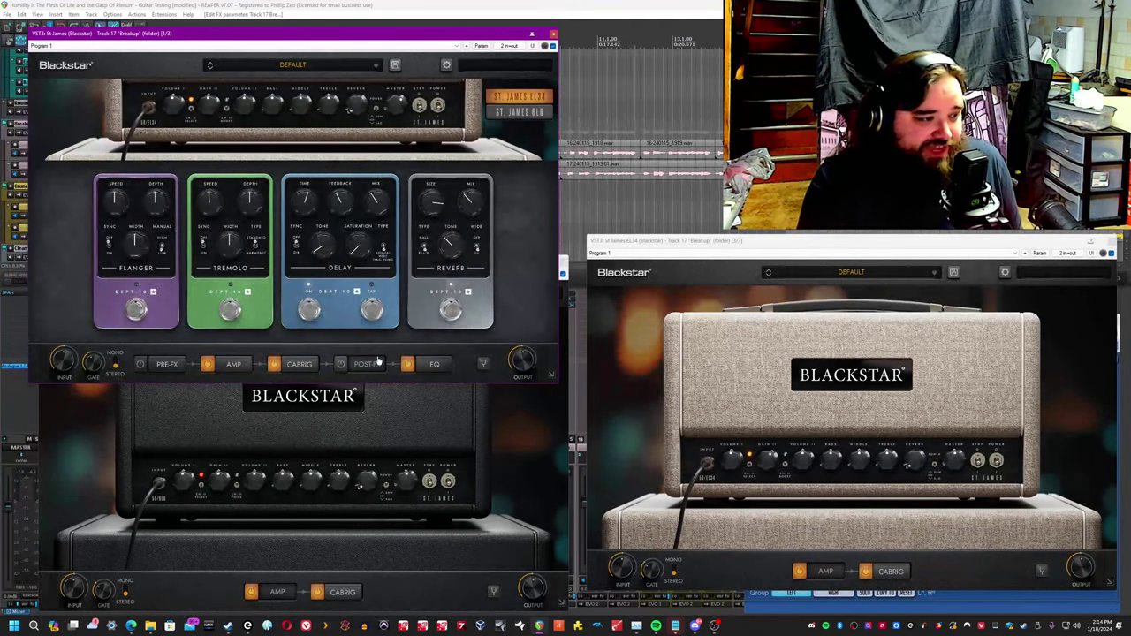
pyautogui.moveTo(274, 282)
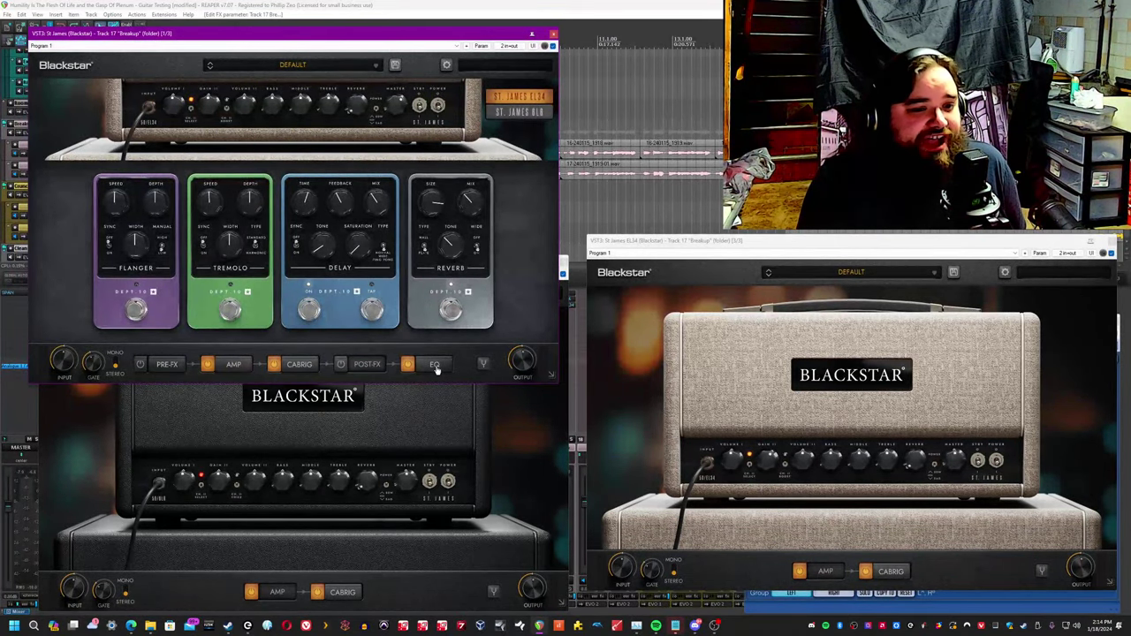
pyautogui.click(434, 364)
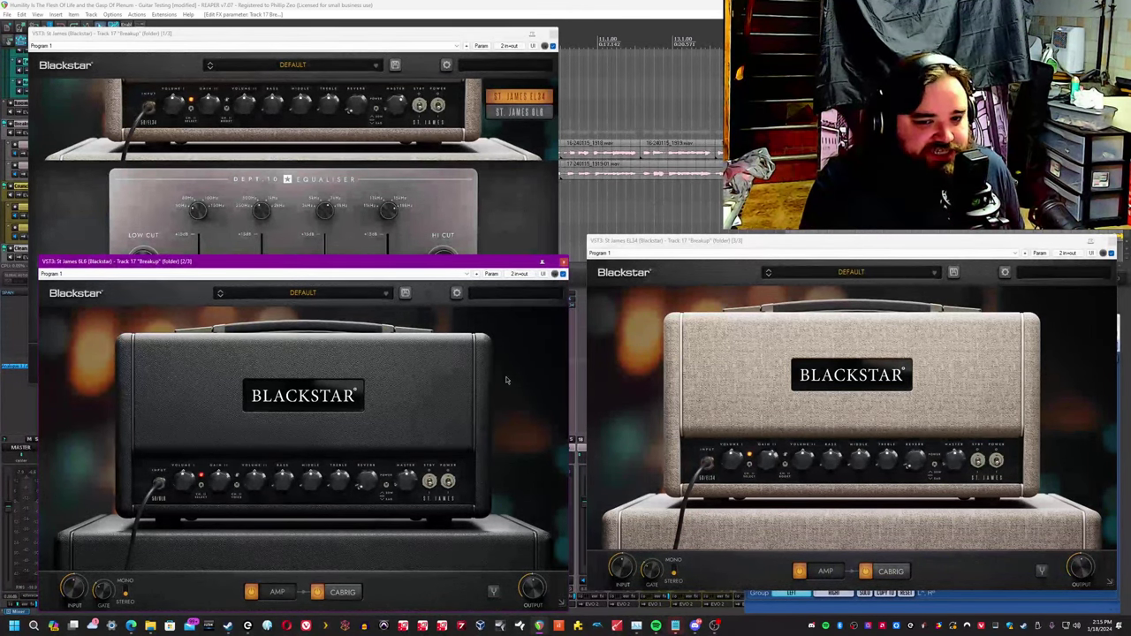
# Show the cabinet and mic sections of the BLK, SLW and original St James windows.
pyautogui.click(890, 571)
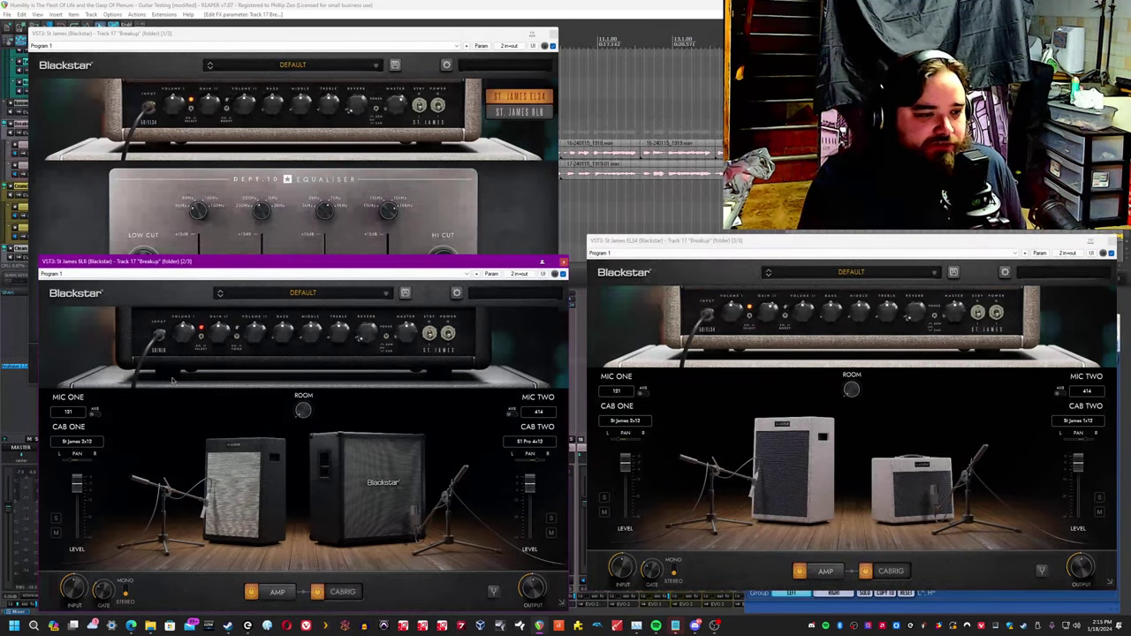
pyautogui.click(78, 441)
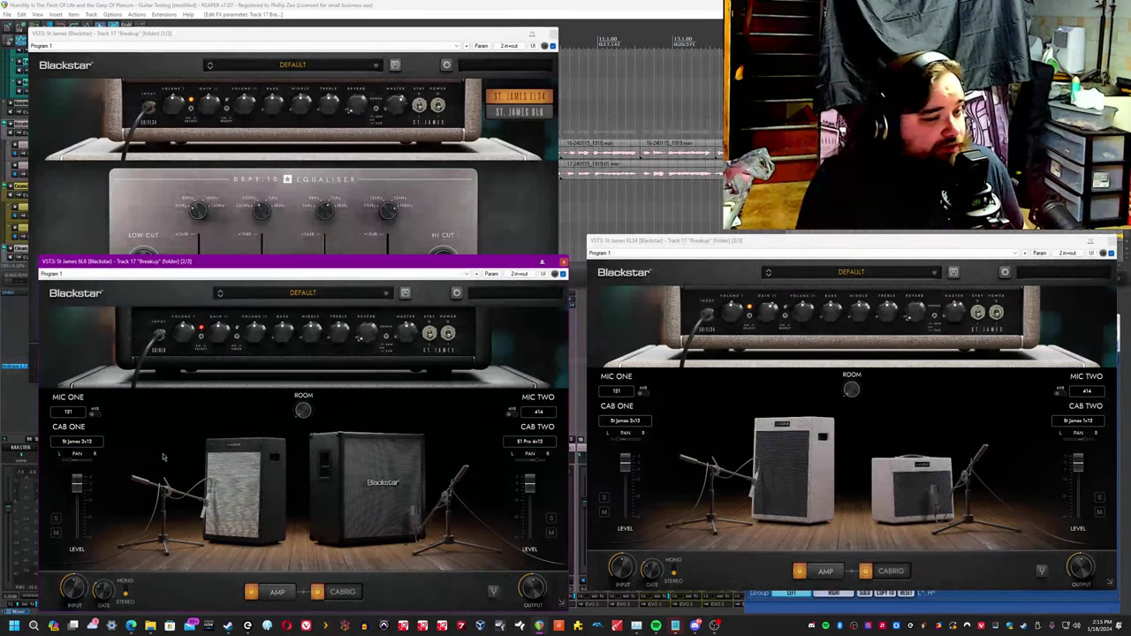
pyautogui.click(67, 411)
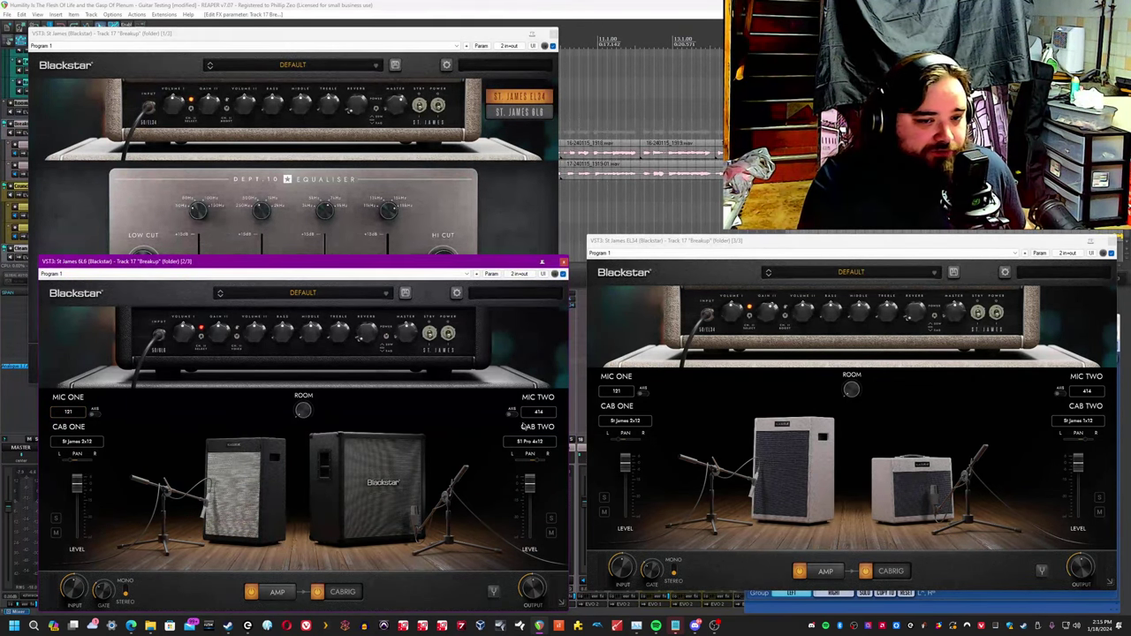
pyautogui.click(75, 442)
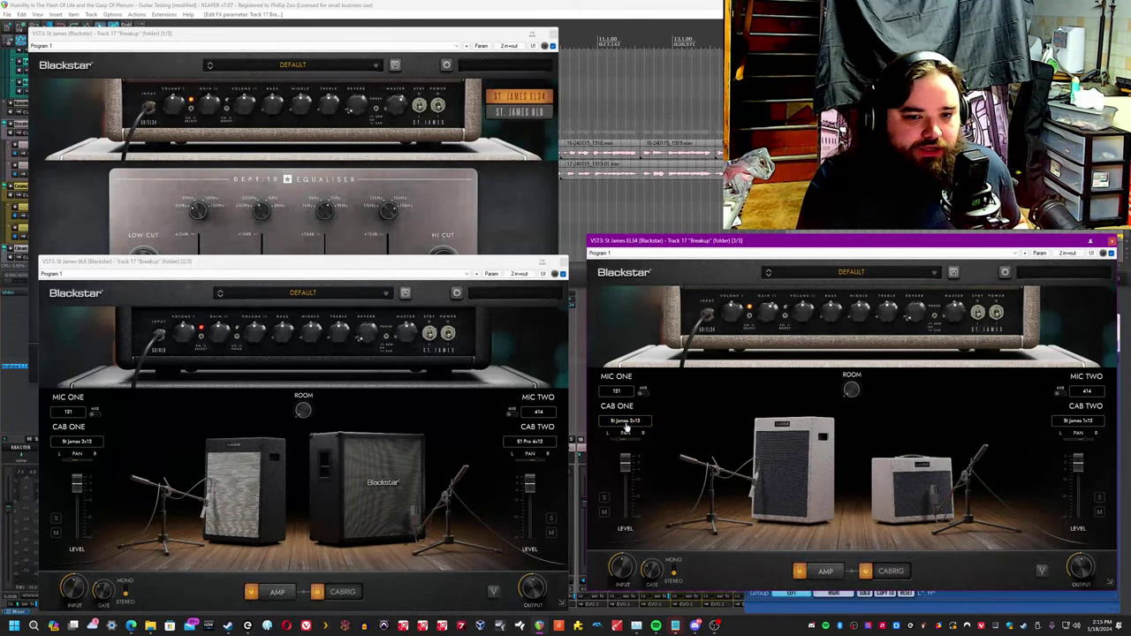
pyautogui.click(539, 413)
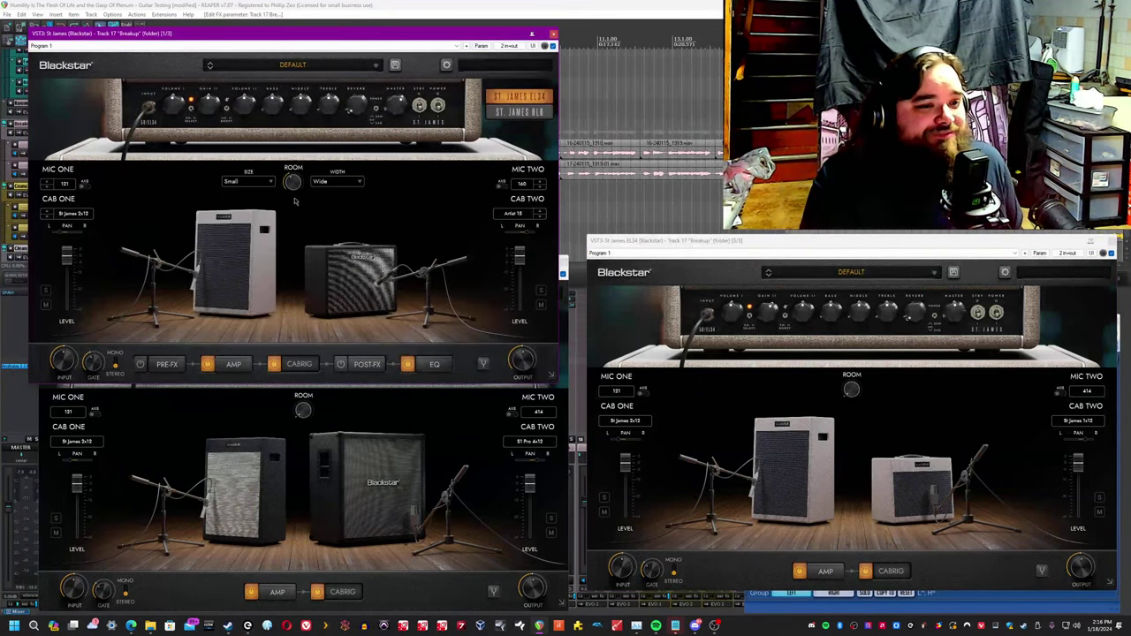
# Close the BLK and SLW plugin windows, leaving the original St James open.
pyautogui.click(74, 212)
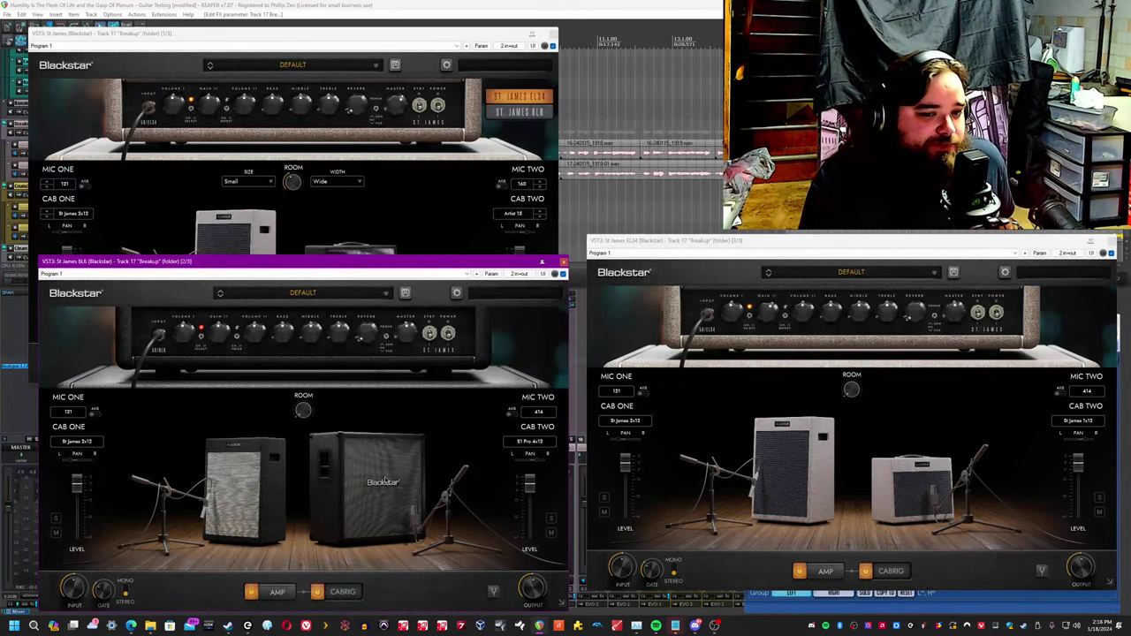
pyautogui.moveTo(14, 505)
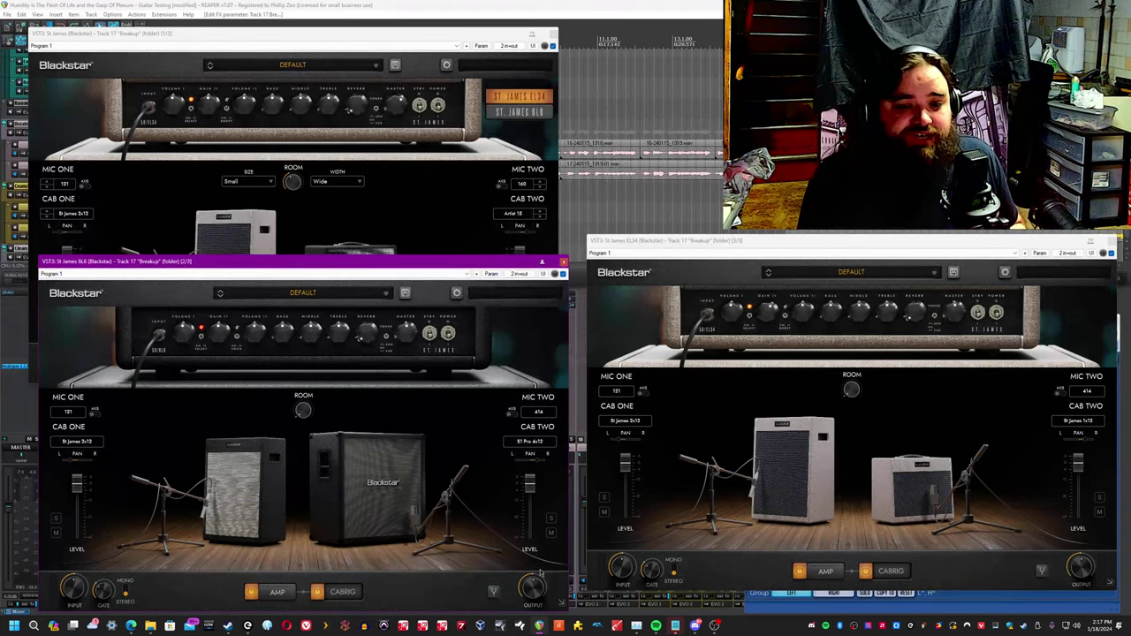
pyautogui.click(275, 592)
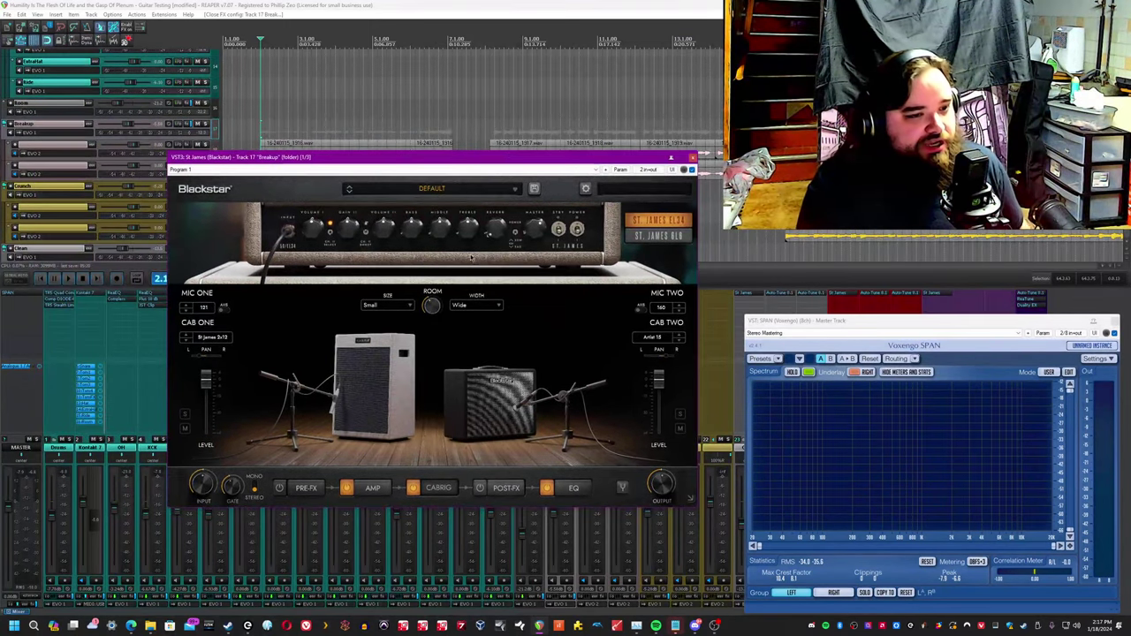
# Show the pre-FX pedals and dismiss the St James version information.
pyautogui.click(307, 487)
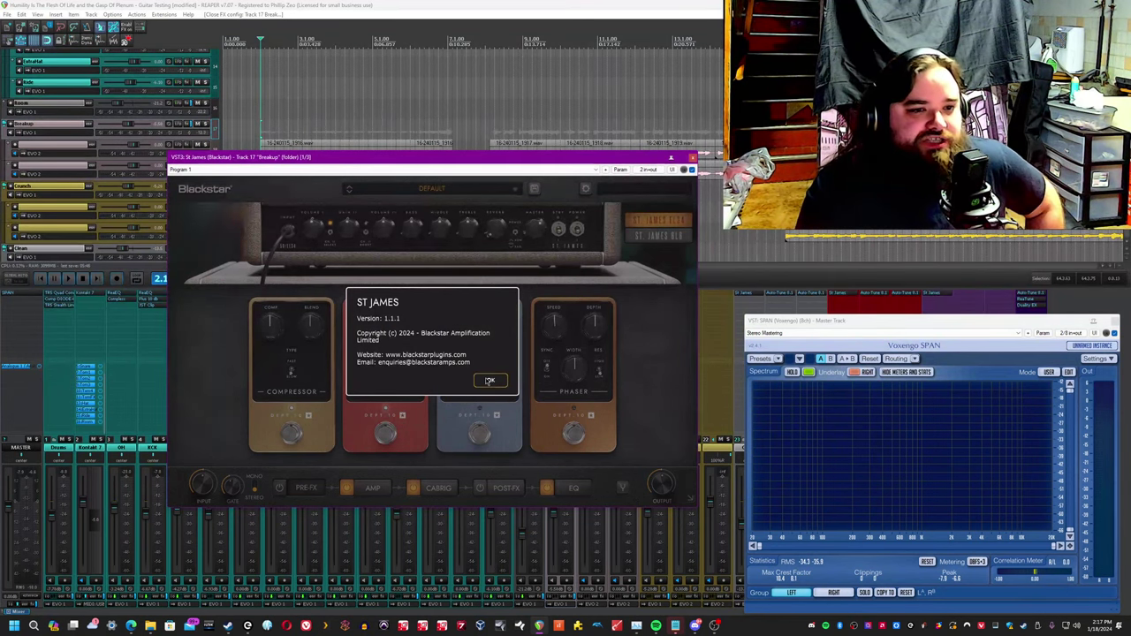
pyautogui.click(489, 382)
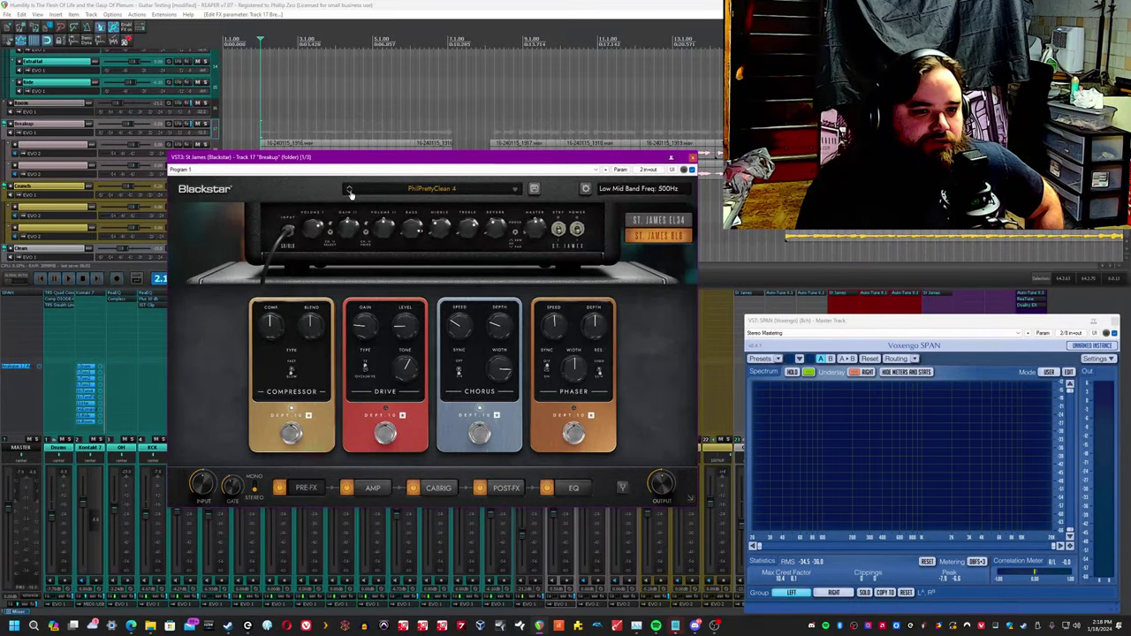
# Search the preset browser for 'Break' and load a Breakup preset.
pyautogui.click(431, 188)
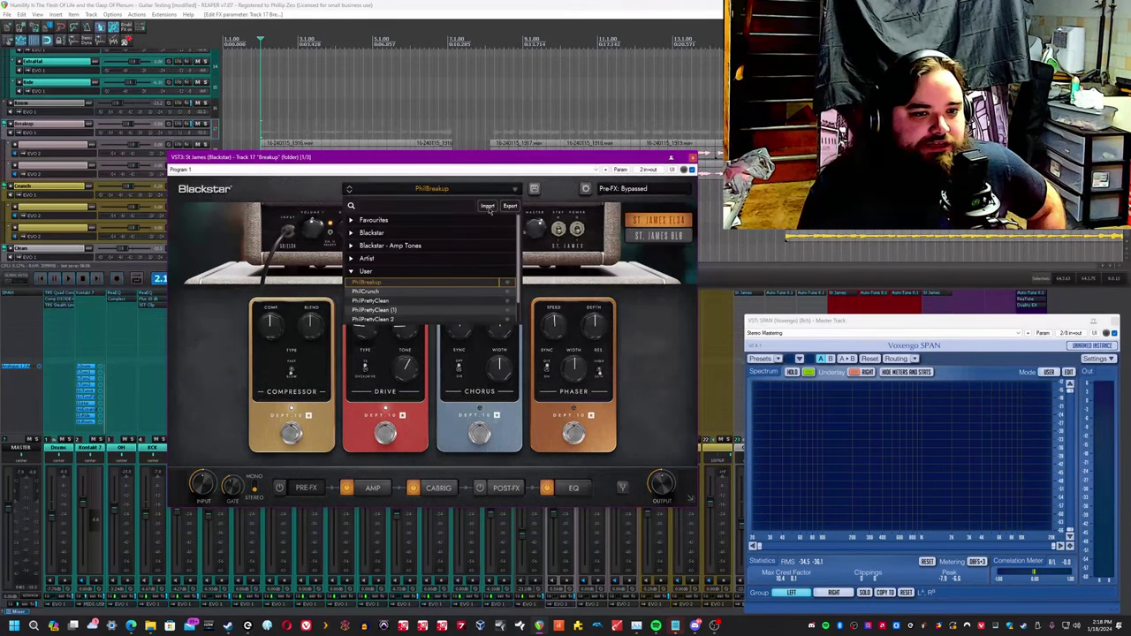
pyautogui.click(415, 205)
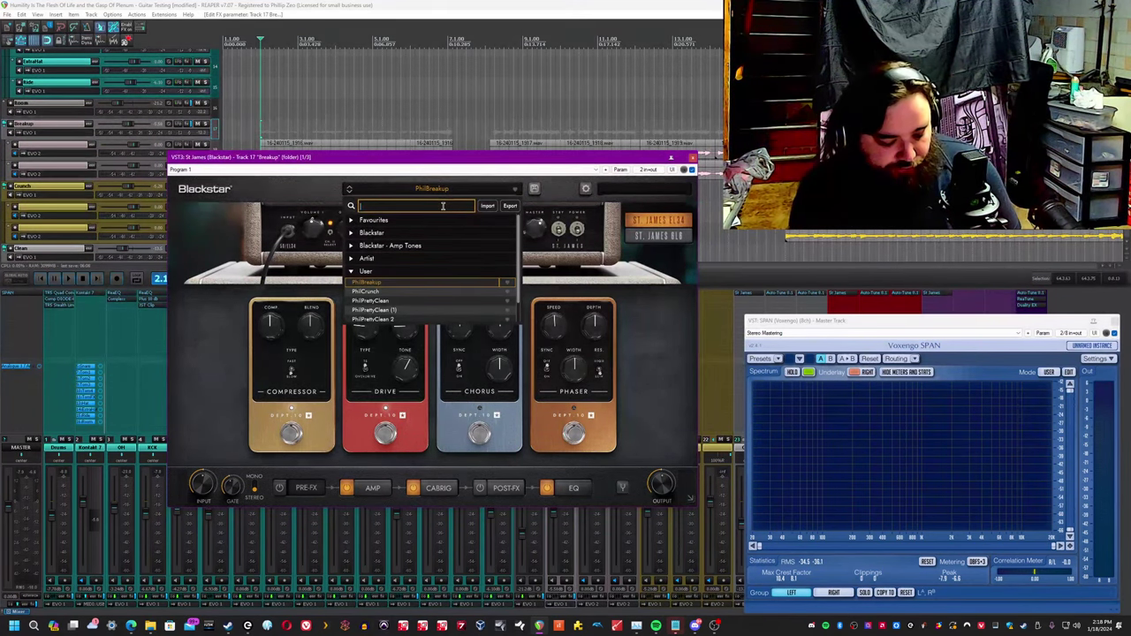
pyautogui.write('Break')
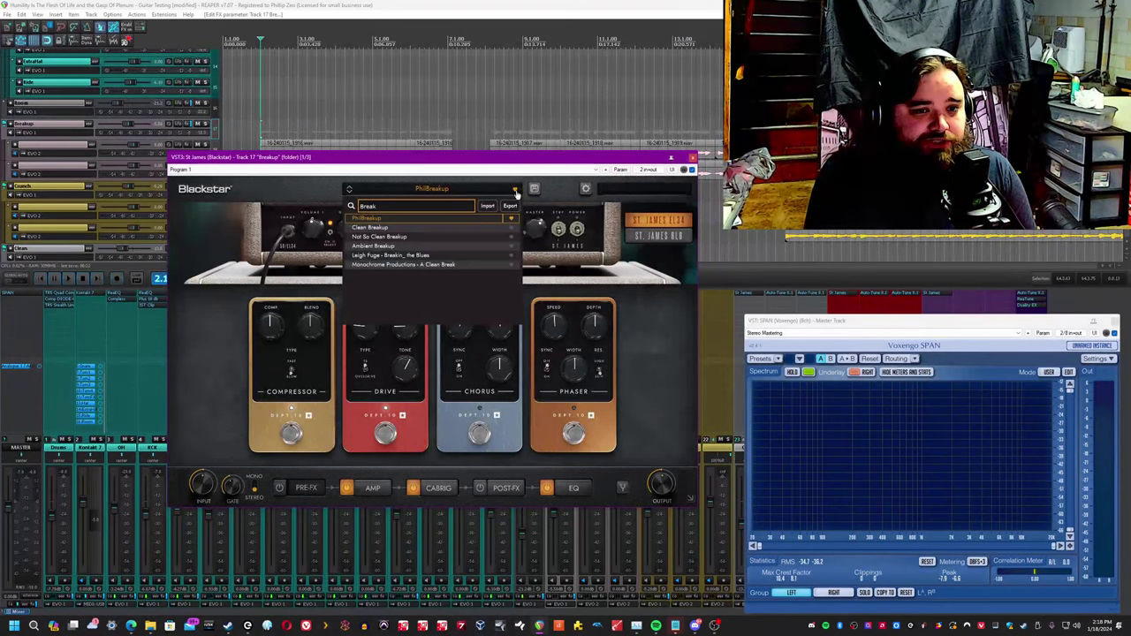
pyautogui.click(378, 226)
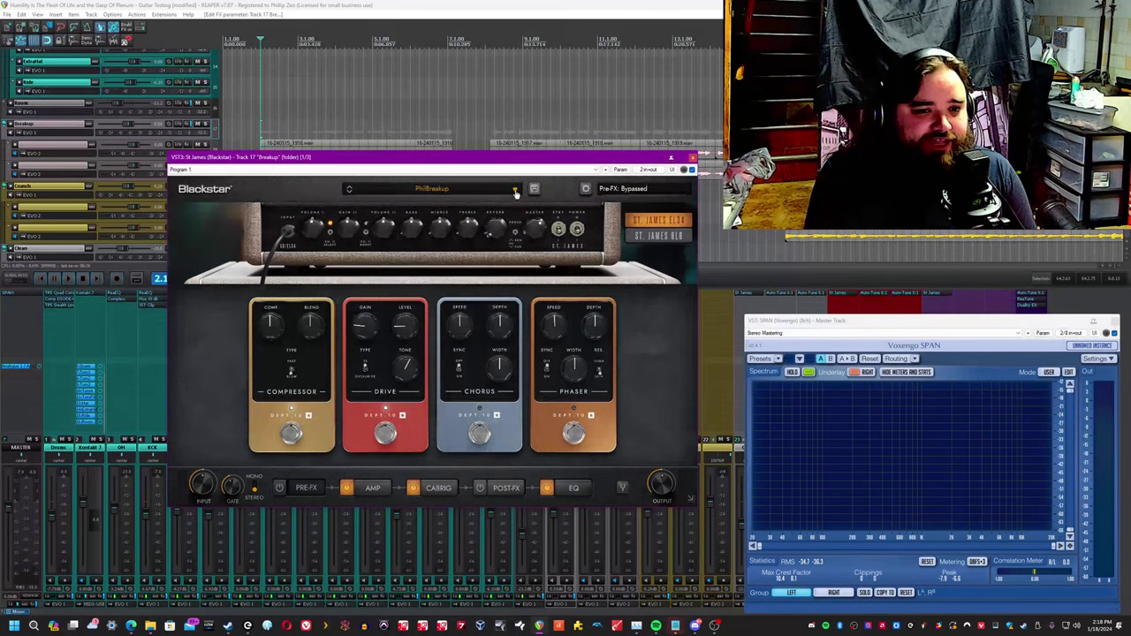
# Save the current settings as a breakup preset and lower the phaser depth.
pyautogui.click(533, 187)
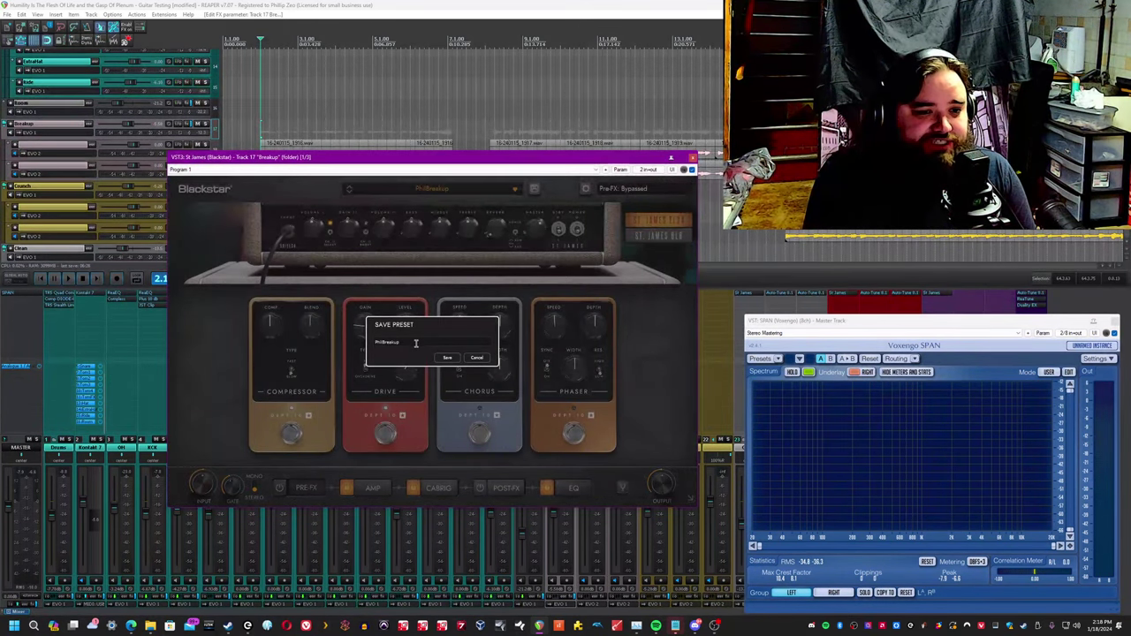
pyautogui.click(447, 356)
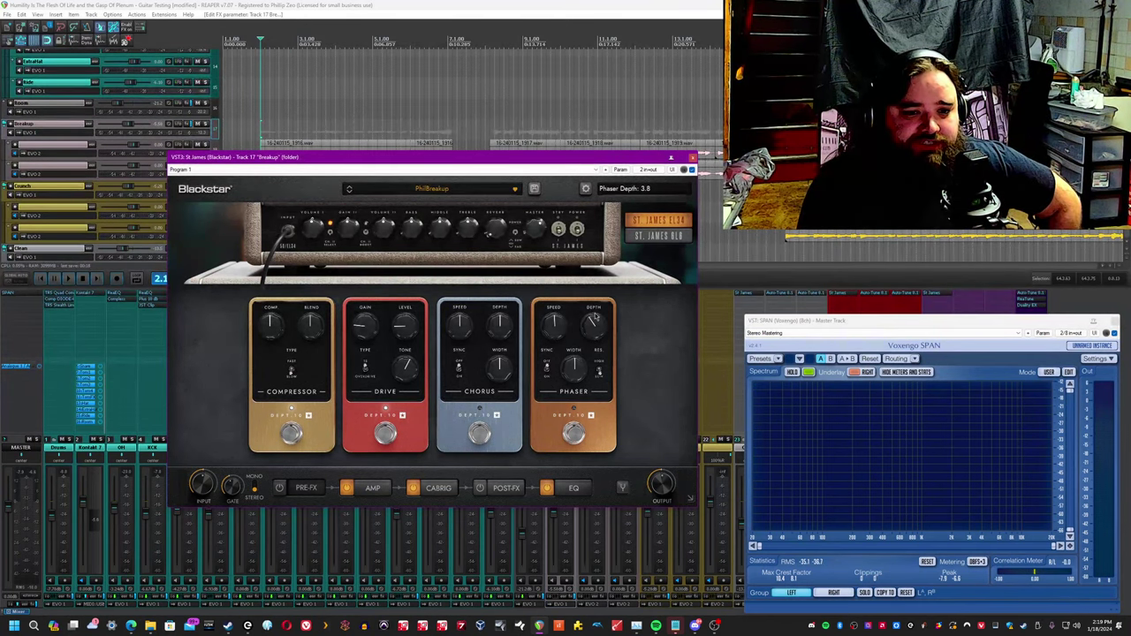
pyautogui.moveTo(498, 326); pyautogui.dragTo(498, 318)
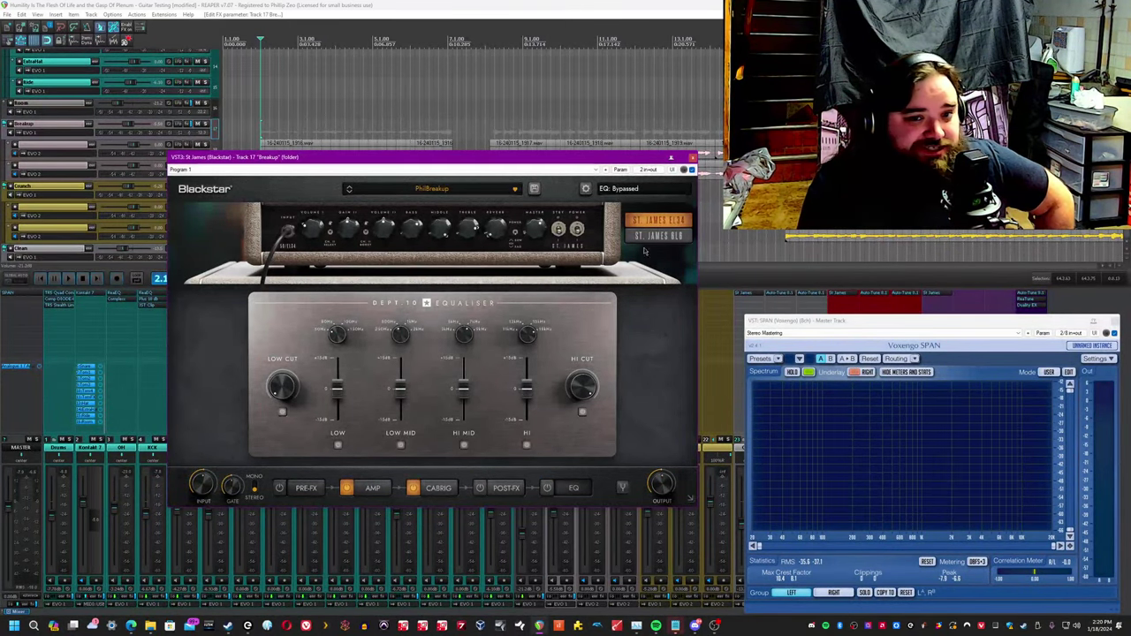
# Switch the St James window from its EQ page to the pre-FX pedal board.
pyautogui.click(546, 487)
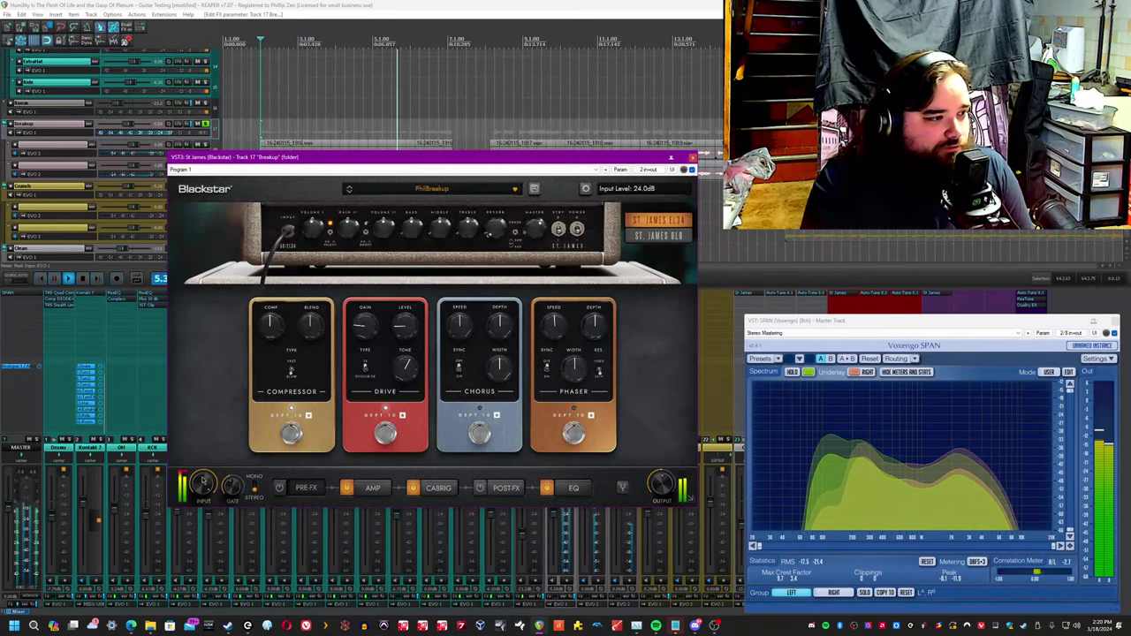
# Lower the amp sim's INPUT level while the guitar track plays.
pyautogui.moveTo(203, 484); pyautogui.dragTo(191, 484)
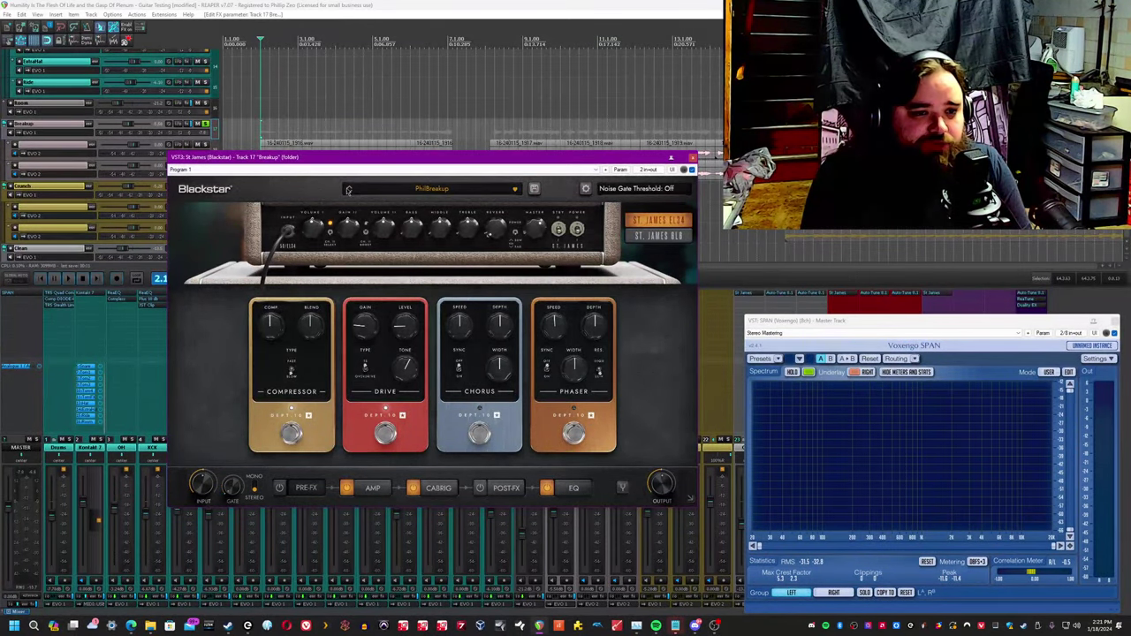
# Switch the St. James plugin from the pedal board to the amp head view.
pyautogui.click(308, 487)
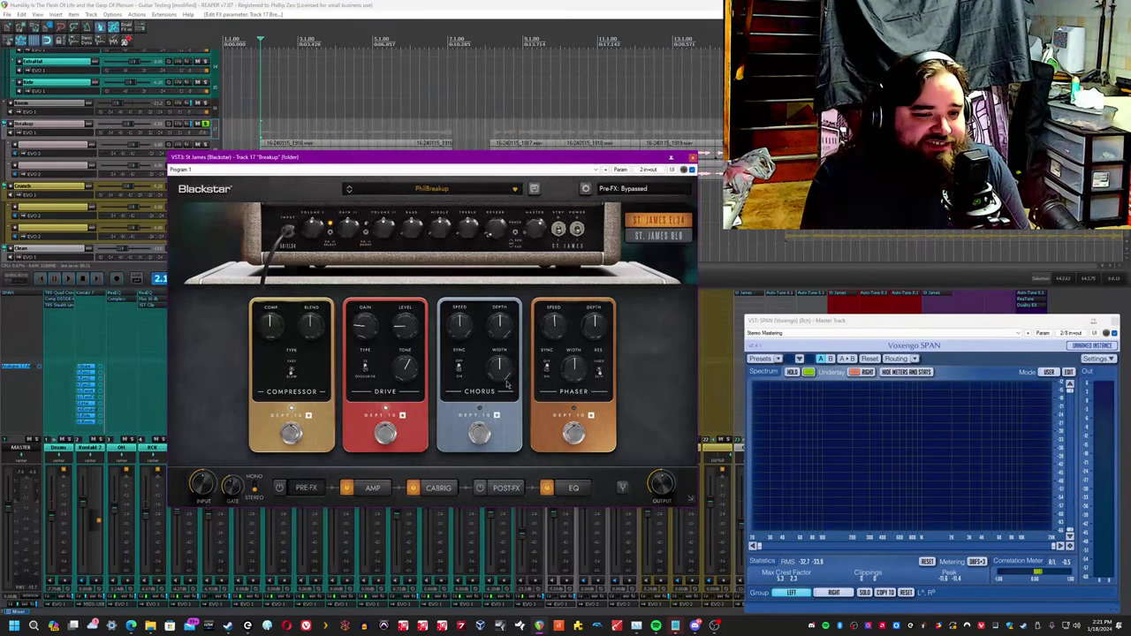
pyautogui.click(371, 488)
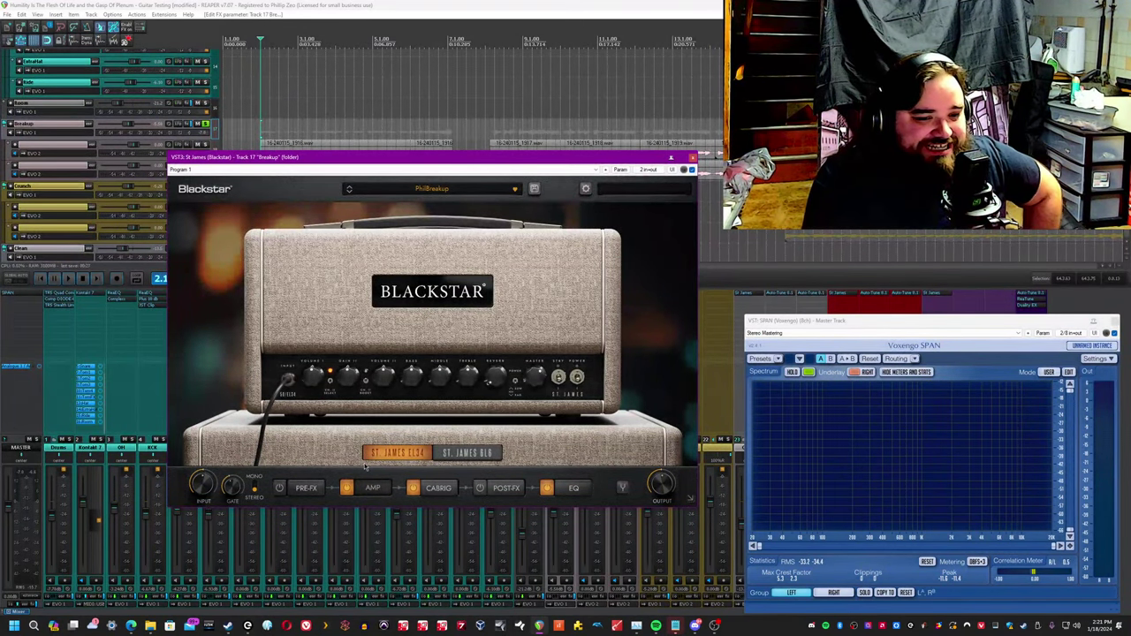
pyautogui.click(414, 488)
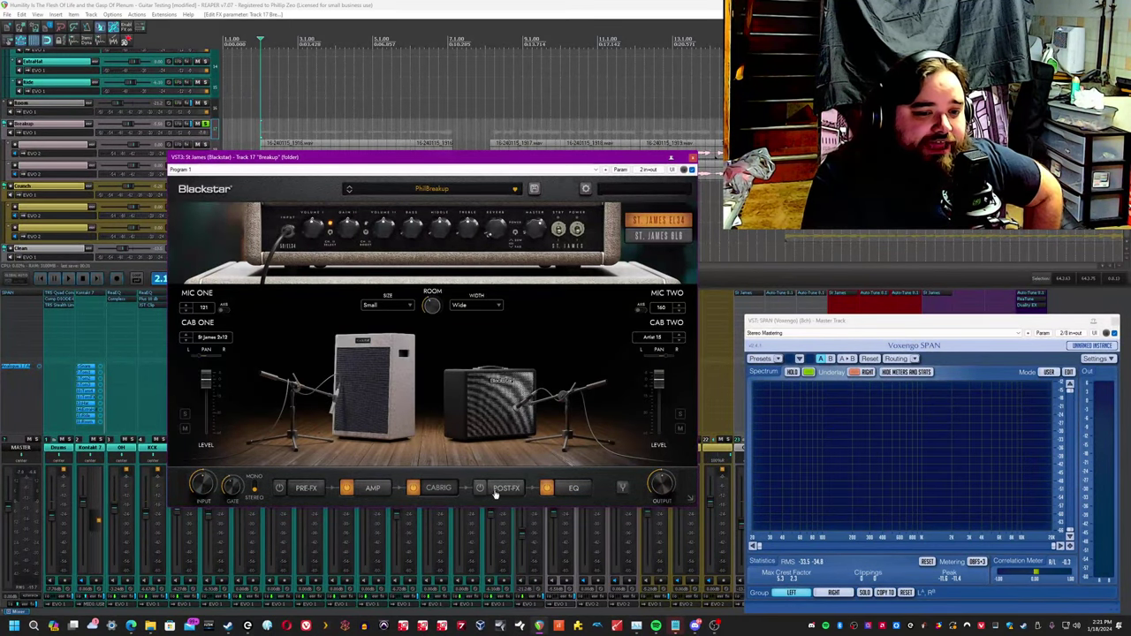
pyautogui.click(573, 487)
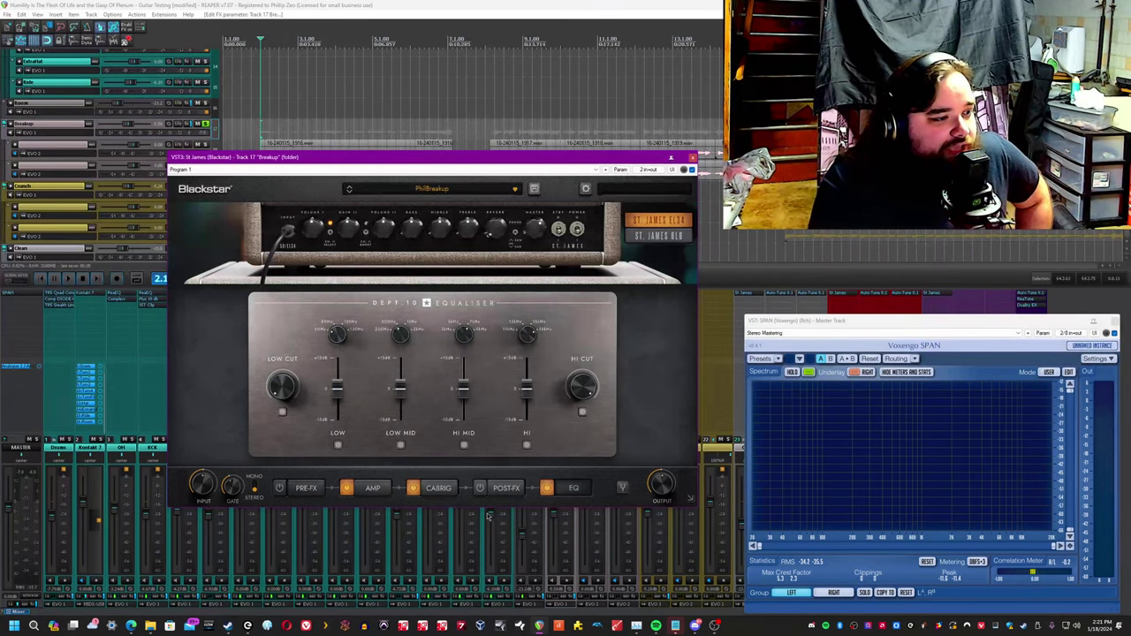
pyautogui.click(438, 488)
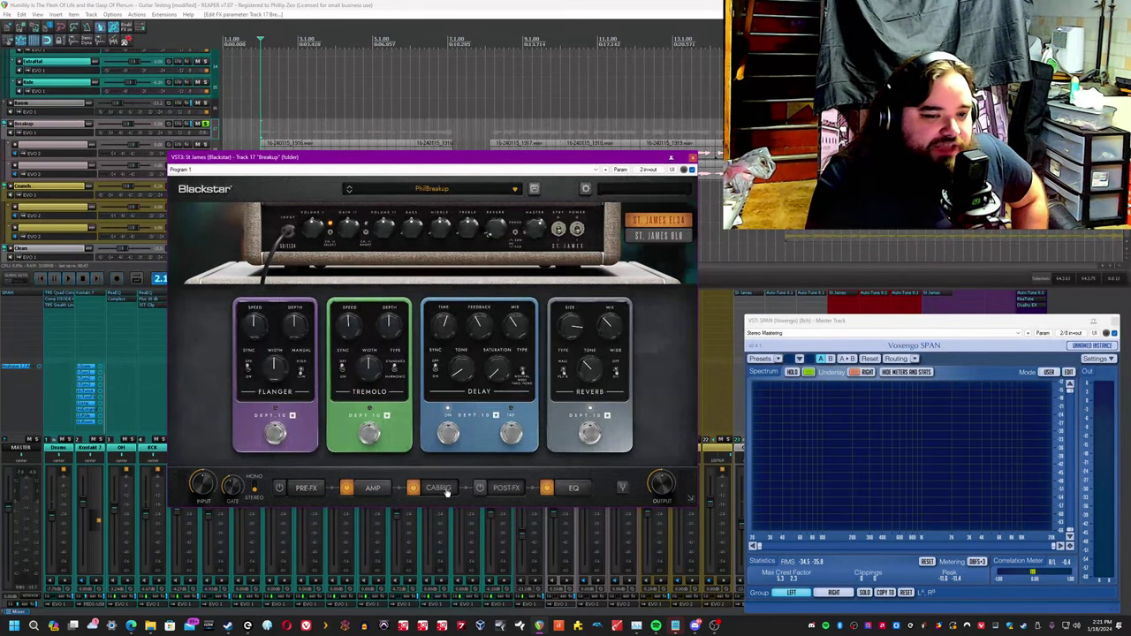
pyautogui.click(414, 488)
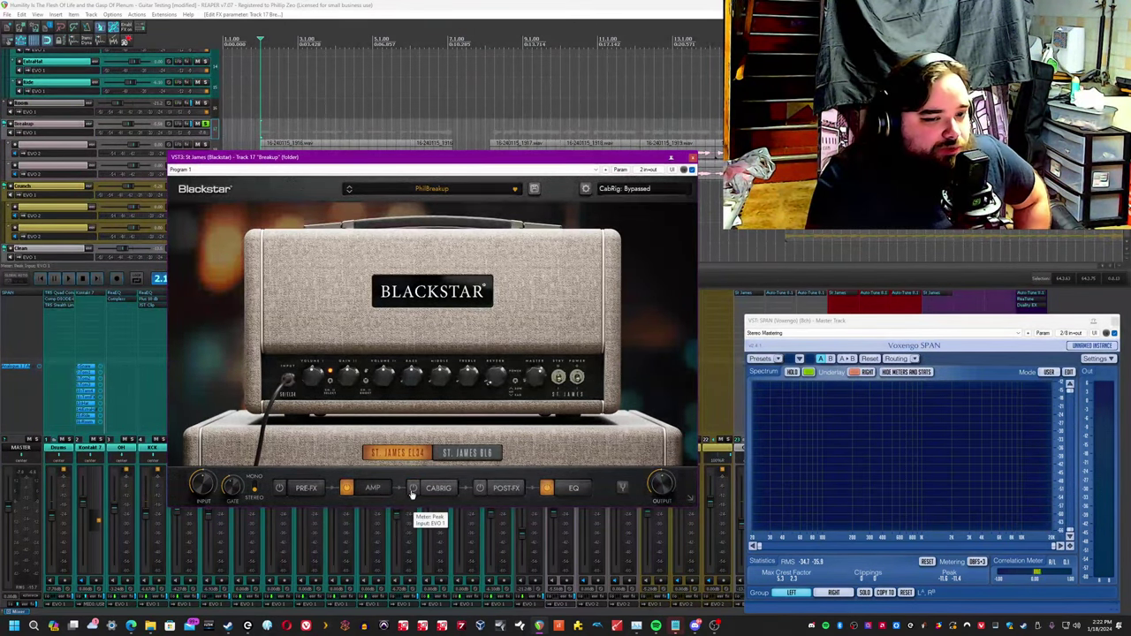
pyautogui.click(413, 487)
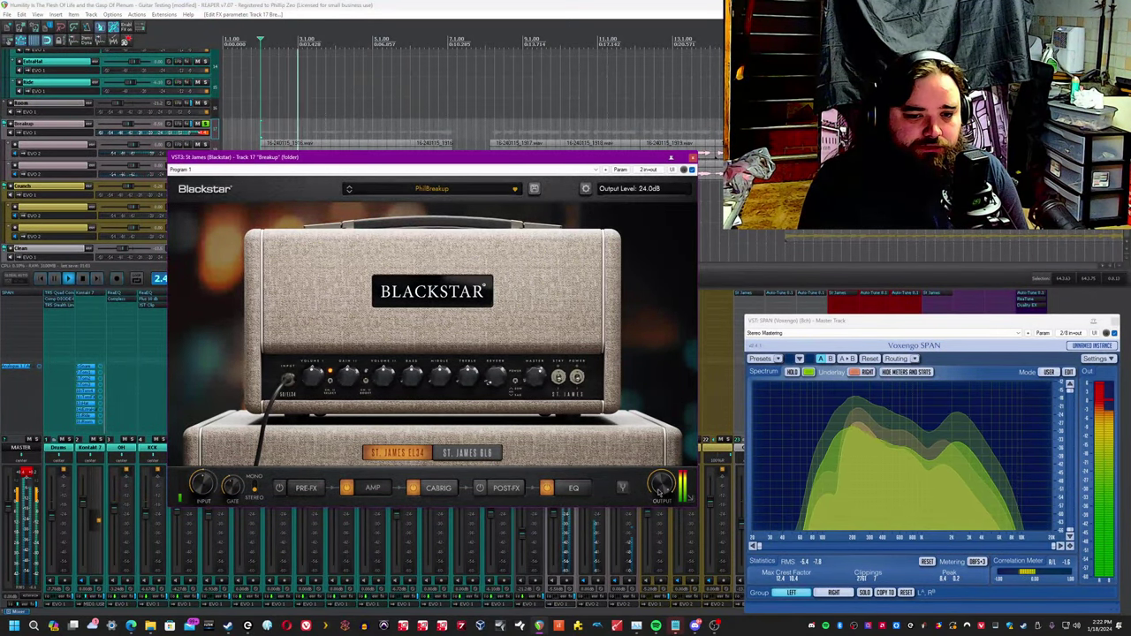
# Nudge the amp sim's OUTPUT knob to adjust its output level.
pyautogui.moveTo(661, 484); pyautogui.dragTo(661, 495)
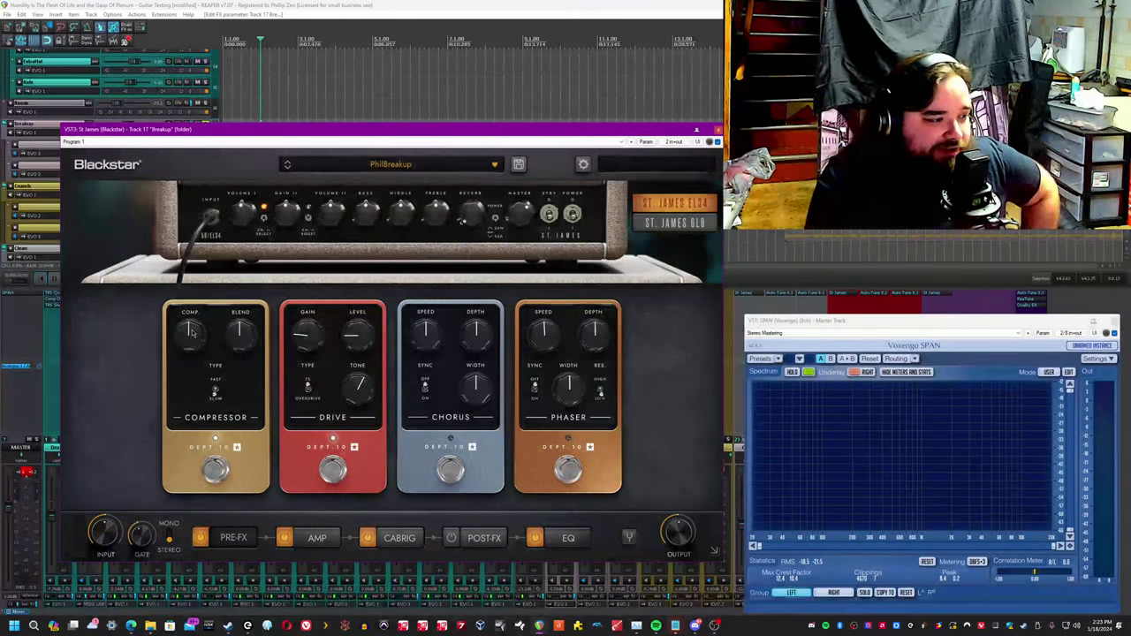
# Raise the compressor's compression, then bring its blend down to zero.
pyautogui.moveTo(191, 334); pyautogui.dragTo(186, 344)
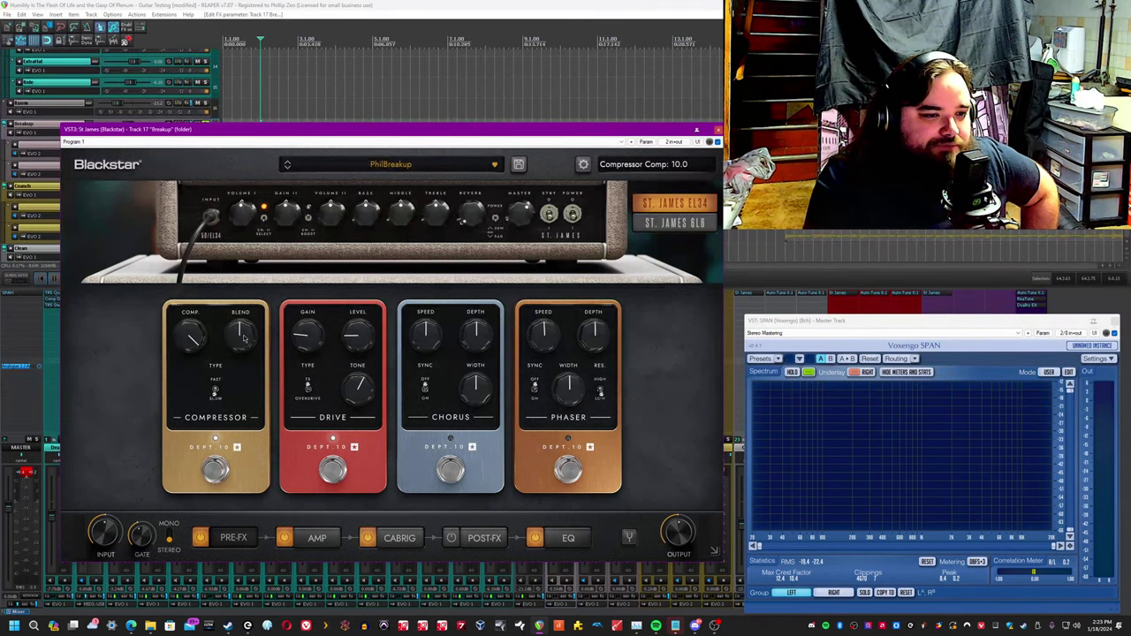
pyautogui.moveTo(244, 335); pyautogui.dragTo(244, 332)
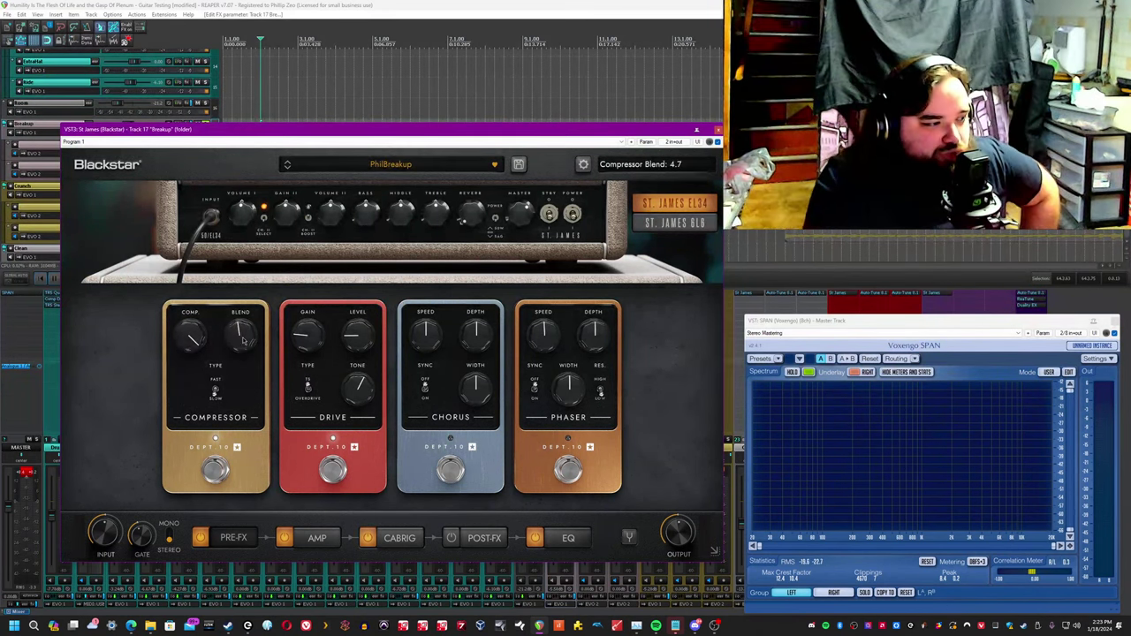
pyautogui.moveTo(244, 335); pyautogui.dragTo(239, 350)
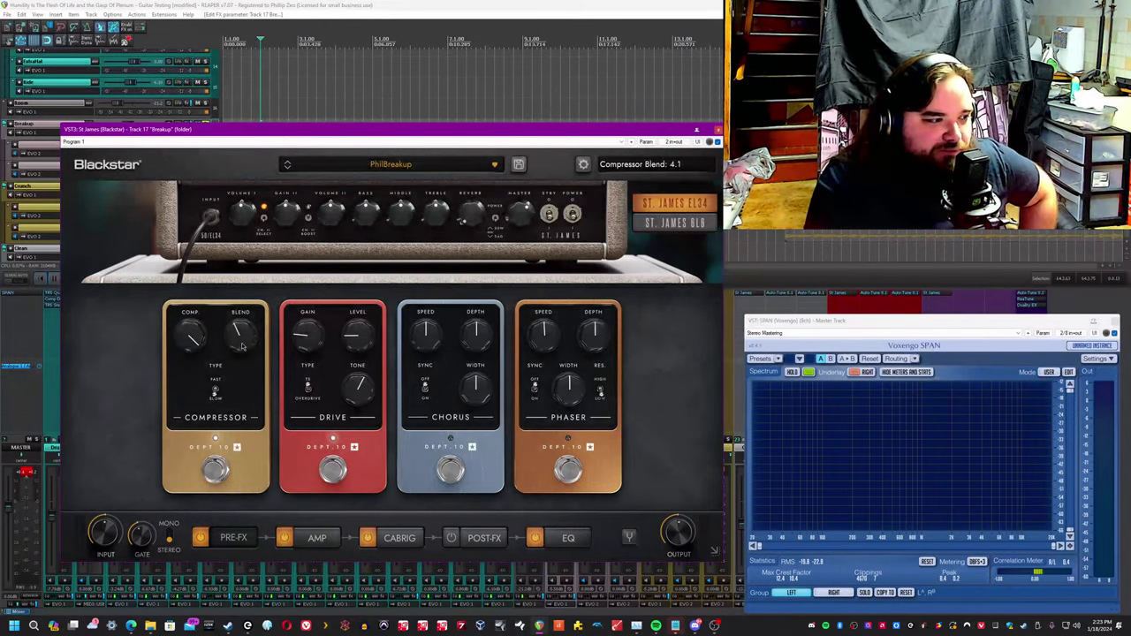
pyautogui.moveTo(239, 332); pyautogui.dragTo(251, 344)
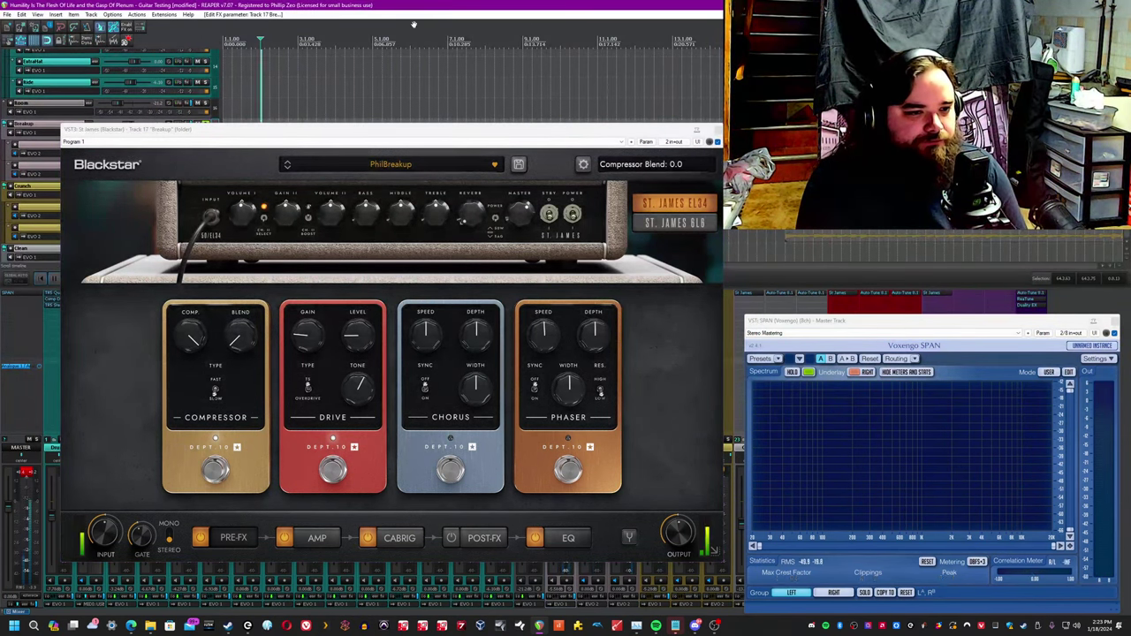
# Turn the compression down to zero and audition a couple of blend settings.
pyautogui.moveTo(241, 336); pyautogui.dragTo(241, 300)
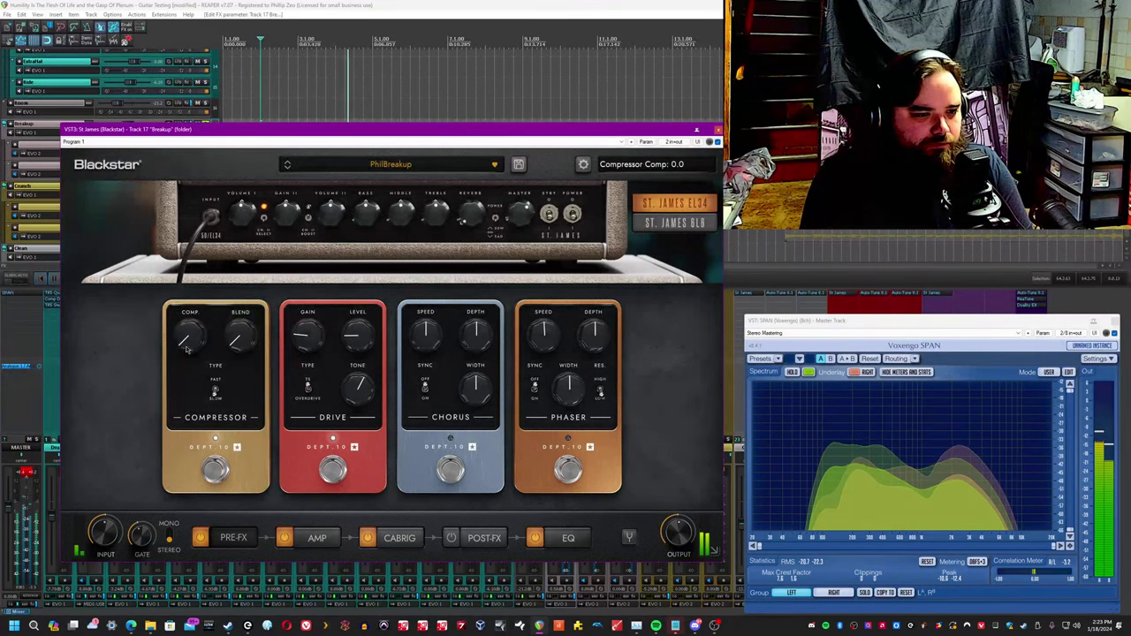
pyautogui.moveTo(185, 344); pyautogui.dragTo(191, 318)
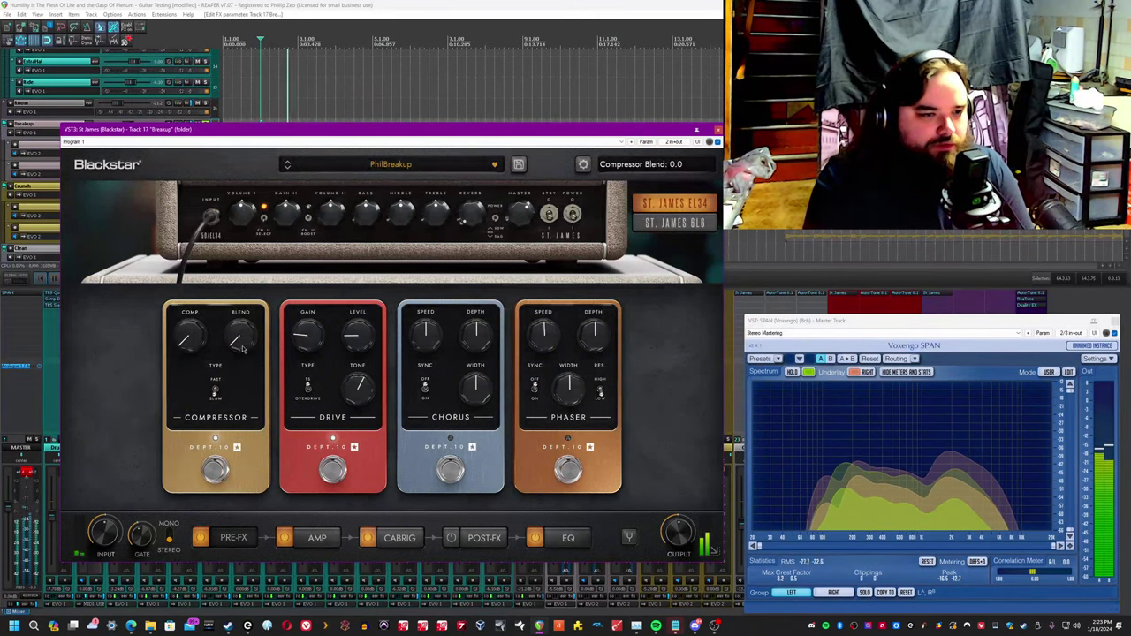
pyautogui.moveTo(187, 334); pyautogui.dragTo(188, 318)
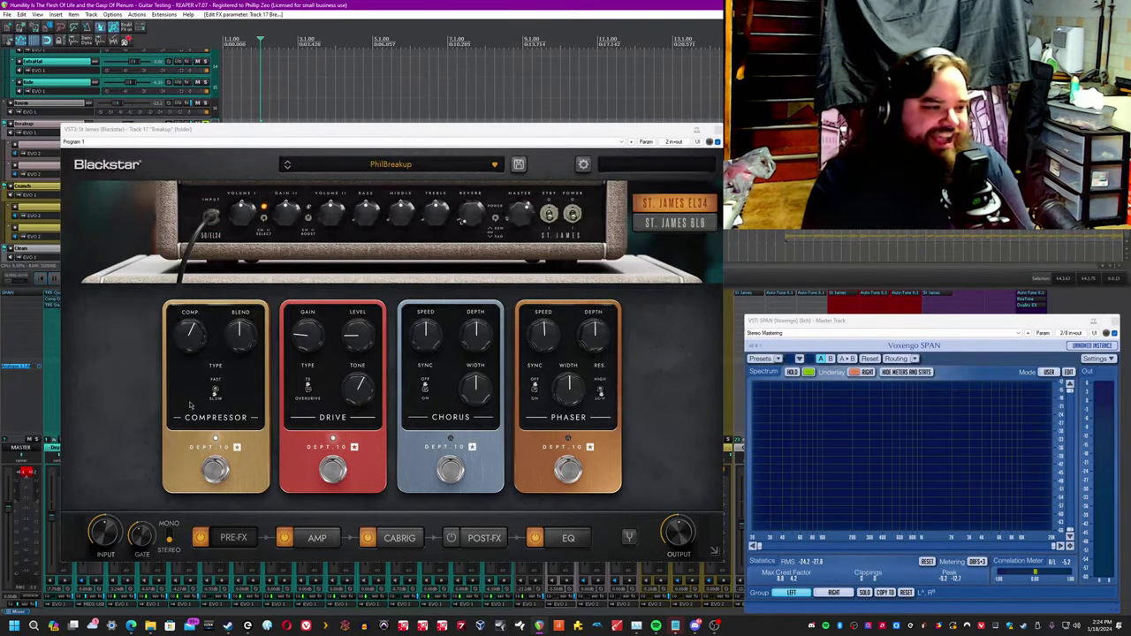
pyautogui.moveTo(251, 389)
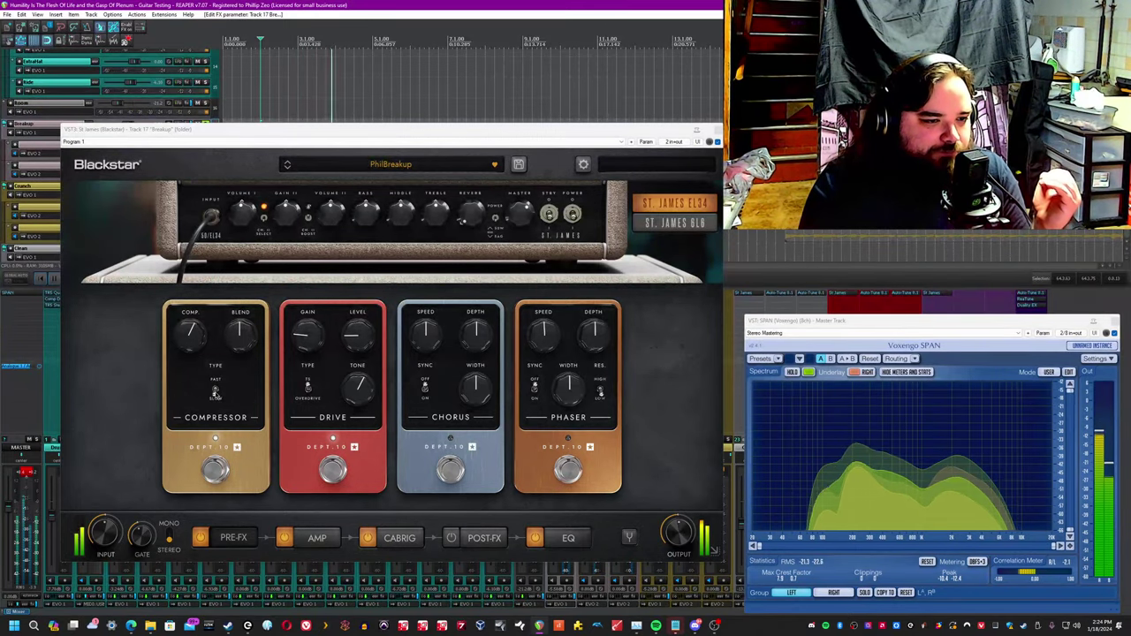
pyautogui.click(215, 386)
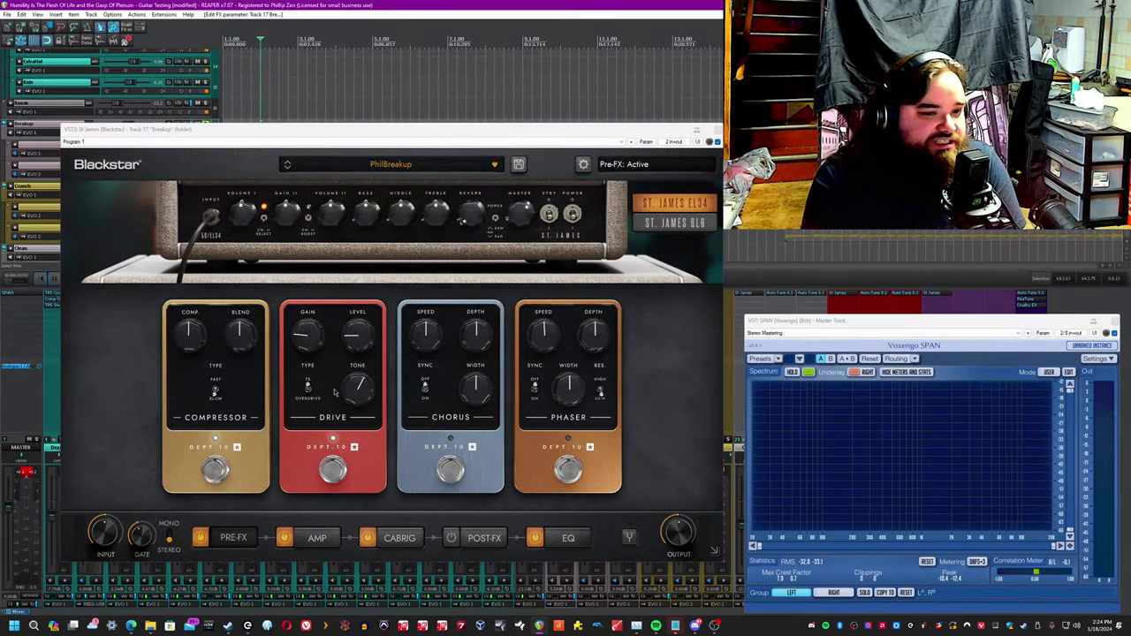
# Sweep the Drive pedal's TONE from fully down up to around 5.
pyautogui.click(332, 470)
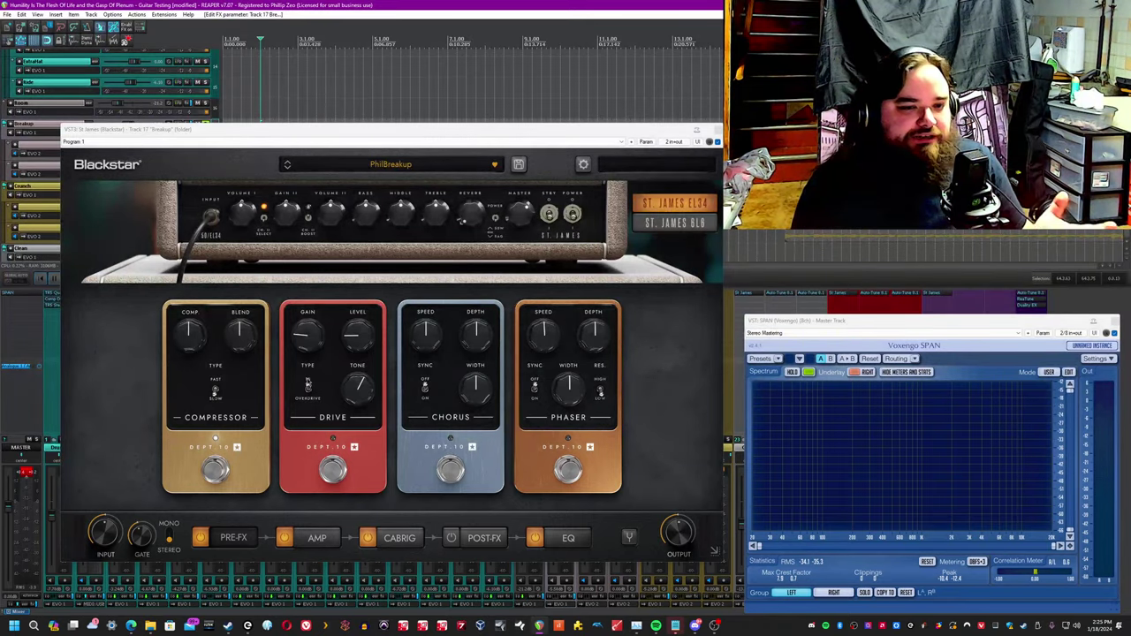
pyautogui.moveTo(297, 378)
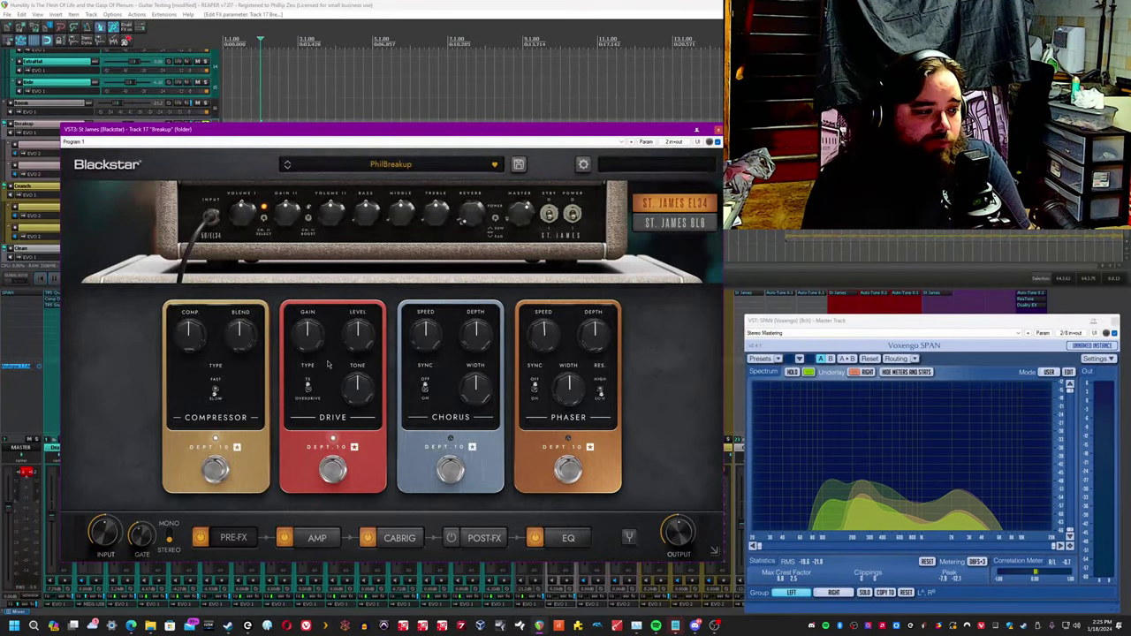
pyautogui.click(307, 386)
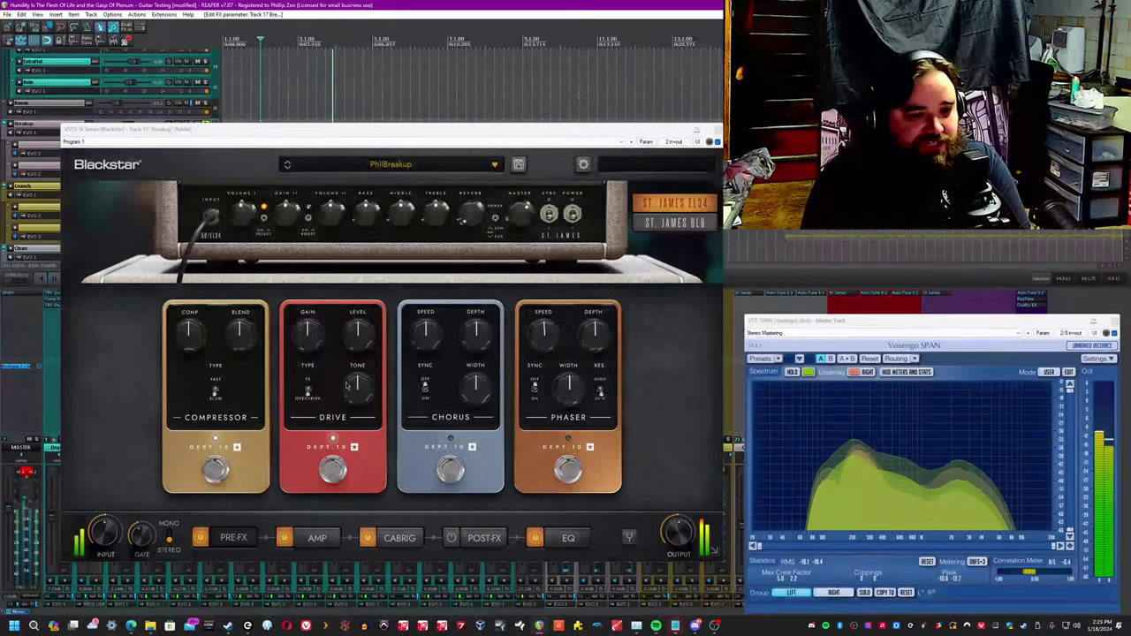
pyautogui.moveTo(357, 389); pyautogui.dragTo(357, 385)
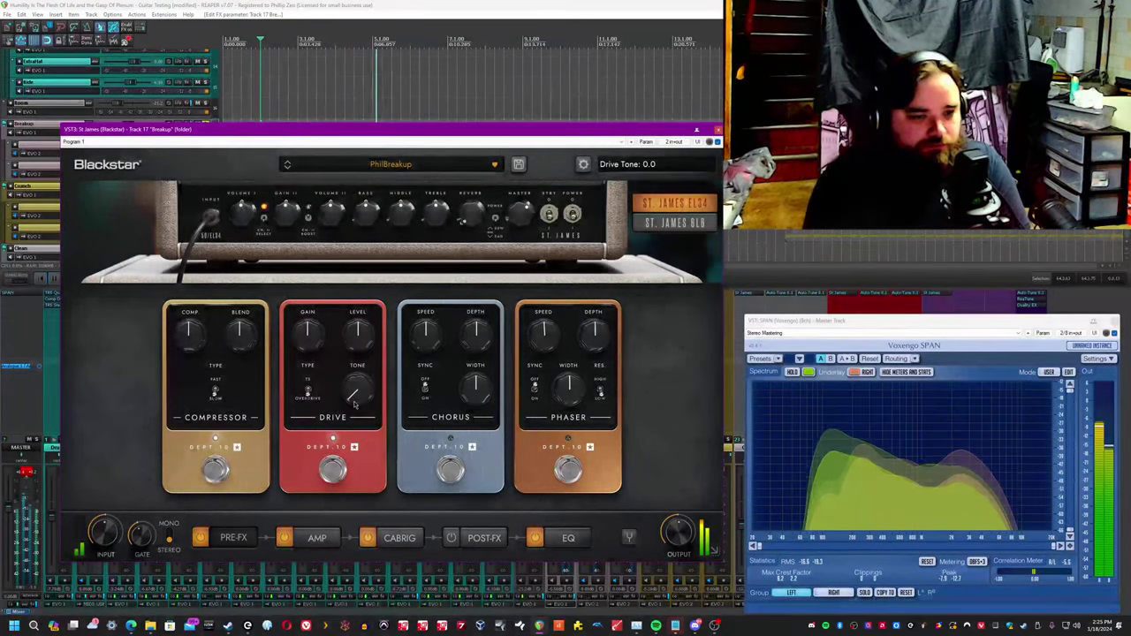
pyautogui.moveTo(357, 393); pyautogui.dragTo(363, 385)
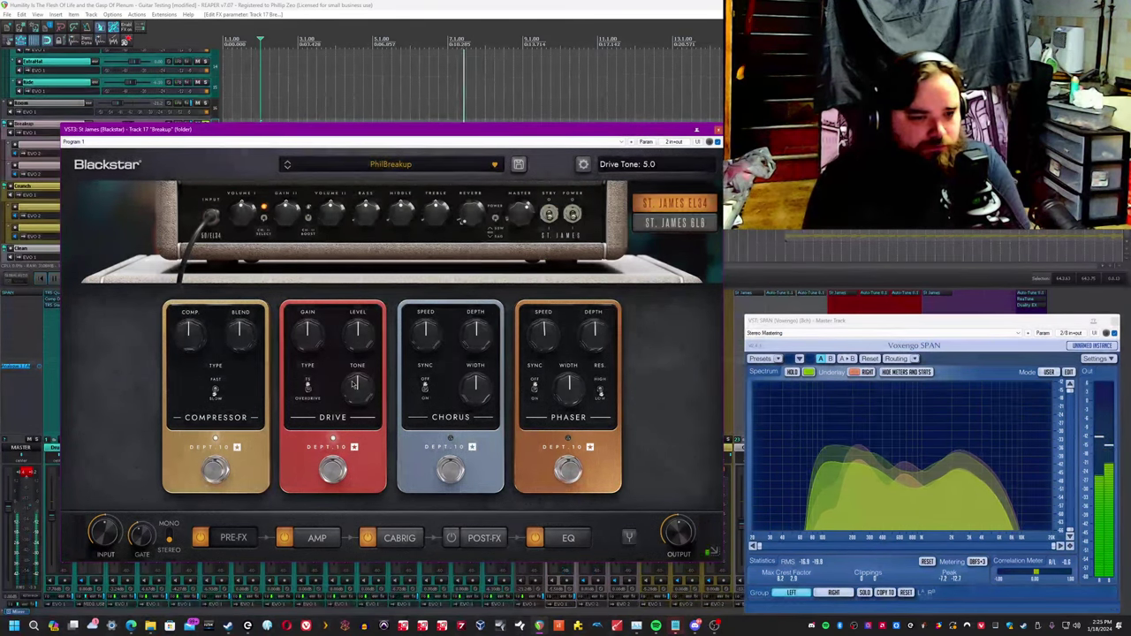
pyautogui.moveTo(357, 389); pyautogui.dragTo(362, 371)
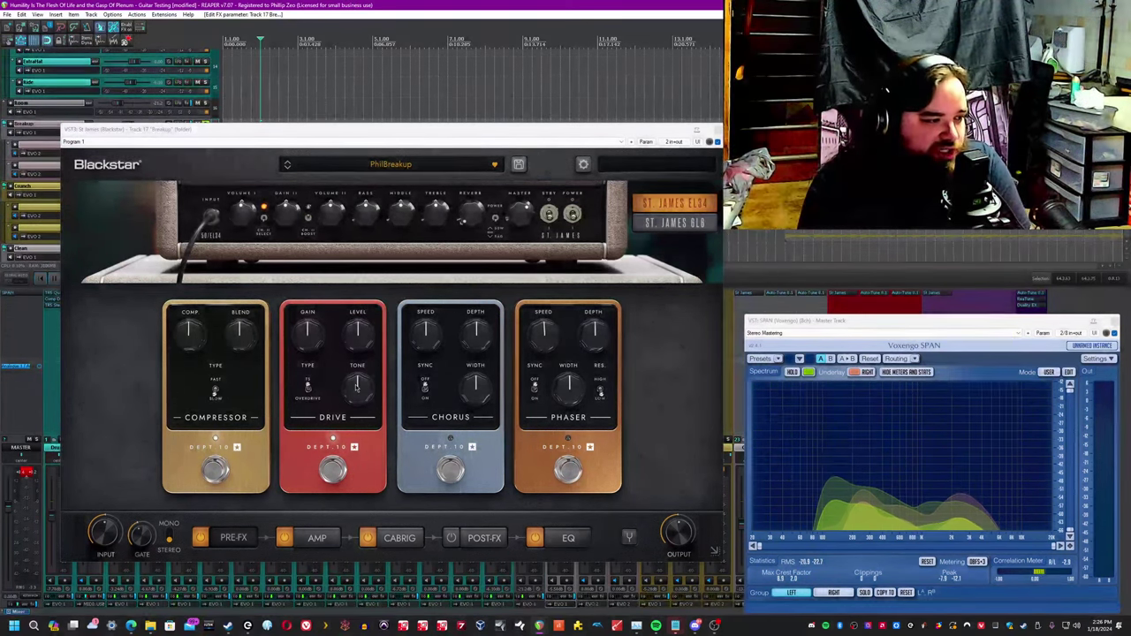
# Switch the chorus on, widen it fully and turn its tempo sync off.
pyautogui.click(333, 468)
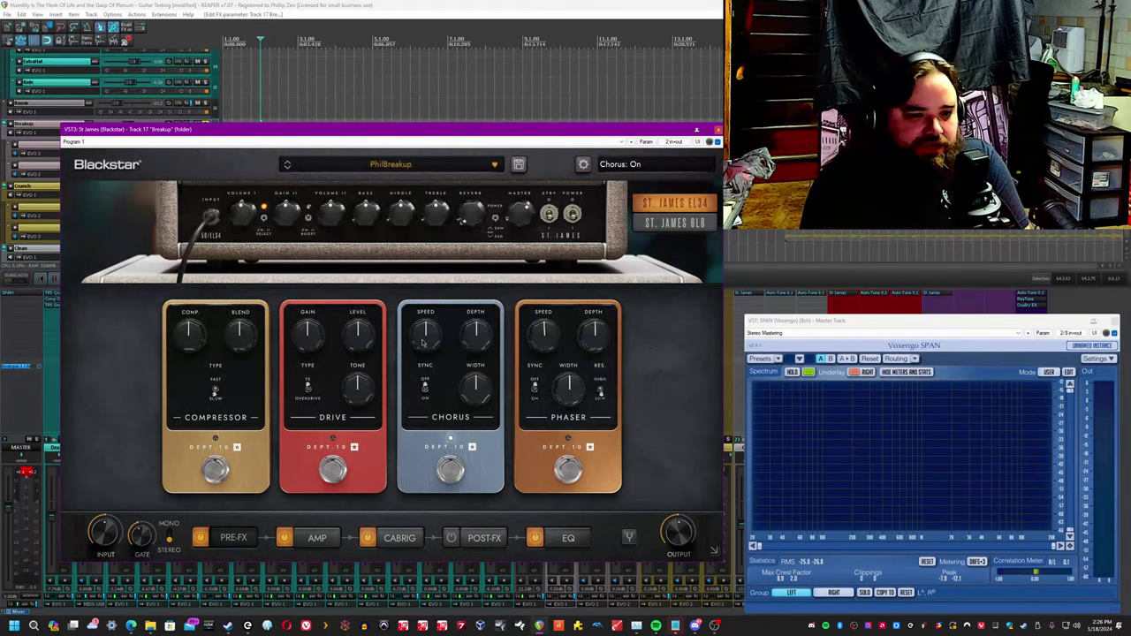
pyautogui.click(424, 389)
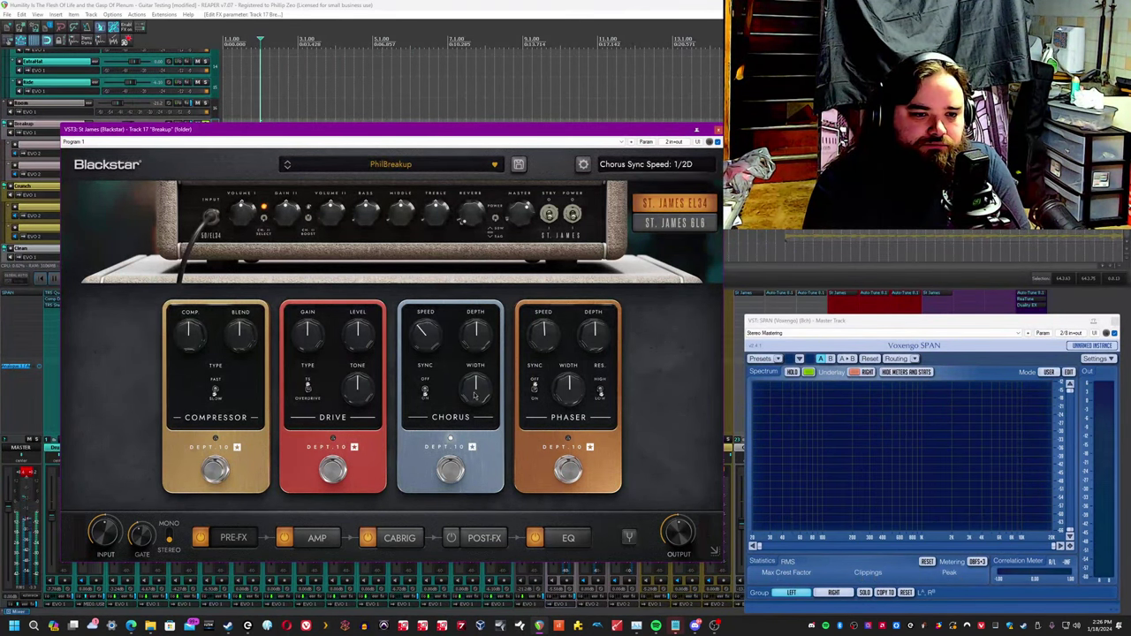
pyautogui.moveTo(473, 388); pyautogui.dragTo(477, 385)
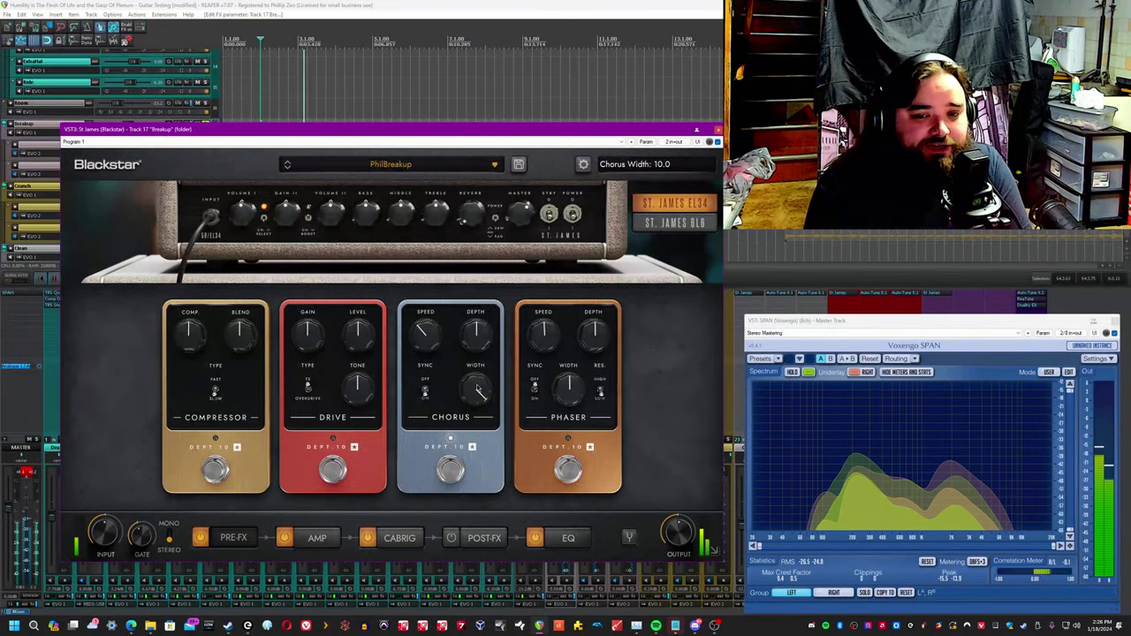
pyautogui.moveTo(476, 387); pyautogui.dragTo(475, 406)
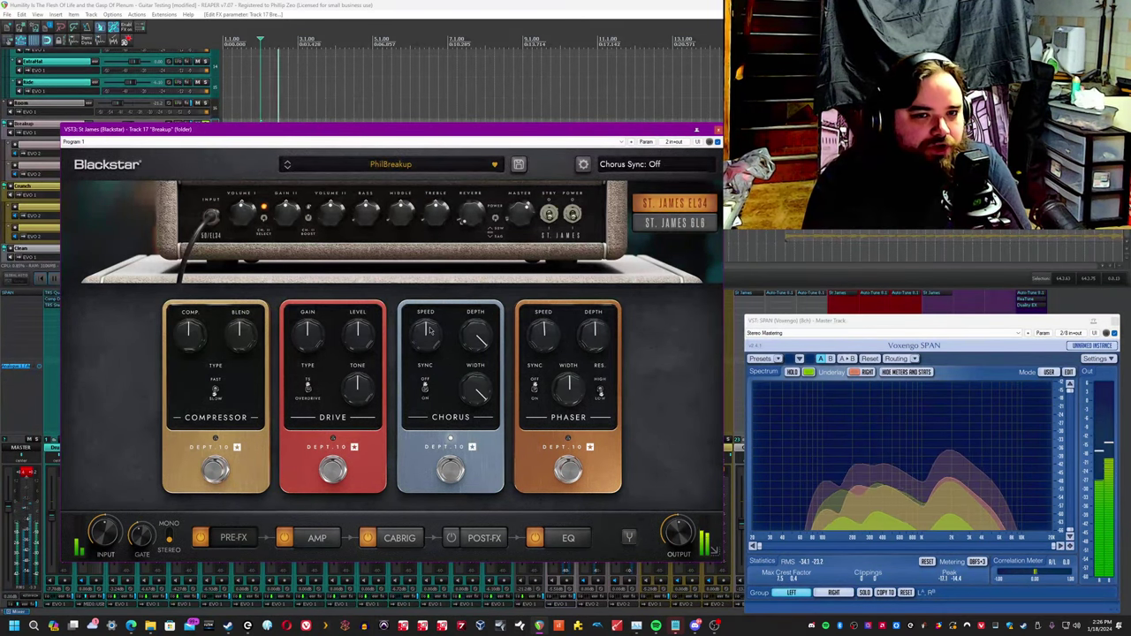
# Set the chorus speed to about 9.0 and narrow its width to about 8.4.
pyautogui.moveTo(424, 332); pyautogui.dragTo(424, 318)
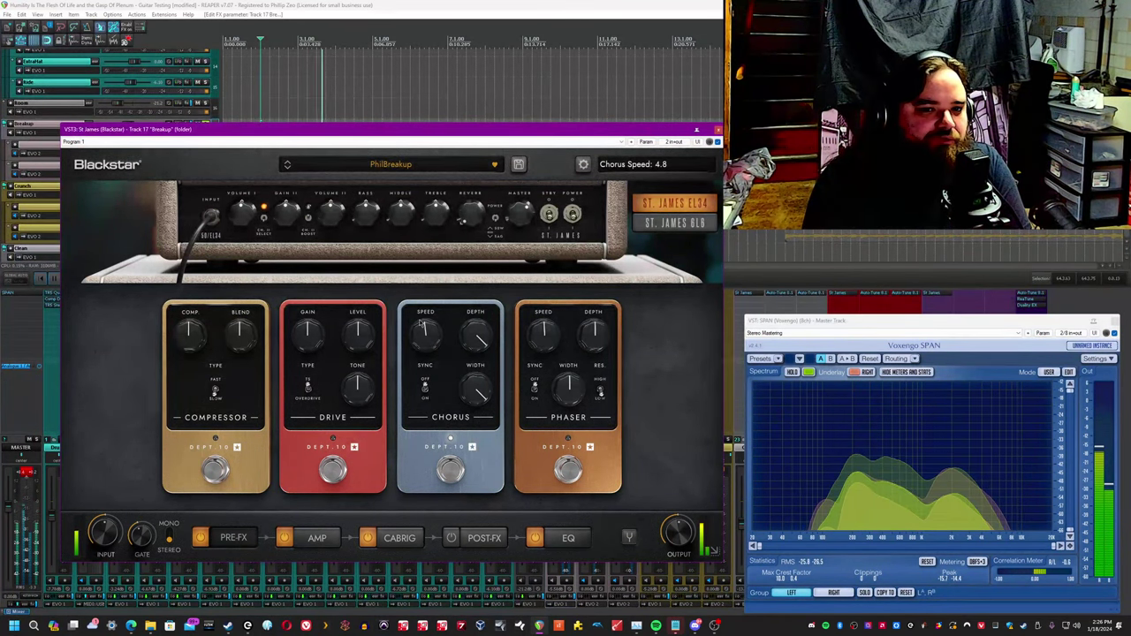
pyautogui.moveTo(424, 334); pyautogui.dragTo(433, 327)
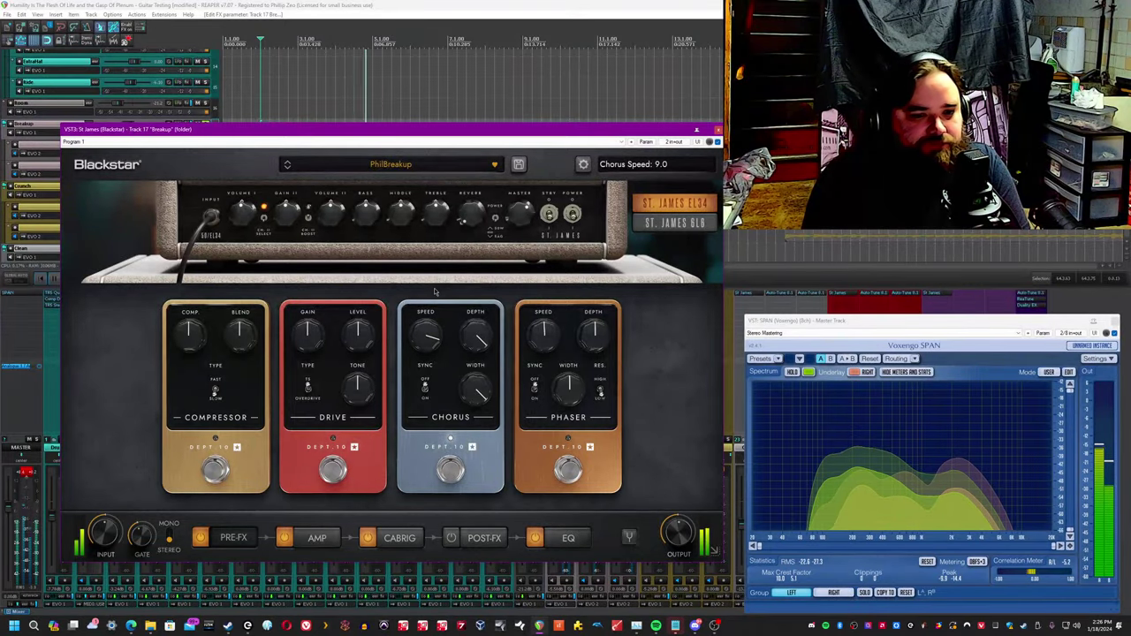
pyautogui.moveTo(424, 332); pyautogui.dragTo(424, 345)
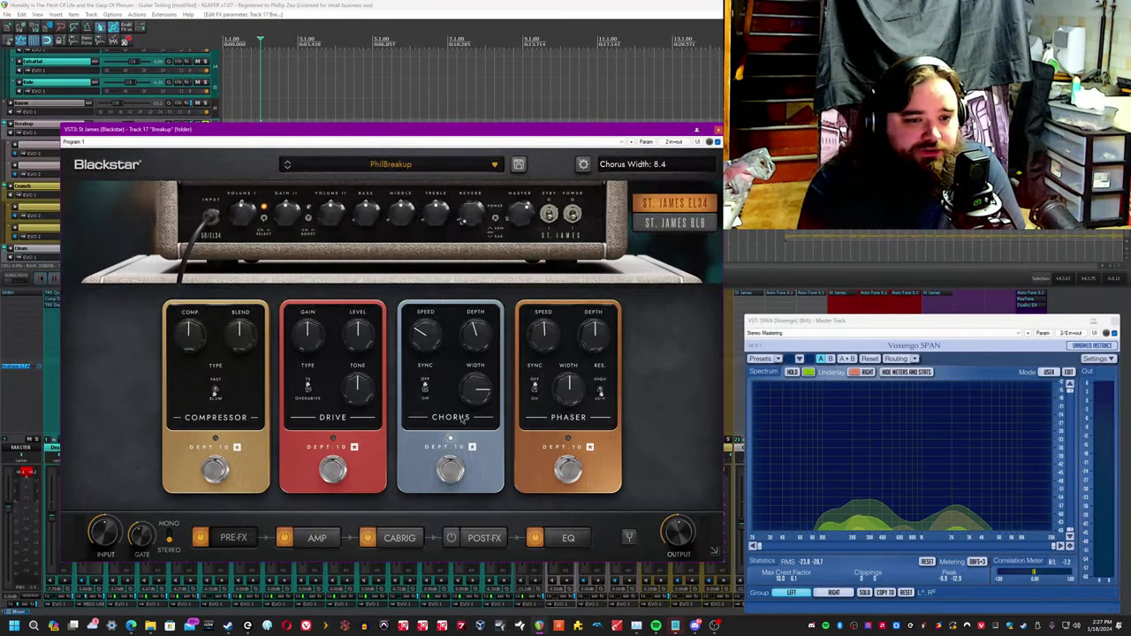
pyautogui.moveTo(475, 389); pyautogui.dragTo(480, 396)
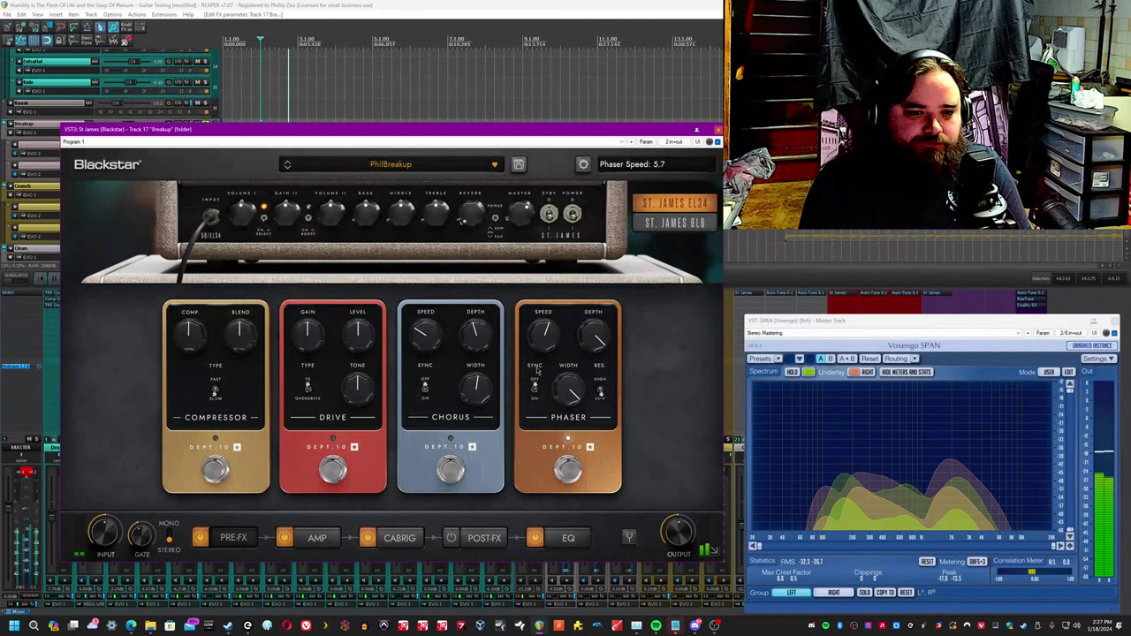
# Set the phaser speed to about 5.7 and switch the phaser on.
pyautogui.moveTo(544, 332); pyautogui.dragTo(544, 371)
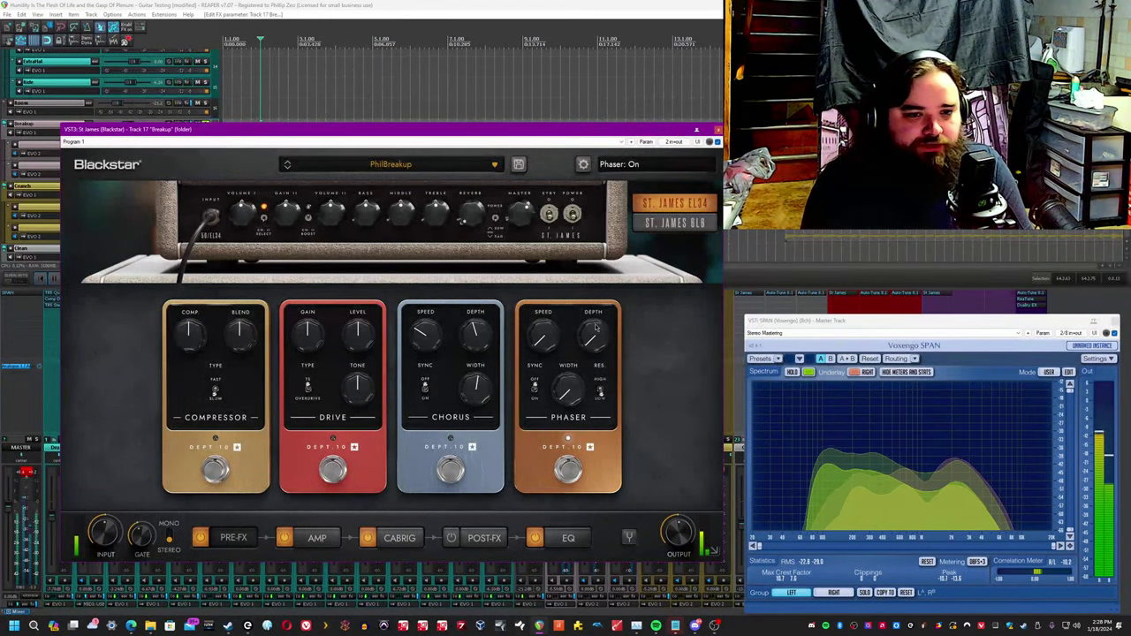
pyautogui.moveTo(594, 332); pyautogui.dragTo(566, 396)
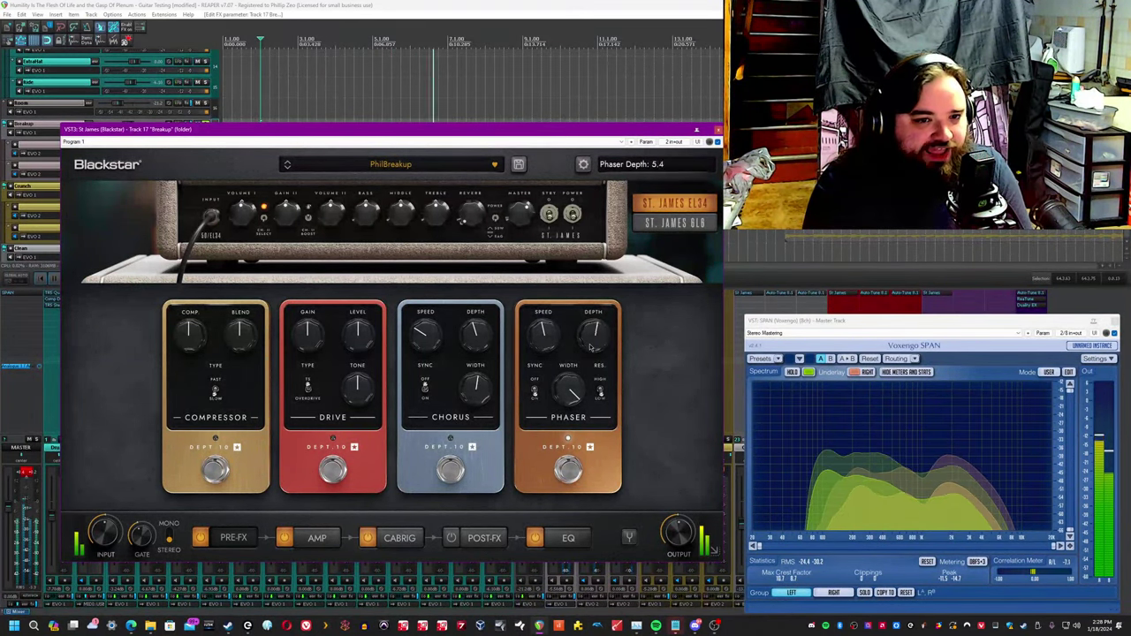
# Lower the phaser depth to about 4.6 and leave the pedal board for the amp head.
pyautogui.moveTo(594, 332); pyautogui.dragTo(593, 344)
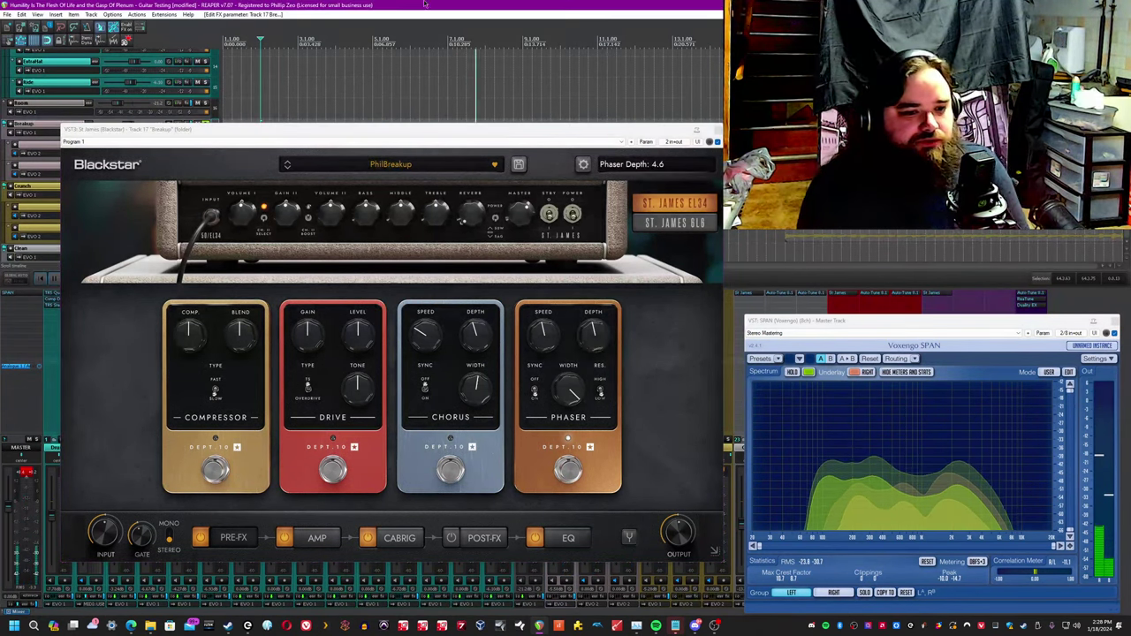
pyautogui.click(316, 537)
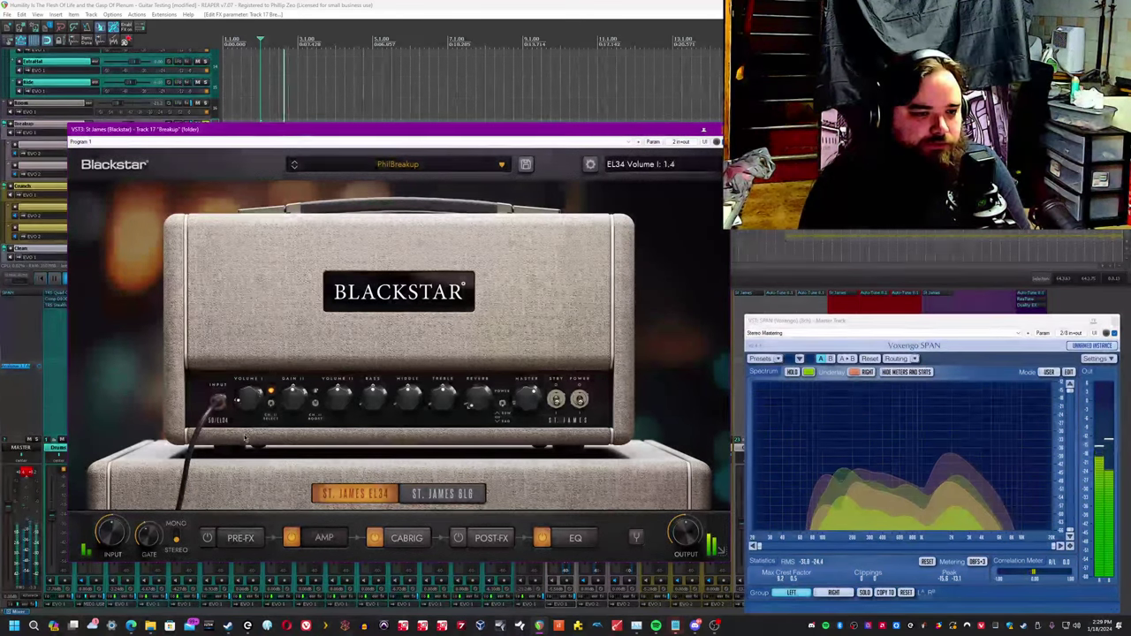
# Audition the EL34 channel volume and settle it around 6.5.
pyautogui.moveTo(248, 393); pyautogui.dragTo(247, 371)
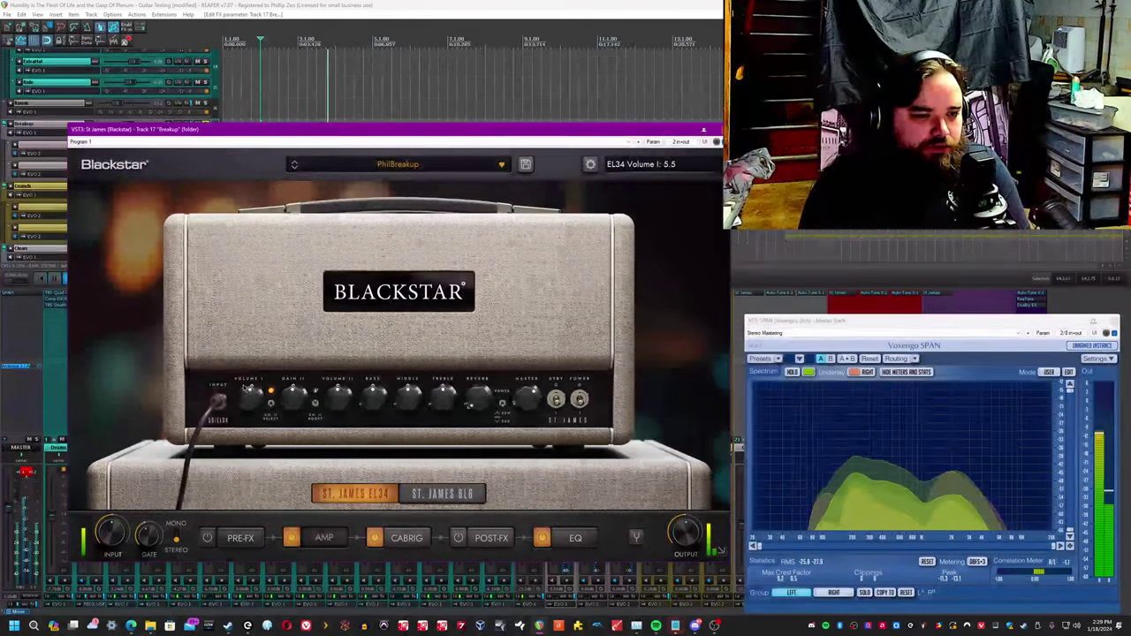
pyautogui.moveTo(268, 392); pyautogui.dragTo(269, 371)
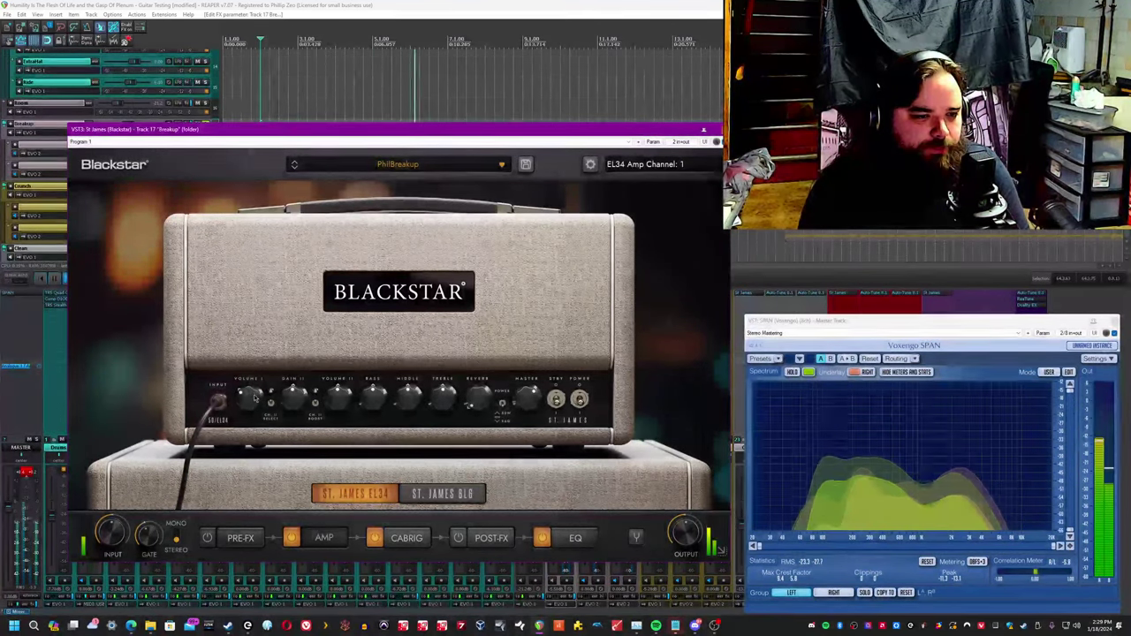
pyautogui.moveTo(248, 398); pyautogui.dragTo(251, 388)
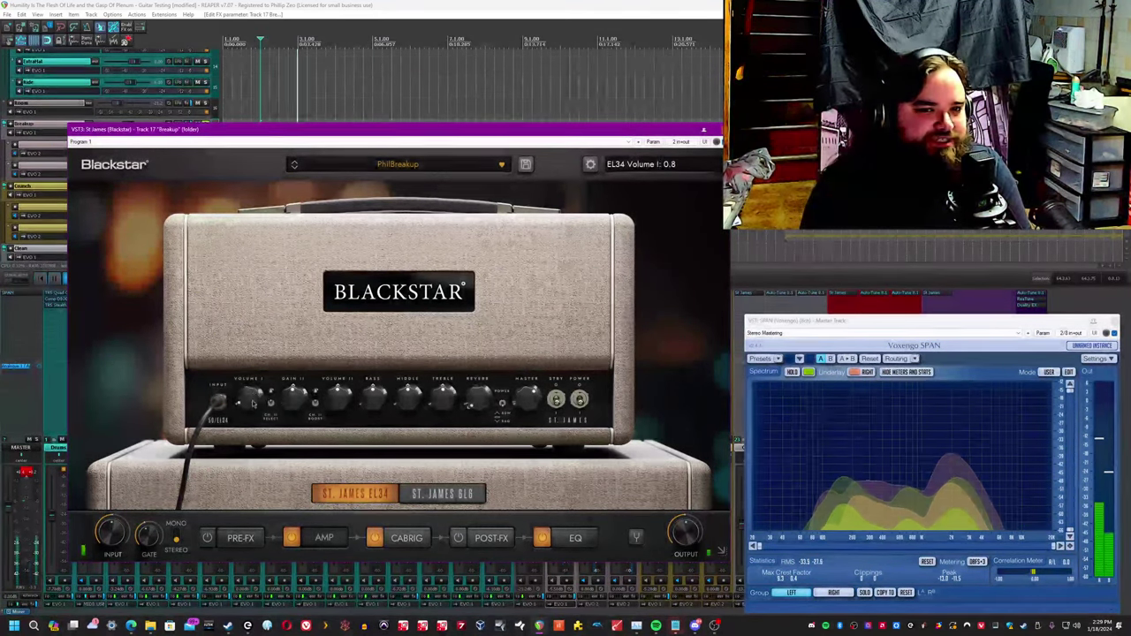
pyautogui.moveTo(272, 398); pyautogui.dragTo(272, 371)
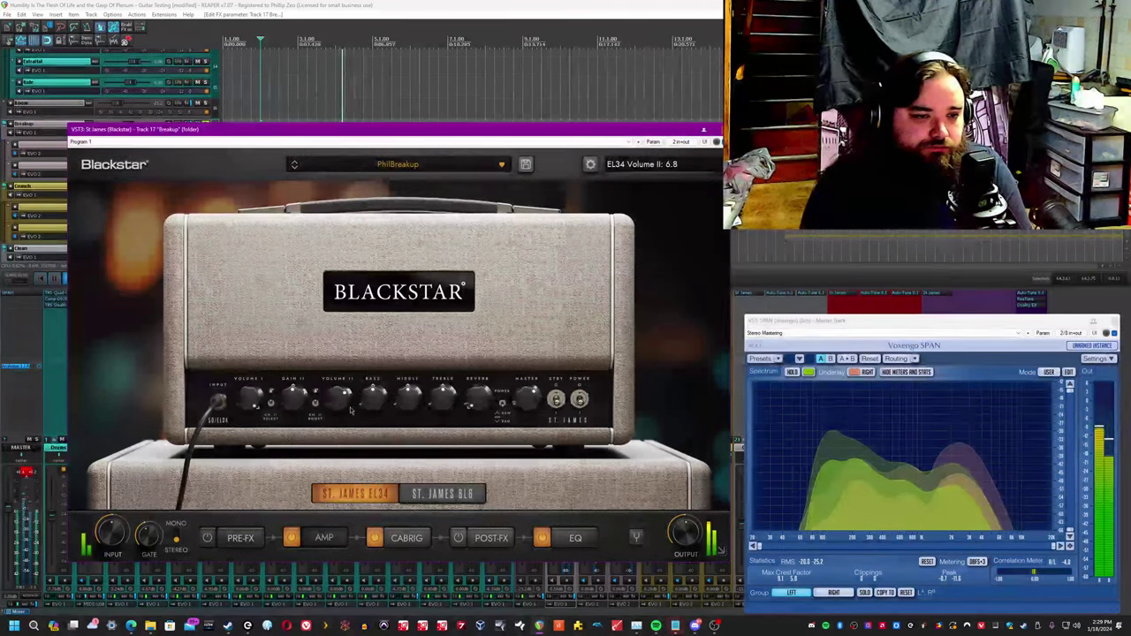
pyautogui.moveTo(314, 398); pyautogui.dragTo(314, 410)
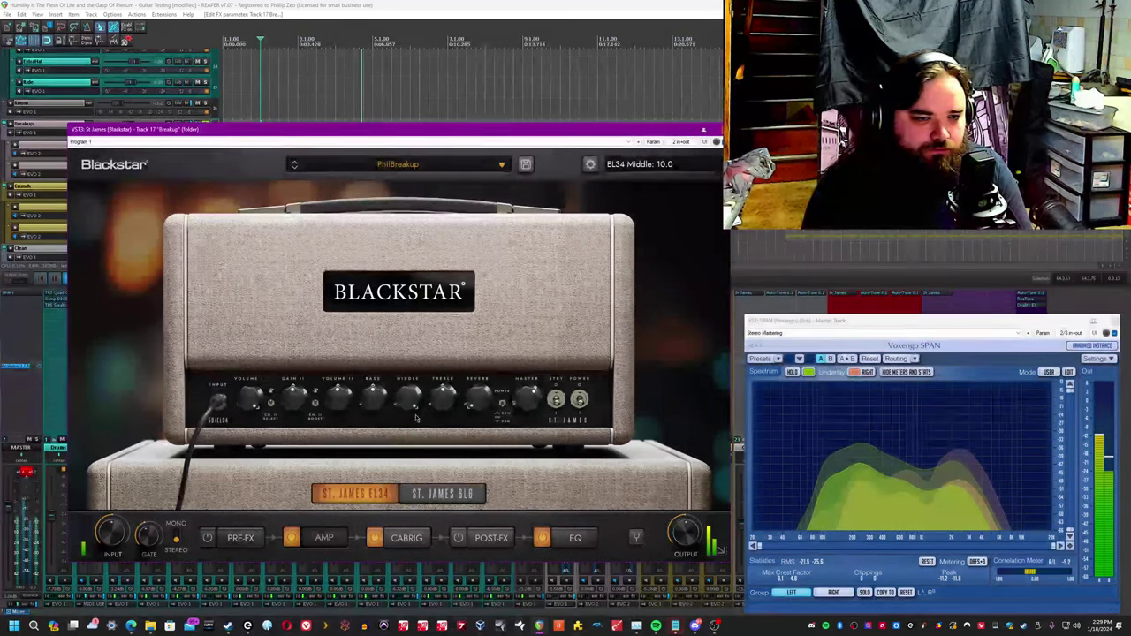
# Set the EL34 middle to about 3, cut treble to 0 and turn reverb to 10.
pyautogui.moveTo(444, 397); pyautogui.dragTo(442, 410)
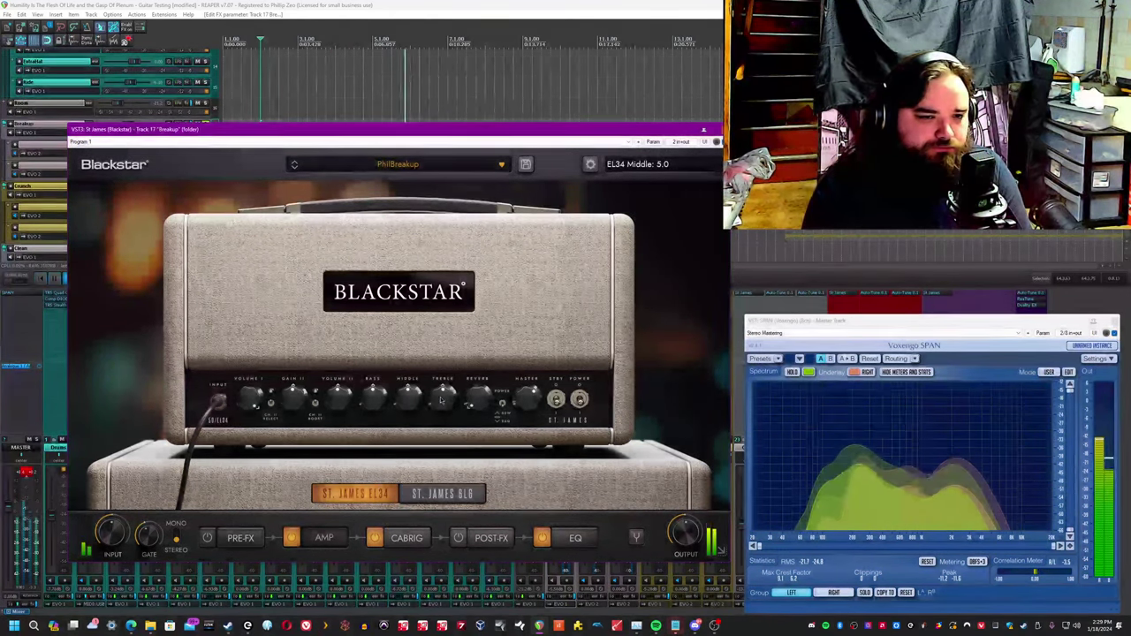
pyautogui.moveTo(442, 397); pyautogui.dragTo(442, 410)
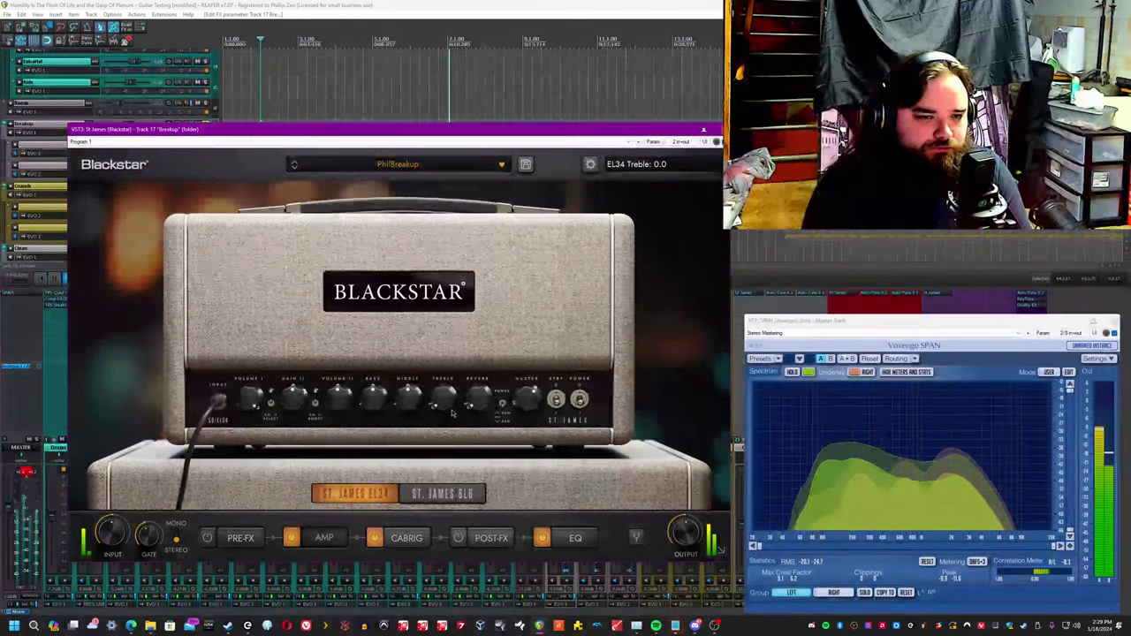
pyautogui.moveTo(442, 398); pyautogui.dragTo(445, 385)
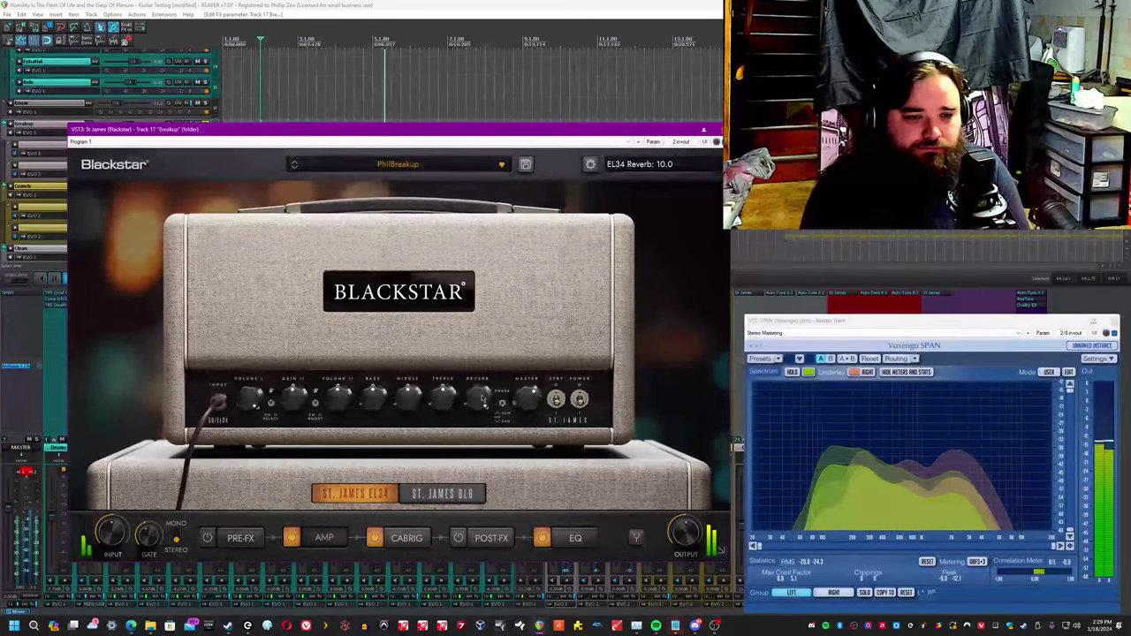
pyautogui.moveTo(477, 397); pyautogui.dragTo(477, 410)
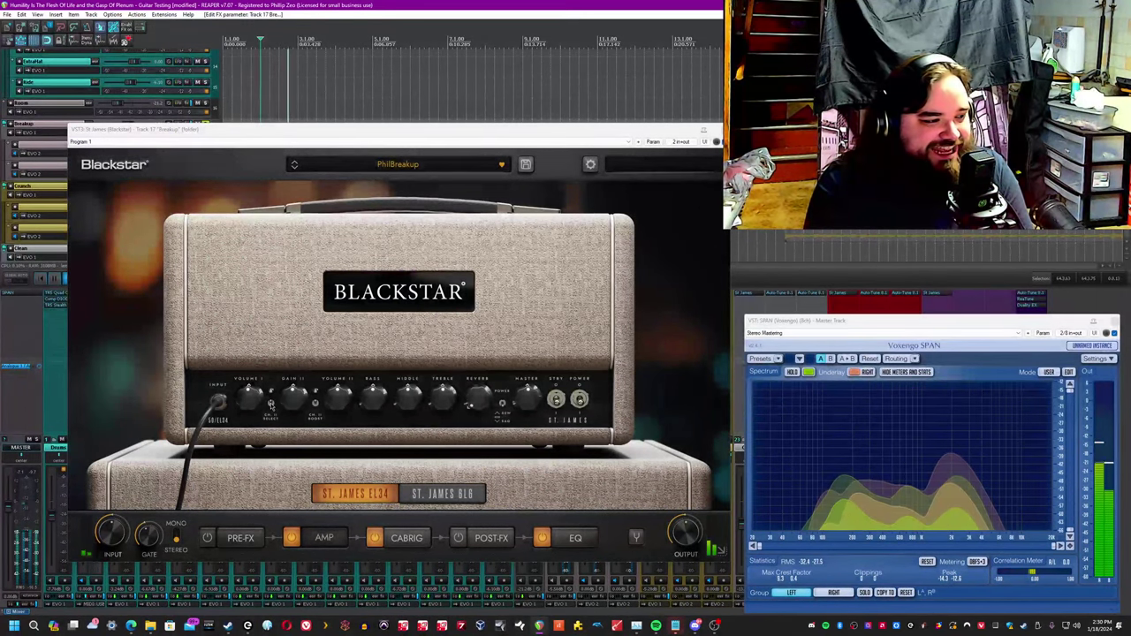
pyautogui.click(269, 392)
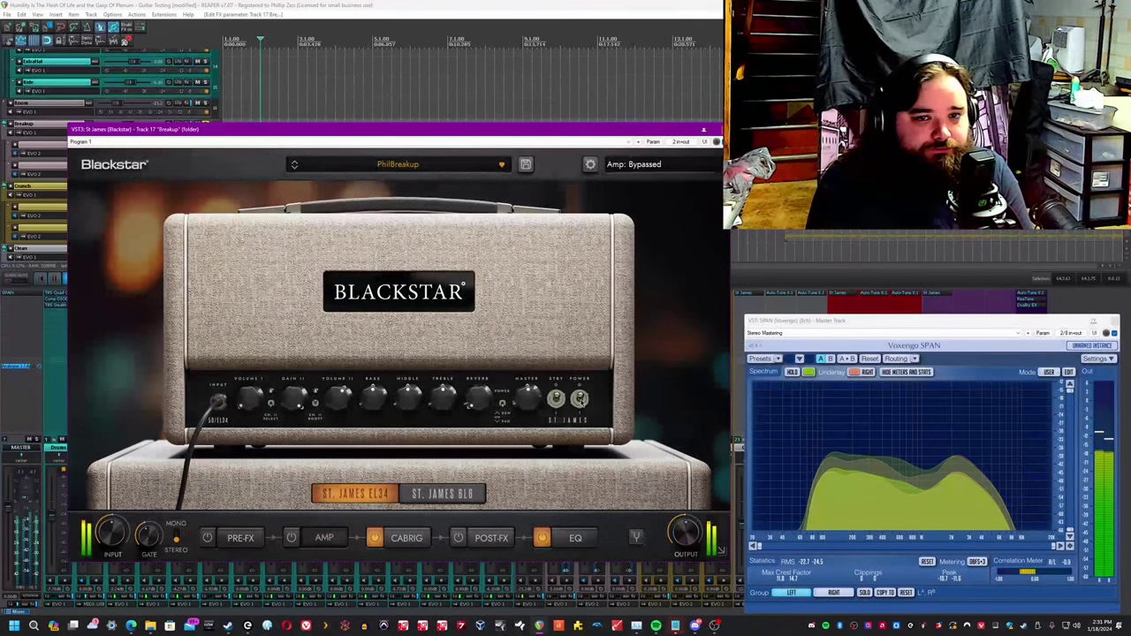
pyautogui.click(290, 537)
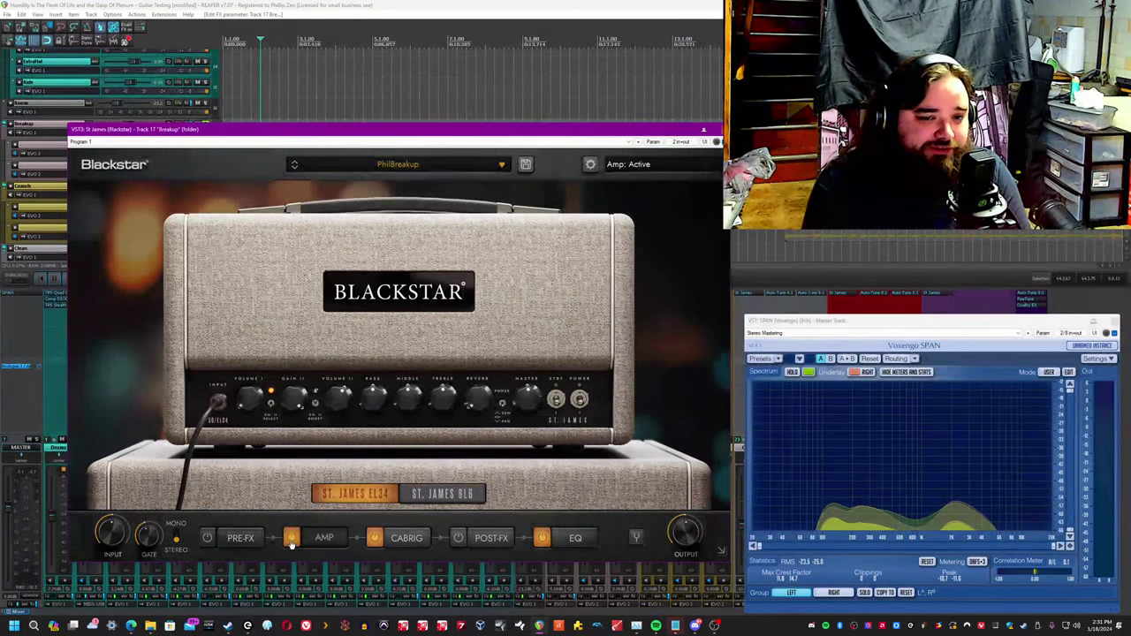
# Select the 6L6 amp model with Volume I around 5.0 and reverb at 10.
pyautogui.click(442, 493)
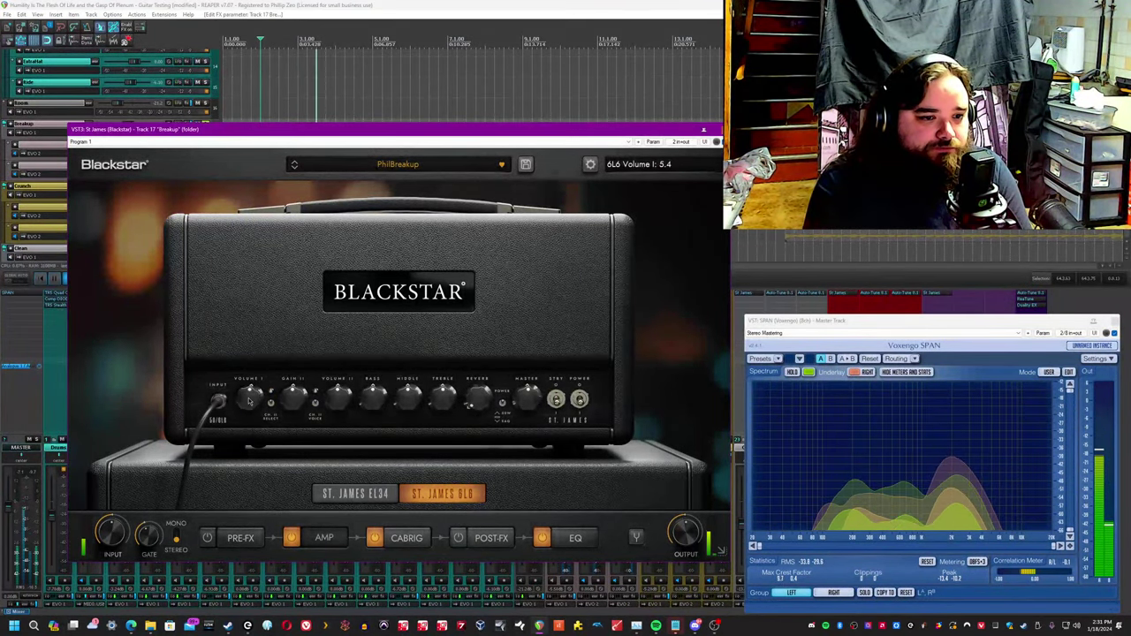
pyautogui.moveTo(251, 392); pyautogui.dragTo(250, 371)
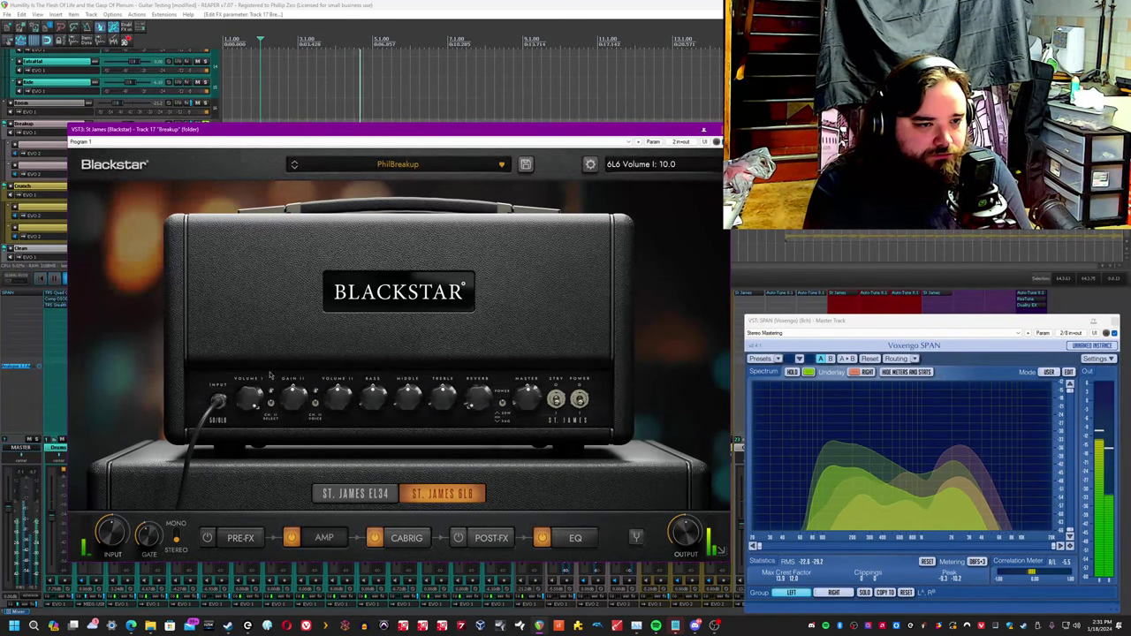
pyautogui.moveTo(268, 392); pyautogui.dragTo(269, 421)
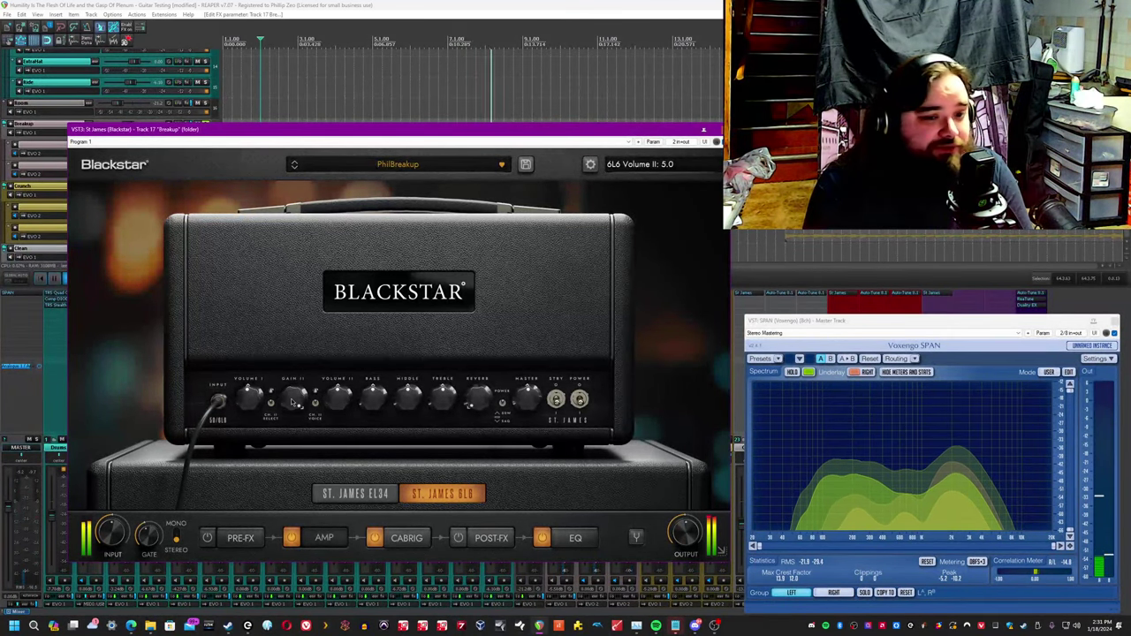
pyautogui.moveTo(373, 396); pyautogui.dragTo(398, 389)
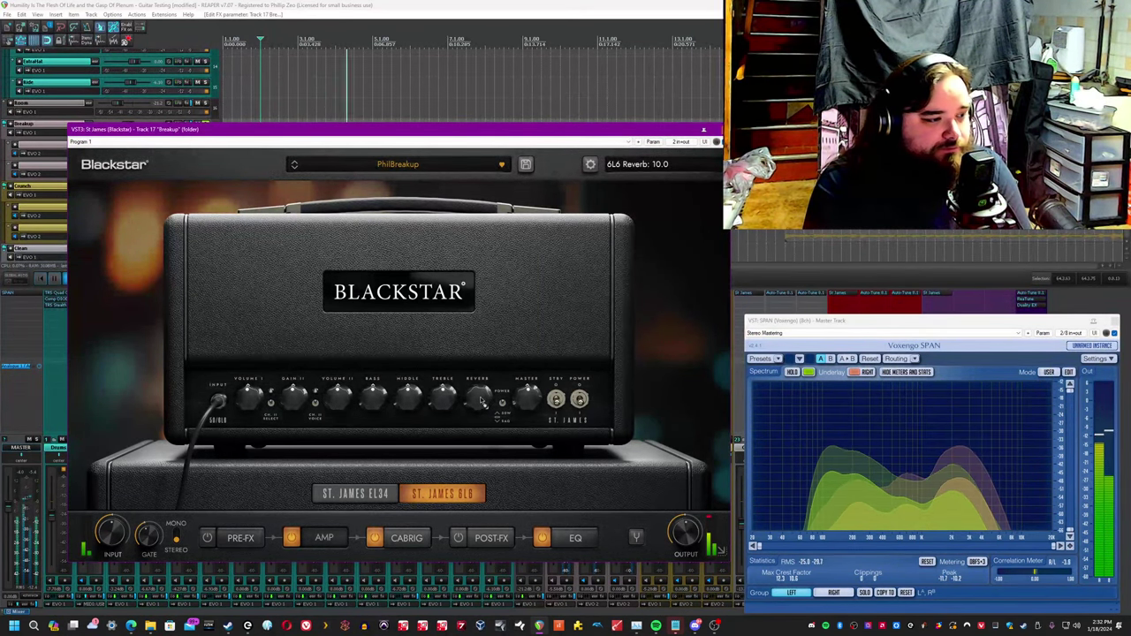
pyautogui.moveTo(477, 397); pyautogui.dragTo(477, 424)
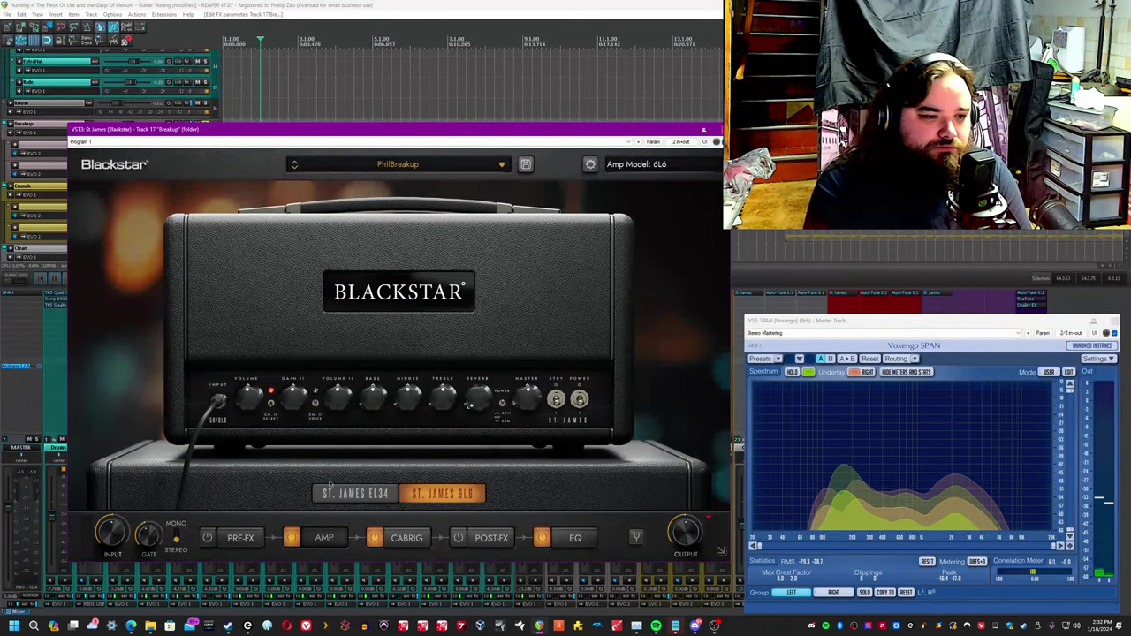
# Reselect the St. James 6L6 amp and raise its Gain II to about 1.5.
pyautogui.click(356, 493)
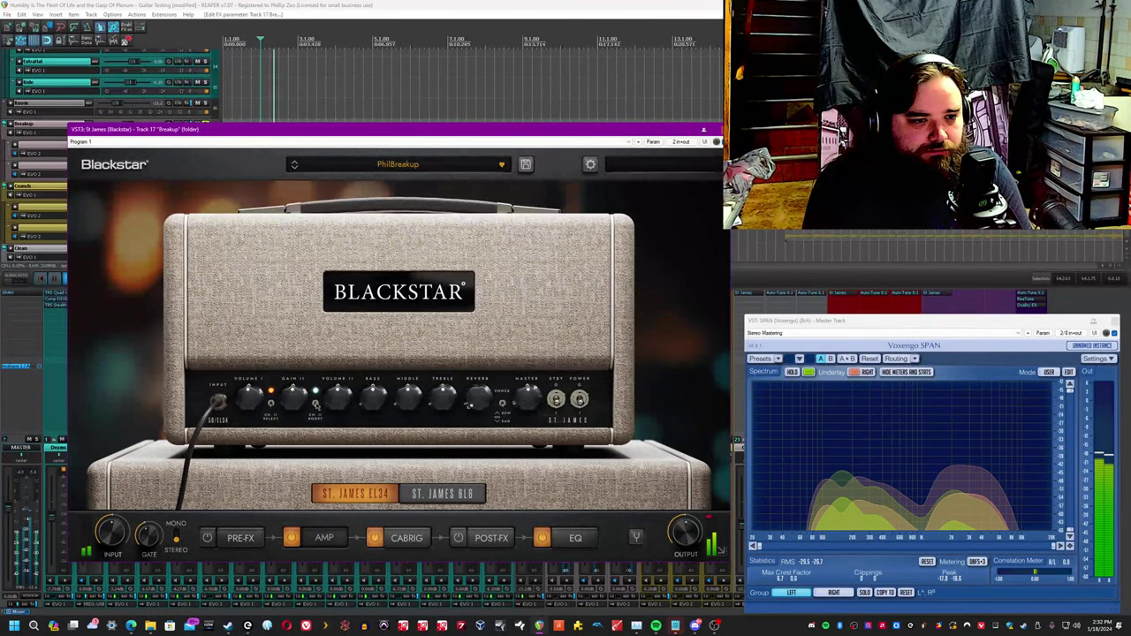
pyautogui.click(441, 493)
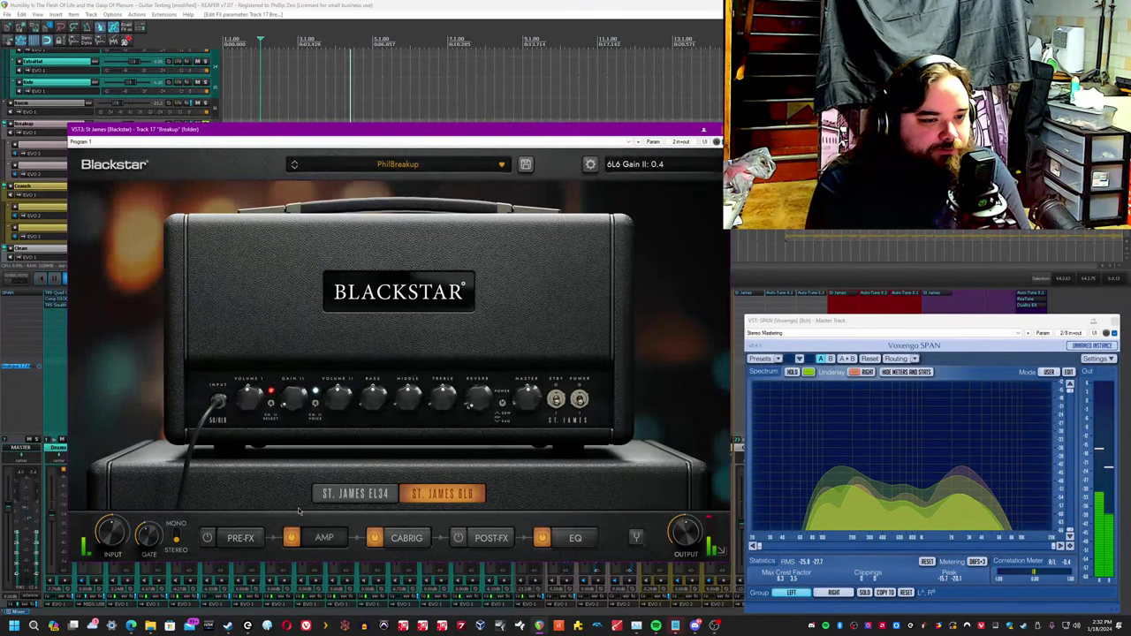
pyautogui.moveTo(292, 397); pyautogui.dragTo(297, 389)
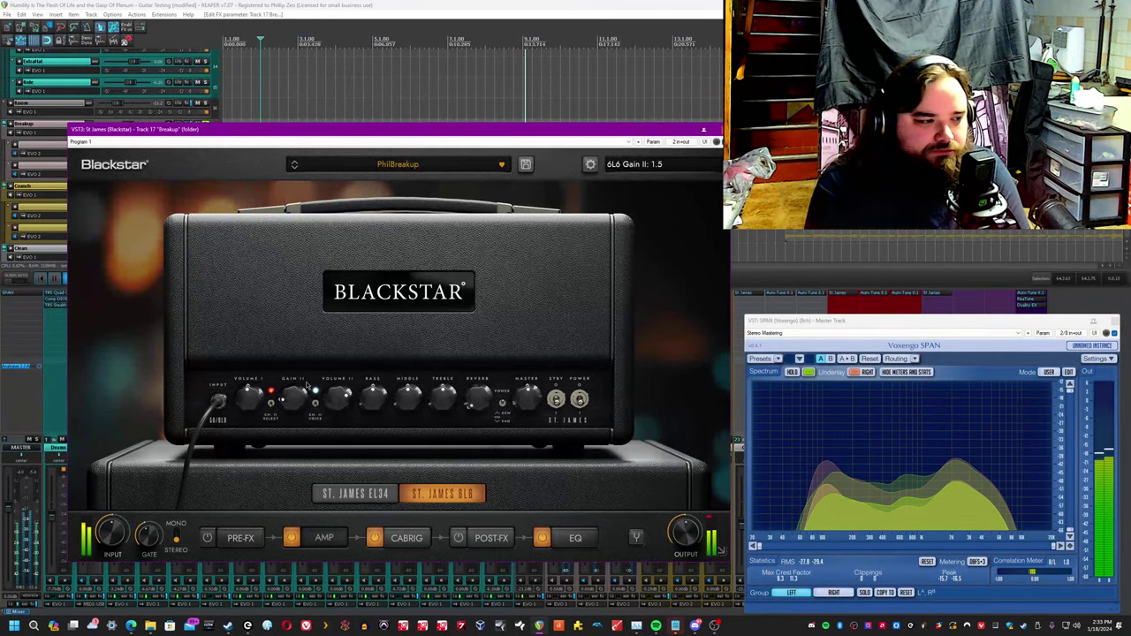
pyautogui.moveTo(297, 392); pyautogui.dragTo(296, 407)
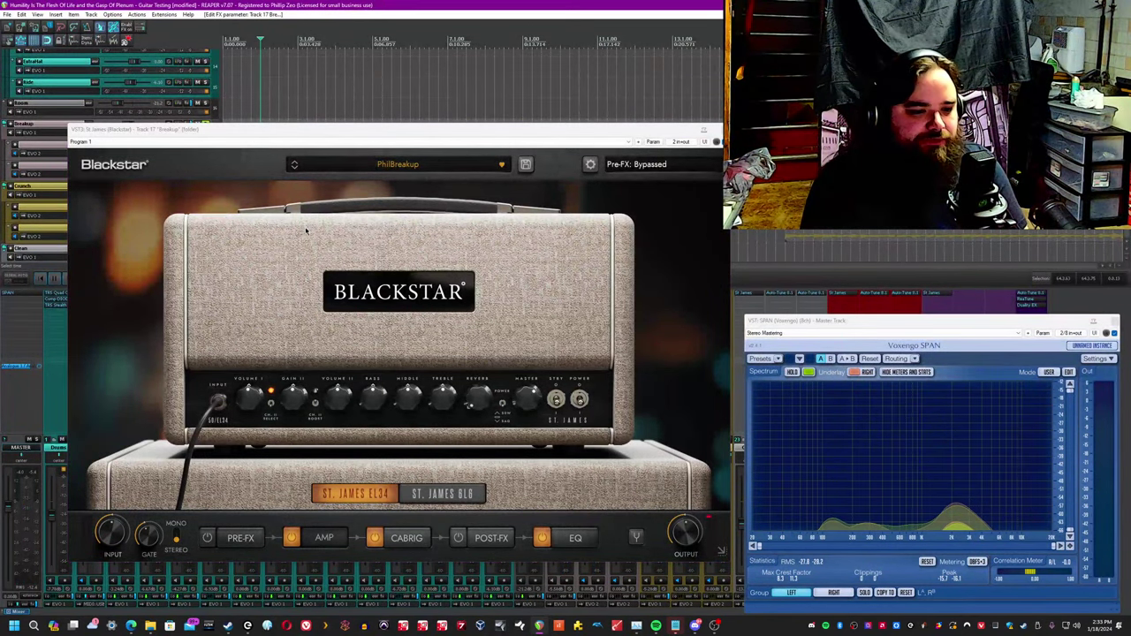
# Show the cabinet and microphone section and swap cab one to another combo cabinet.
pyautogui.click(406, 537)
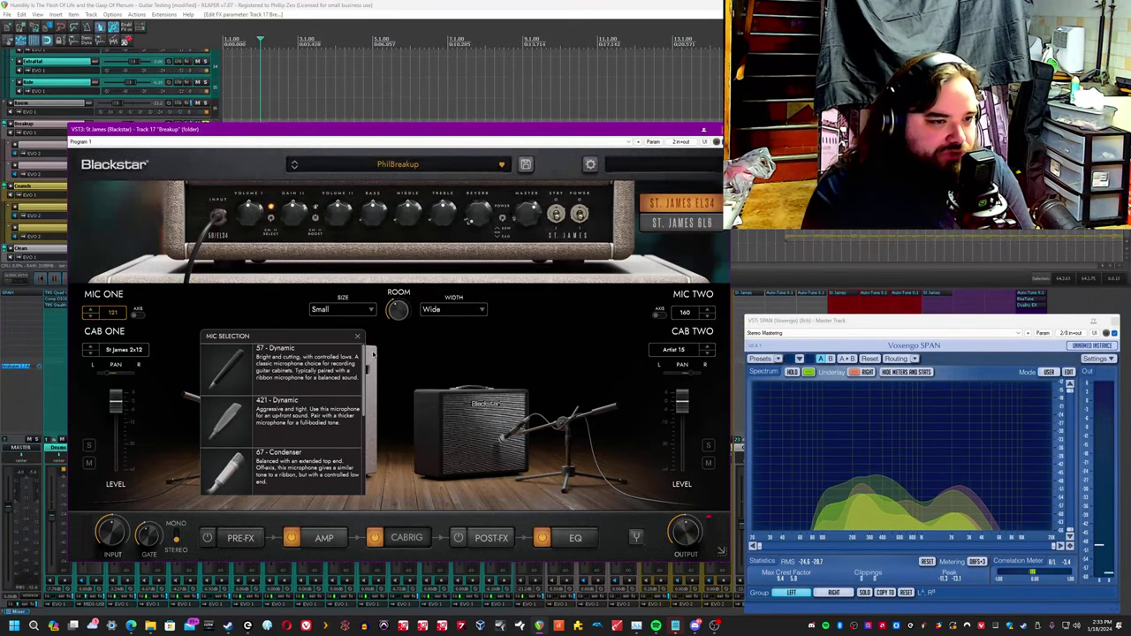
pyautogui.scroll(-3)
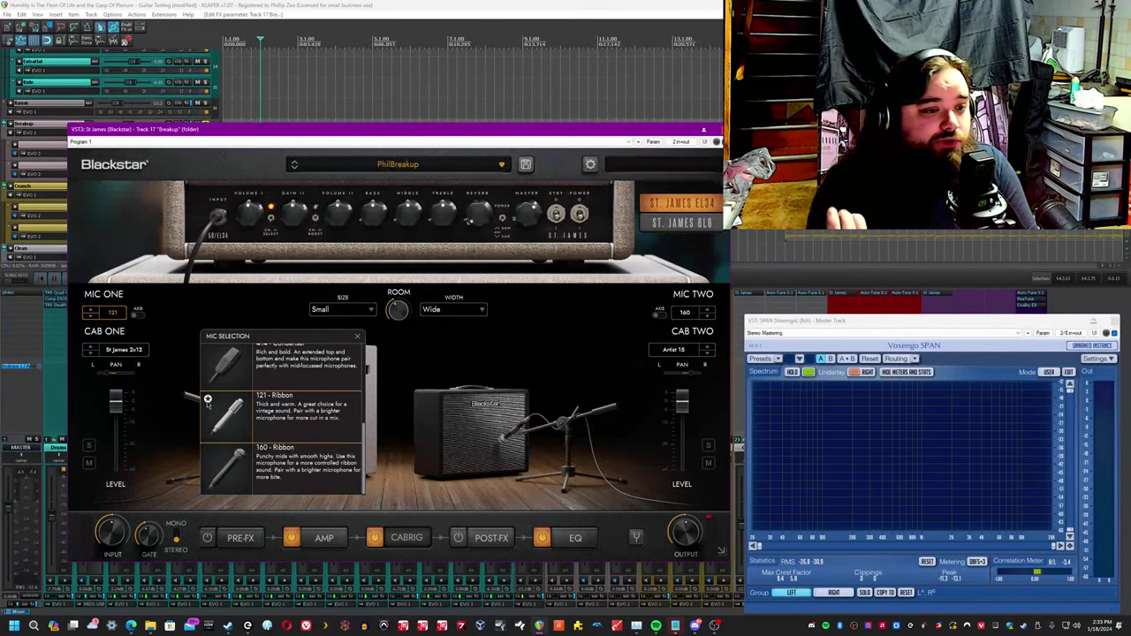
pyautogui.scroll(-3)
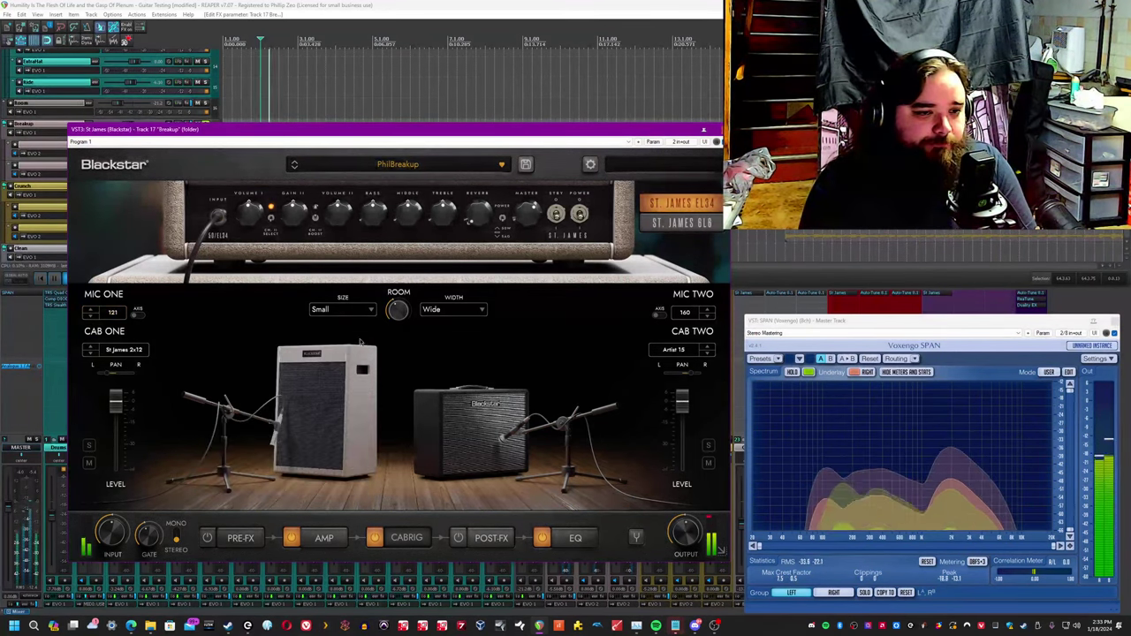
pyautogui.click(123, 350)
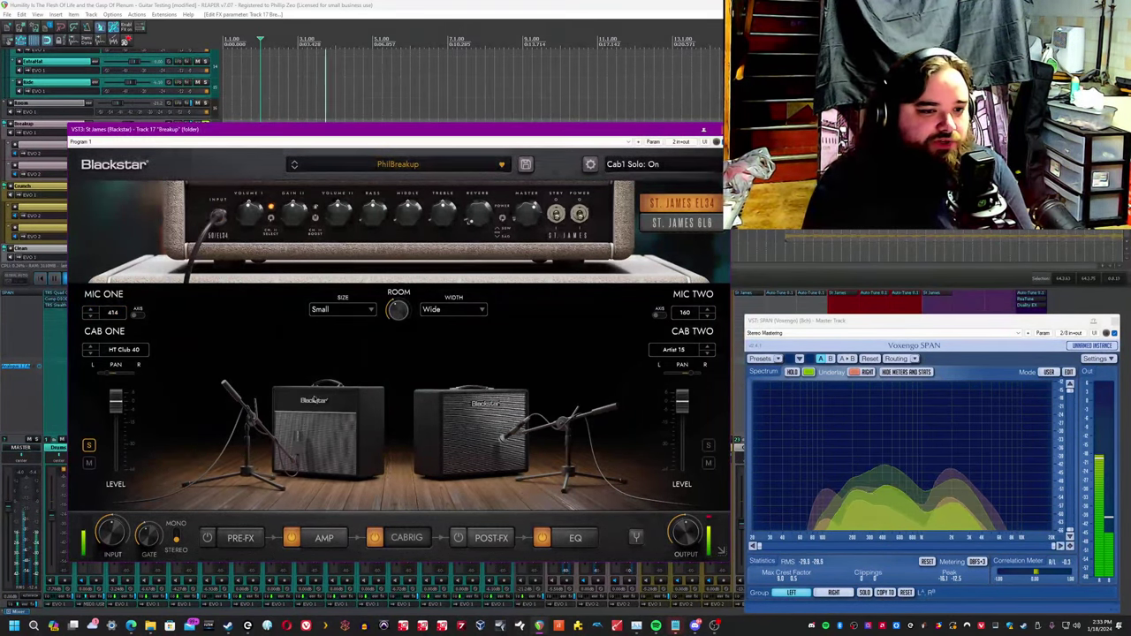
# Step cab one through further cabinets and try a ribbon mic on it.
pyautogui.click(123, 350)
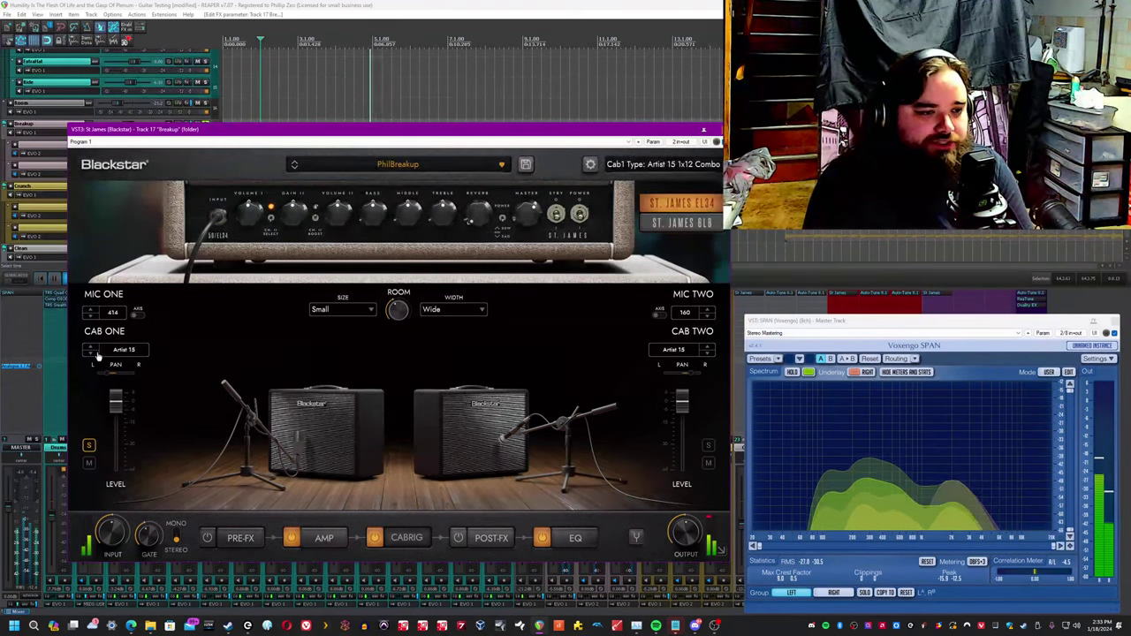
pyautogui.click(113, 311)
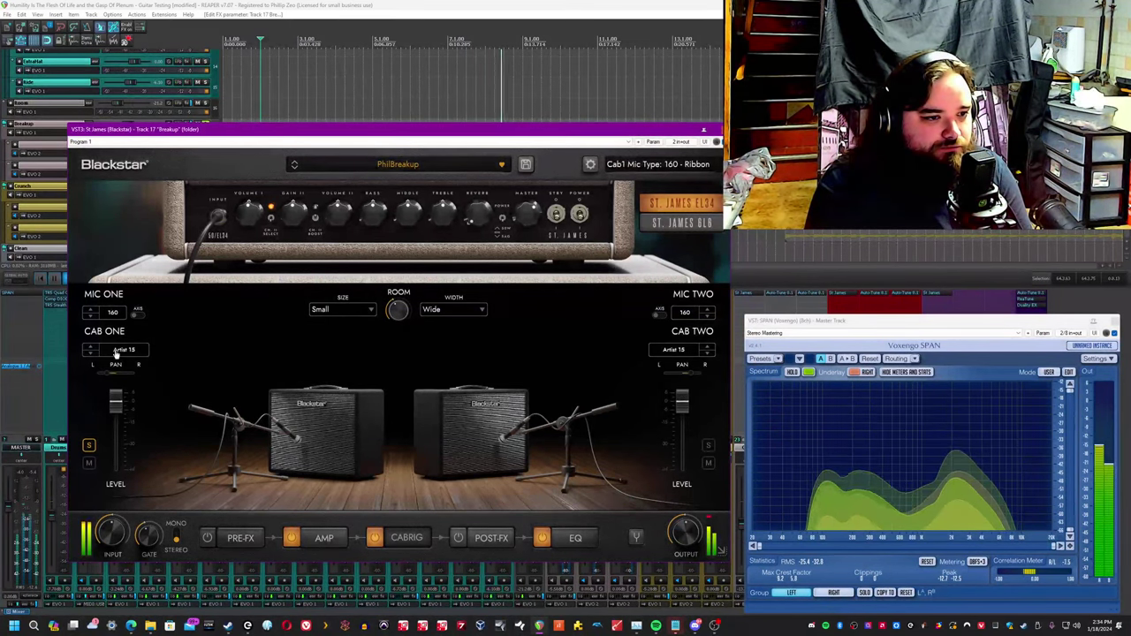
pyautogui.click(124, 350)
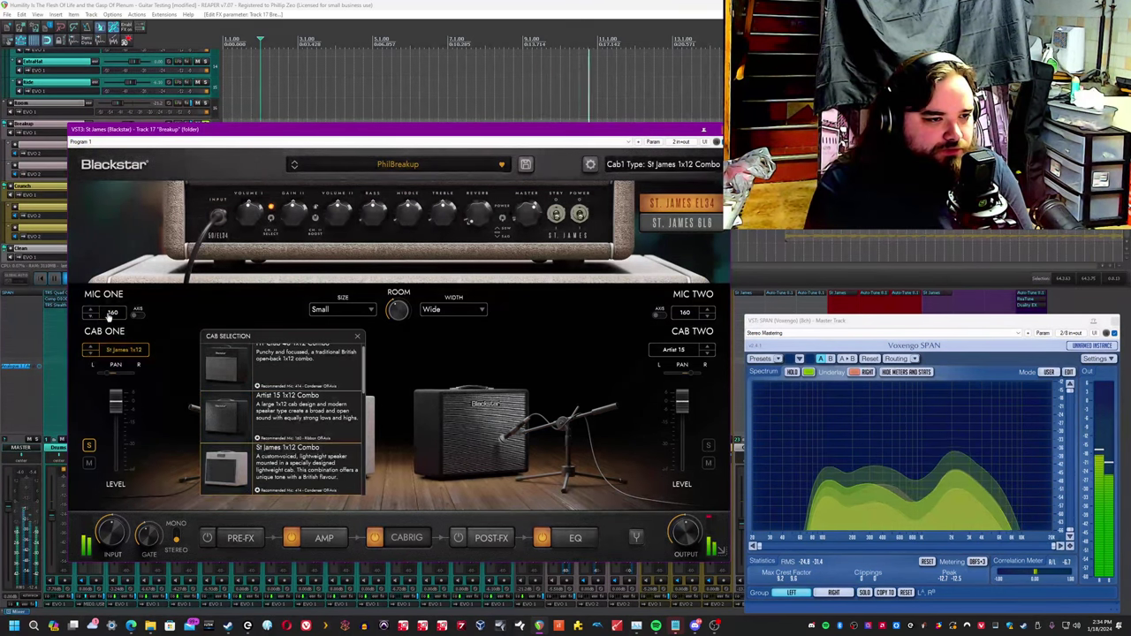
pyautogui.scroll(-3)
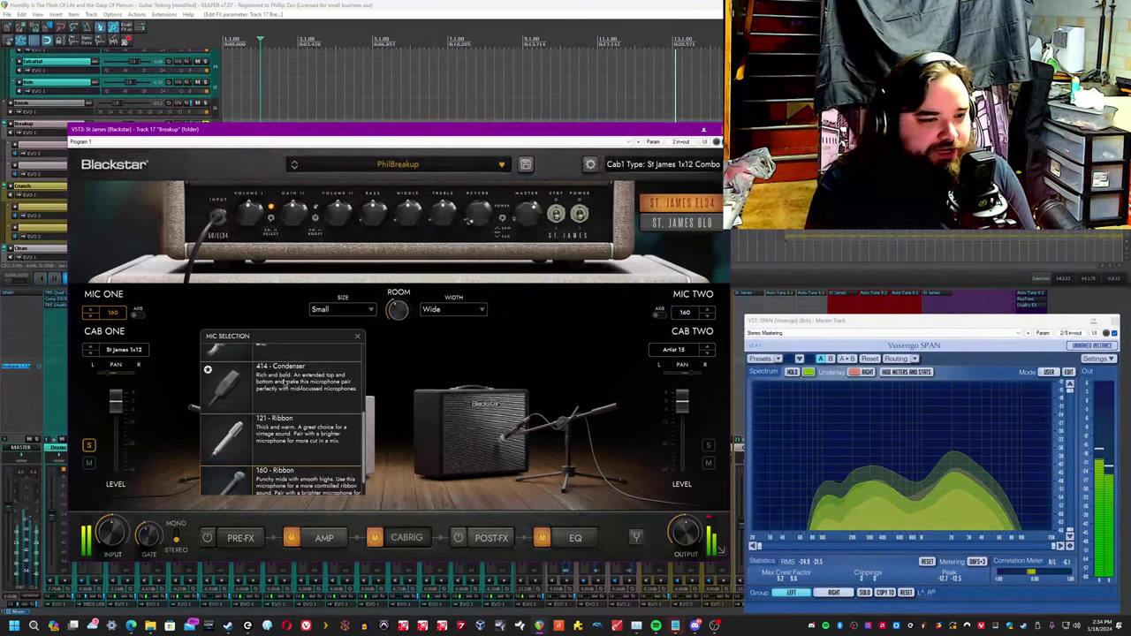
pyautogui.click(279, 365)
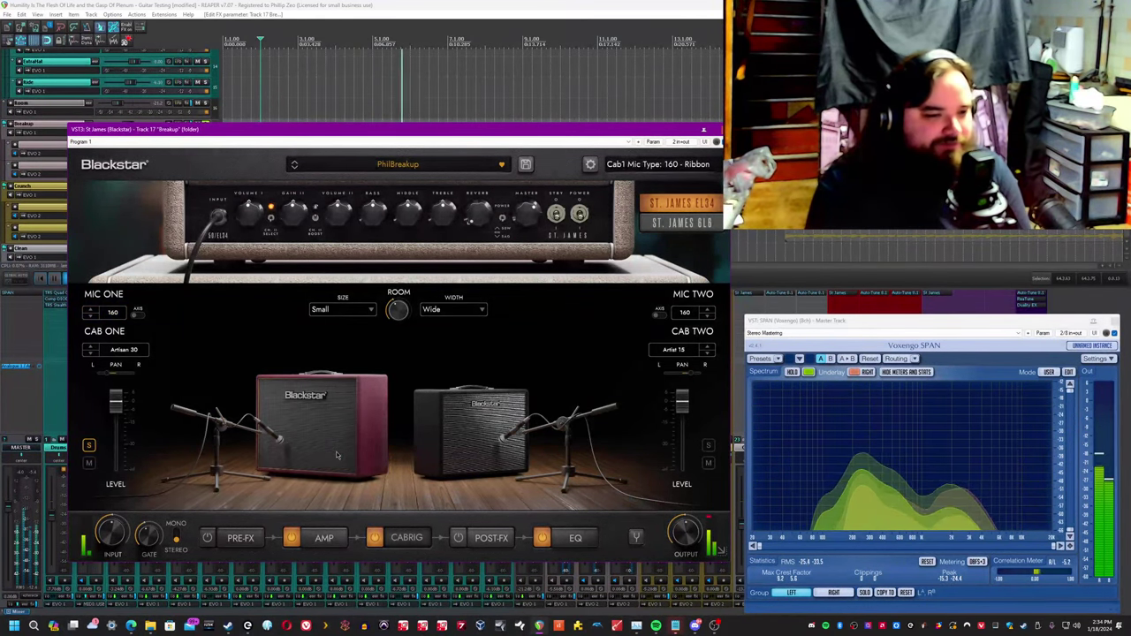
# Move cab one to a Series One 4x12 cabinet, try another 4x12, and change the mic axis.
pyautogui.click(123, 349)
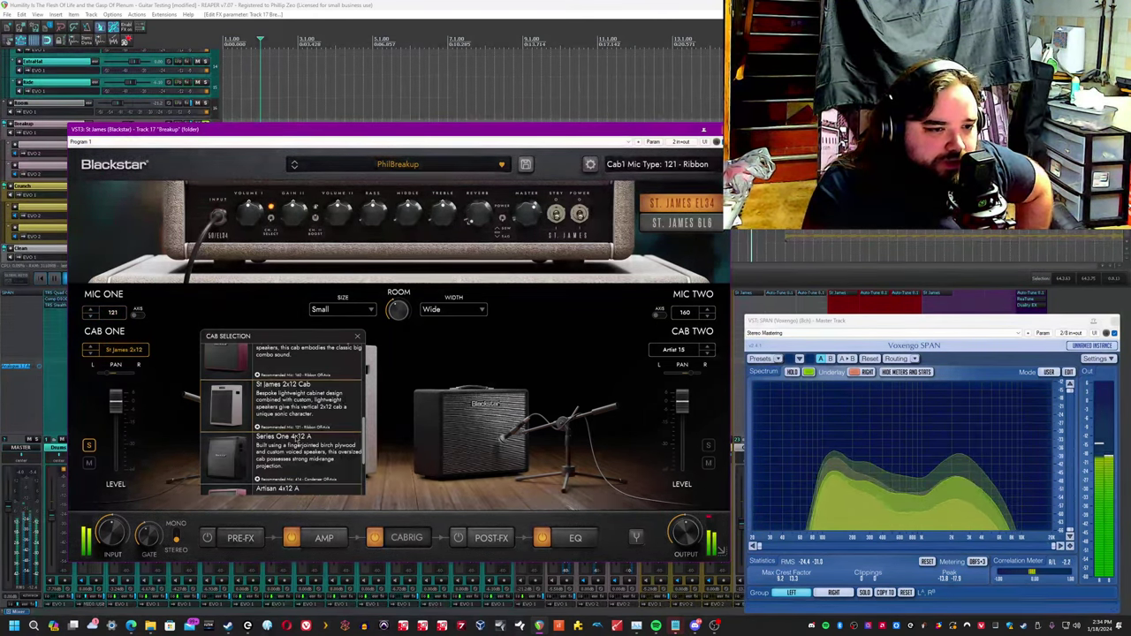
pyautogui.click(285, 435)
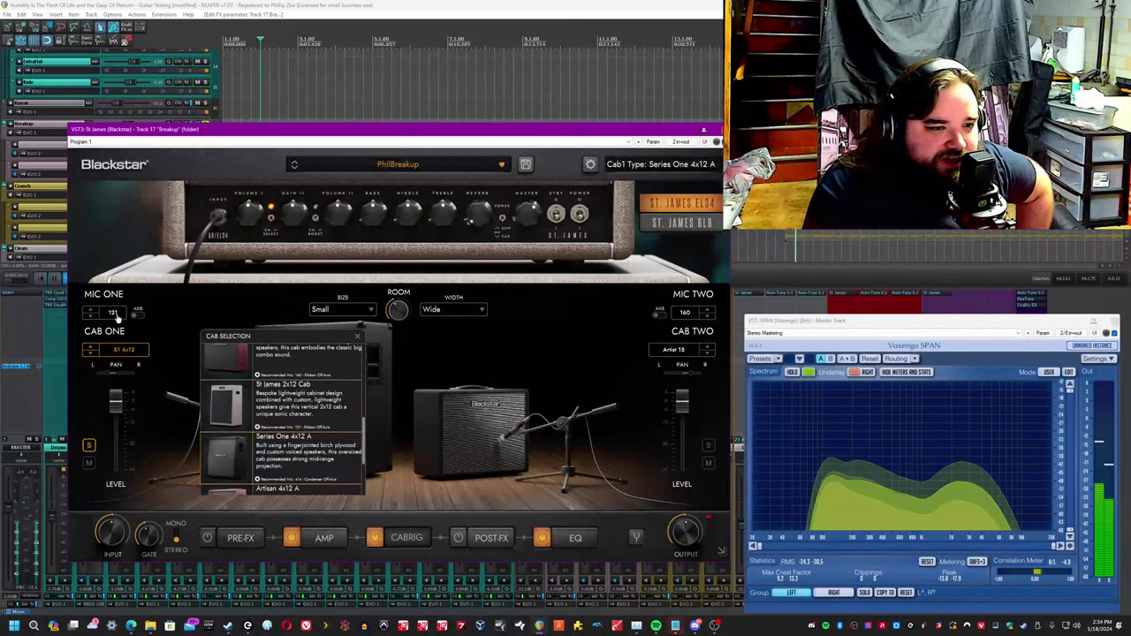
pyautogui.click(113, 311)
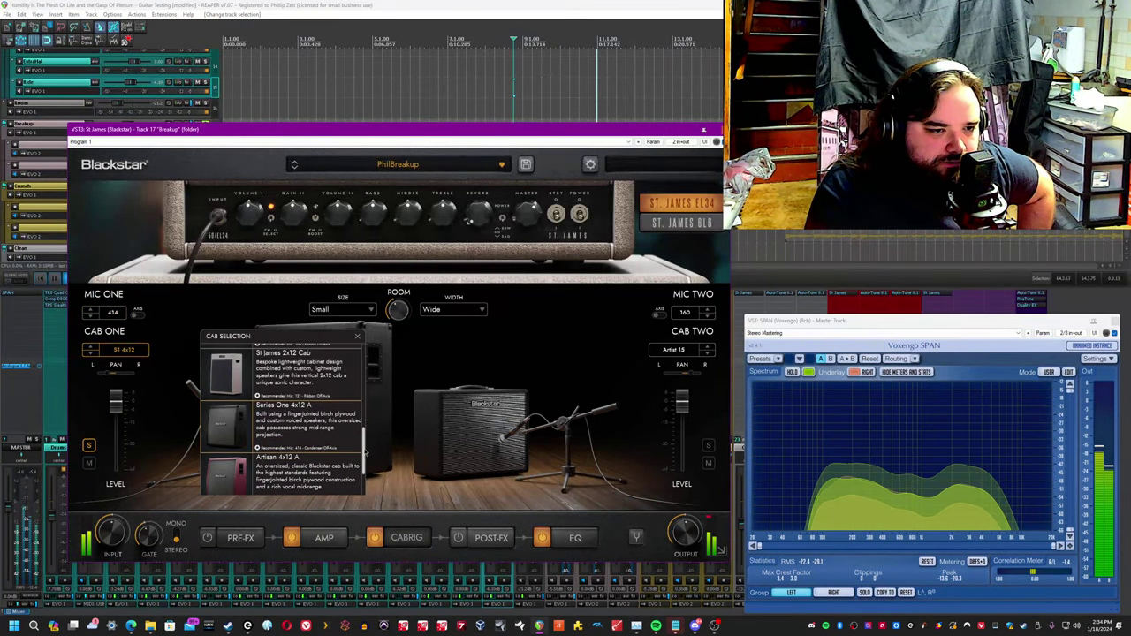
pyautogui.click(123, 349)
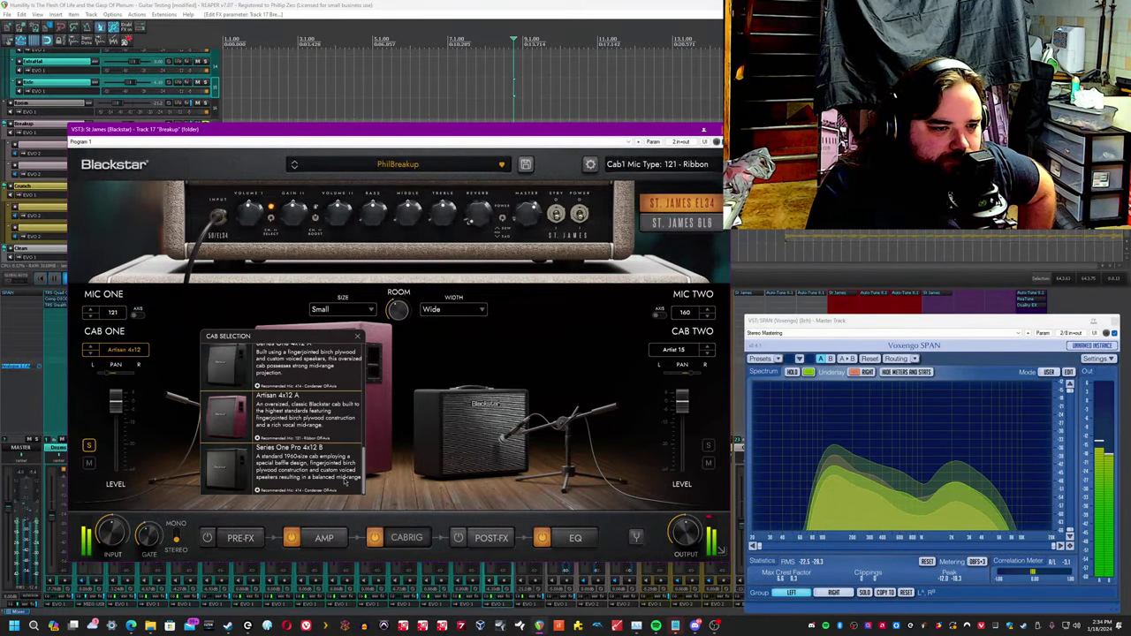
pyautogui.click(300, 424)
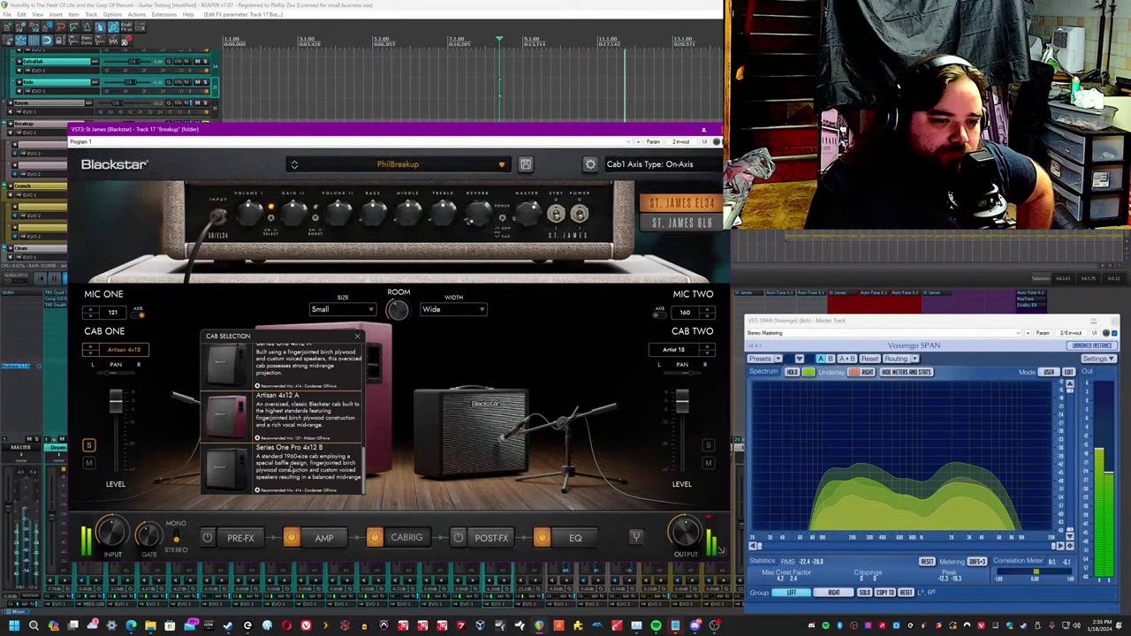
pyautogui.click(282, 468)
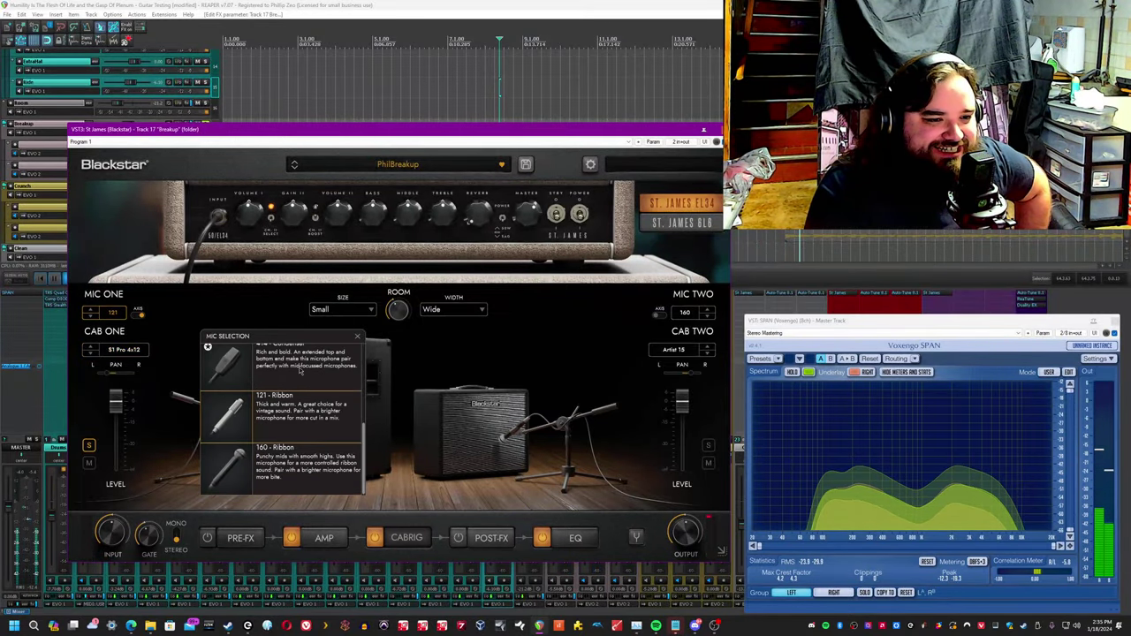
# Pick a different microphone for cab one's 4x12 from the Mic Selection list.
pyautogui.click(274, 356)
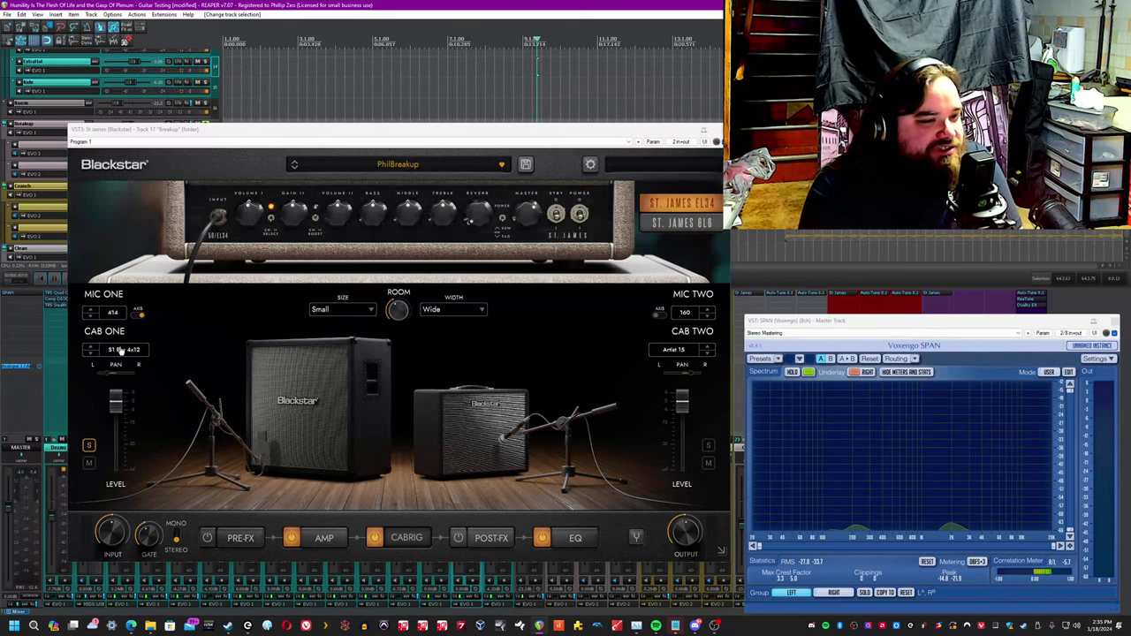
pyautogui.click(124, 350)
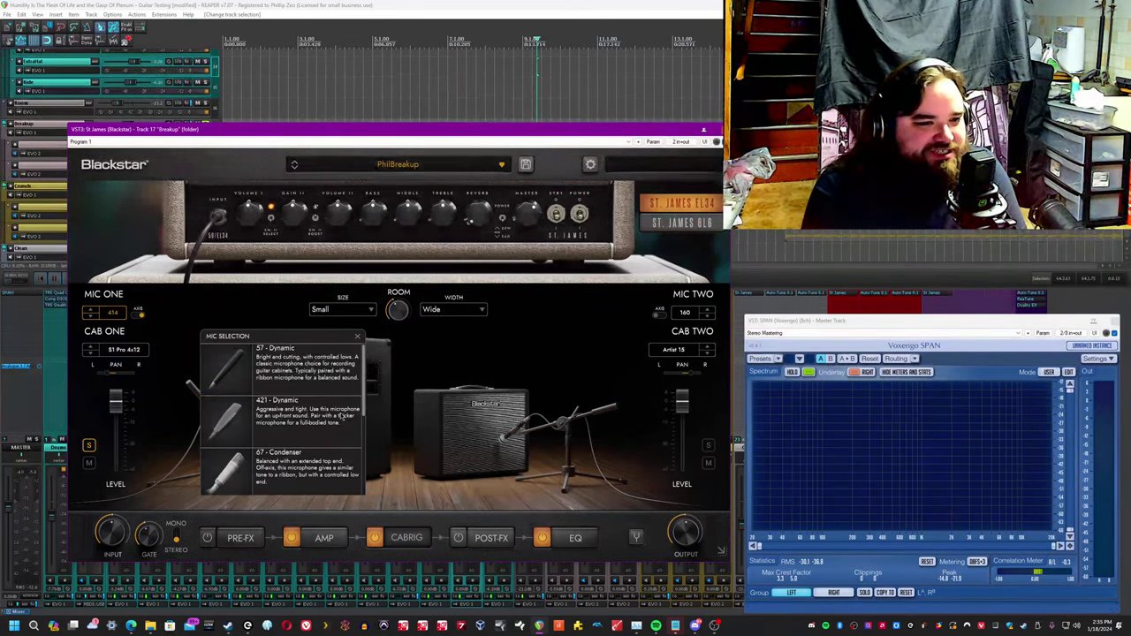
pyautogui.scroll(-3)
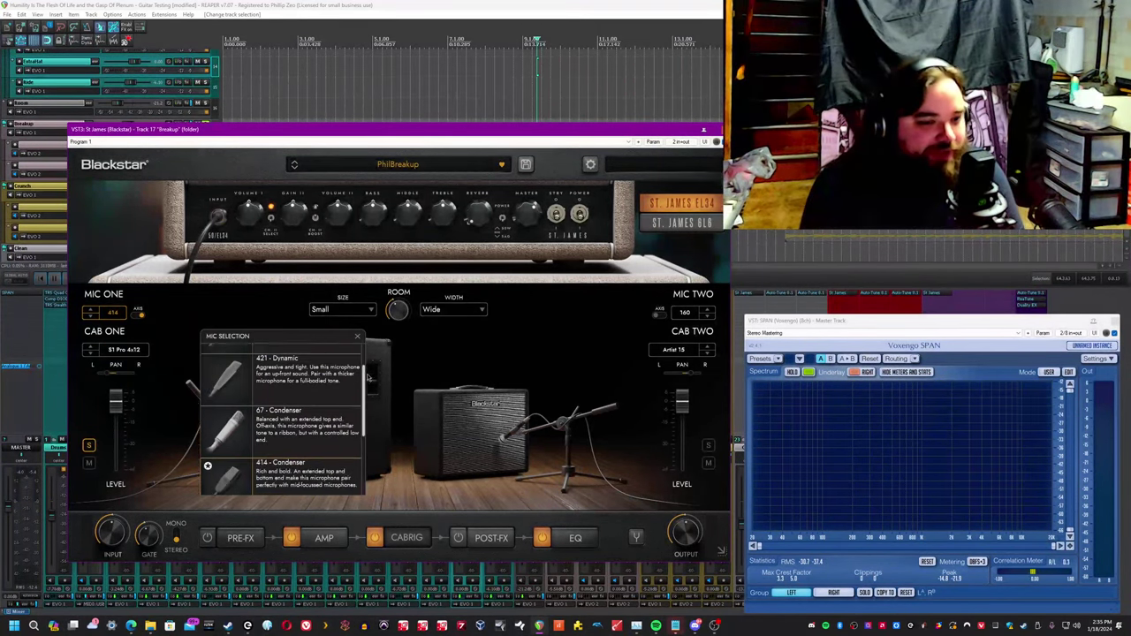
pyautogui.click(357, 336)
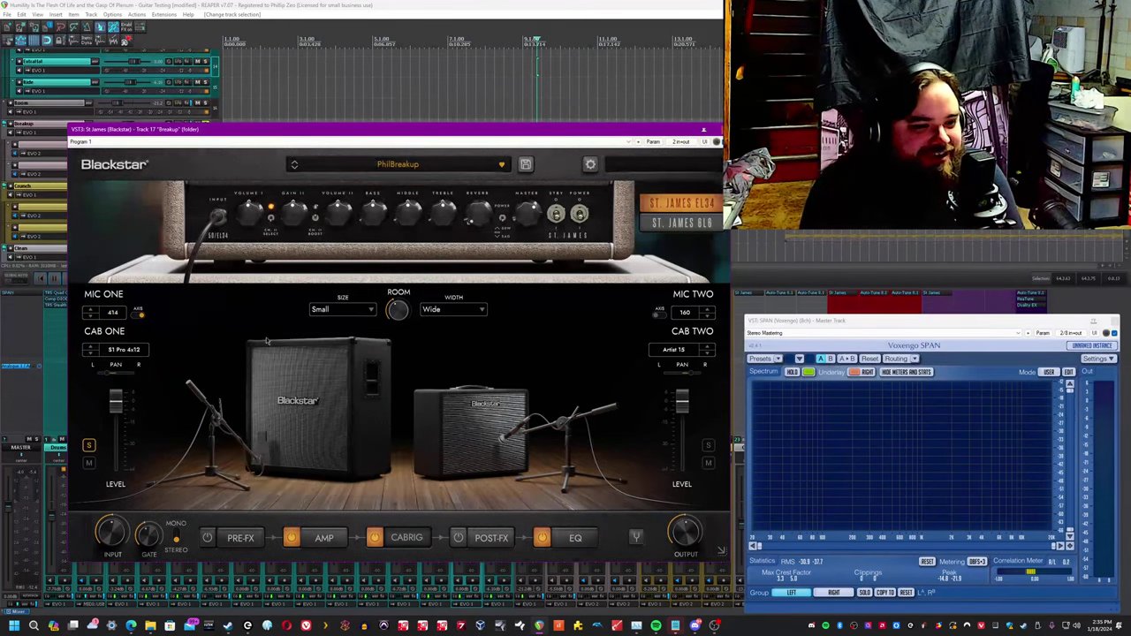
pyautogui.click(124, 349)
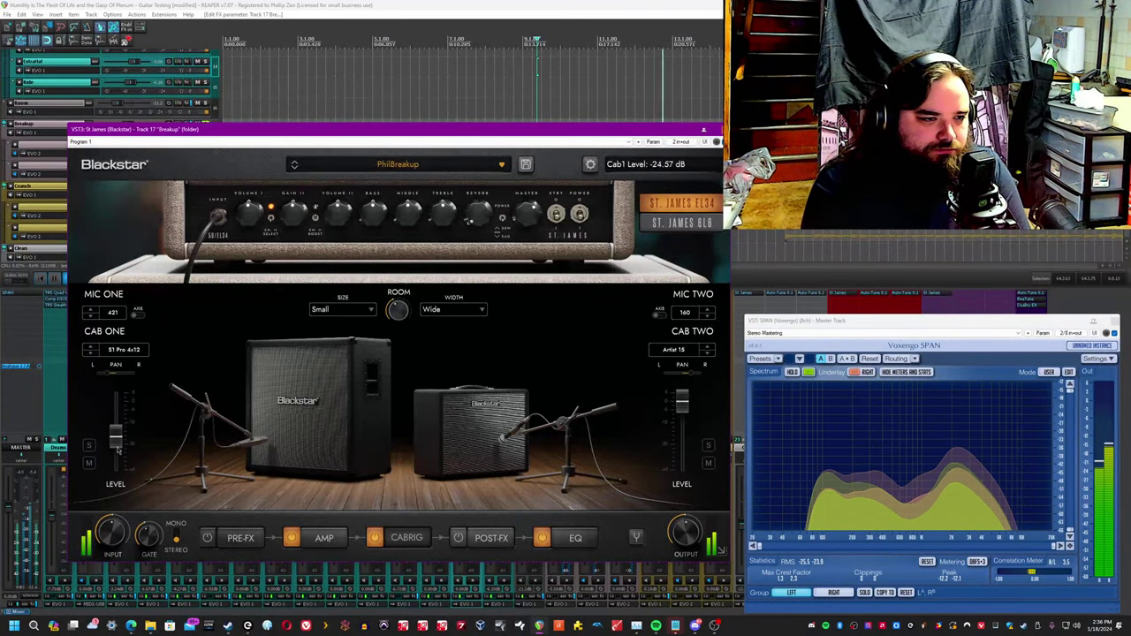
# Lower cab one's level to about -24 dB and centre cab two's pan.
pyautogui.moveTo(110, 373); pyautogui.dragTo(108, 375)
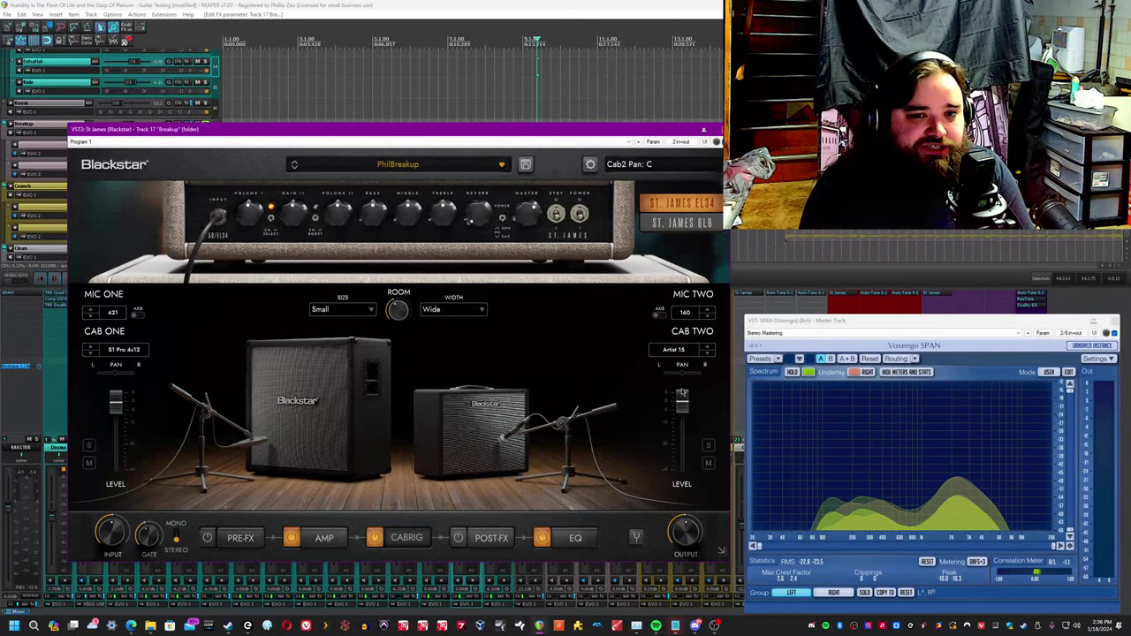
pyautogui.moveTo(682, 371); pyautogui.dragTo(706, 371)
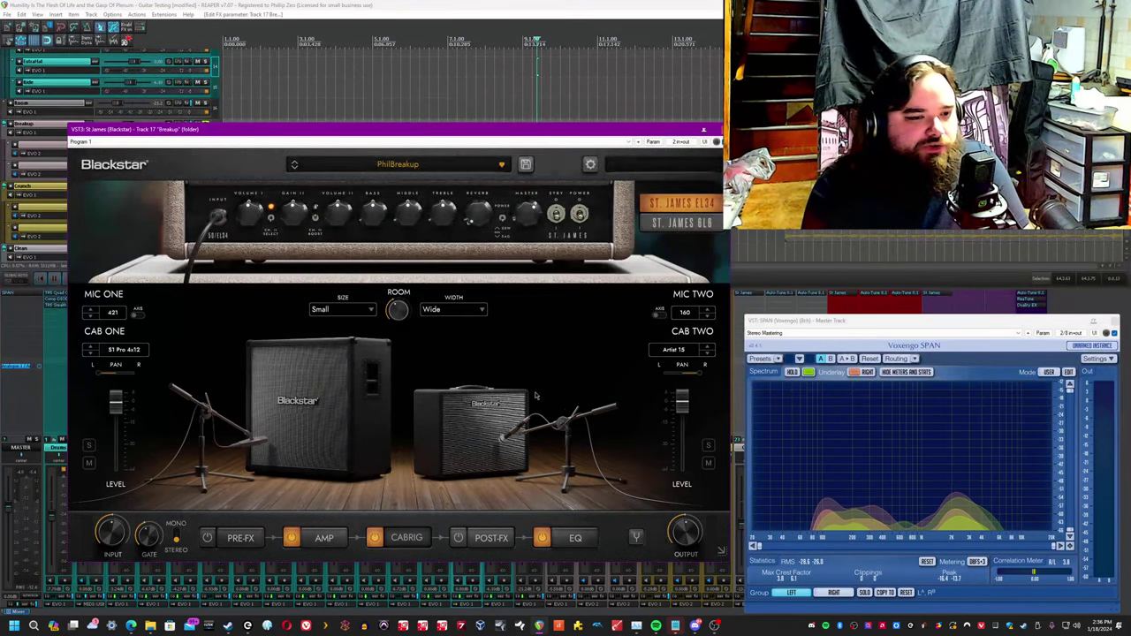
pyautogui.click(675, 350)
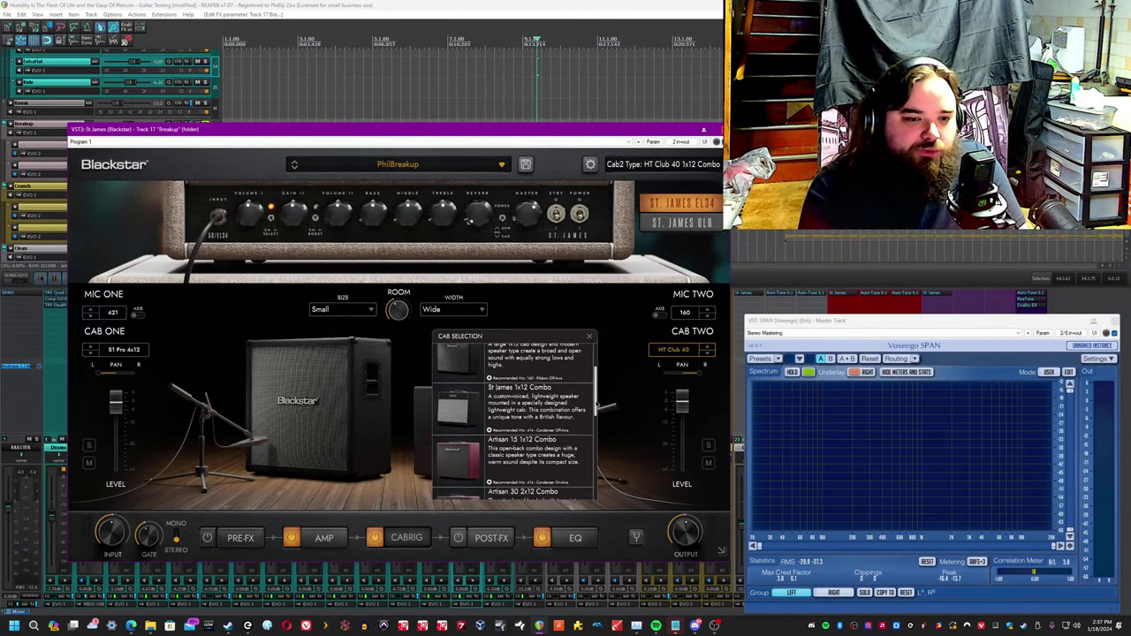
pyautogui.scroll(-3)
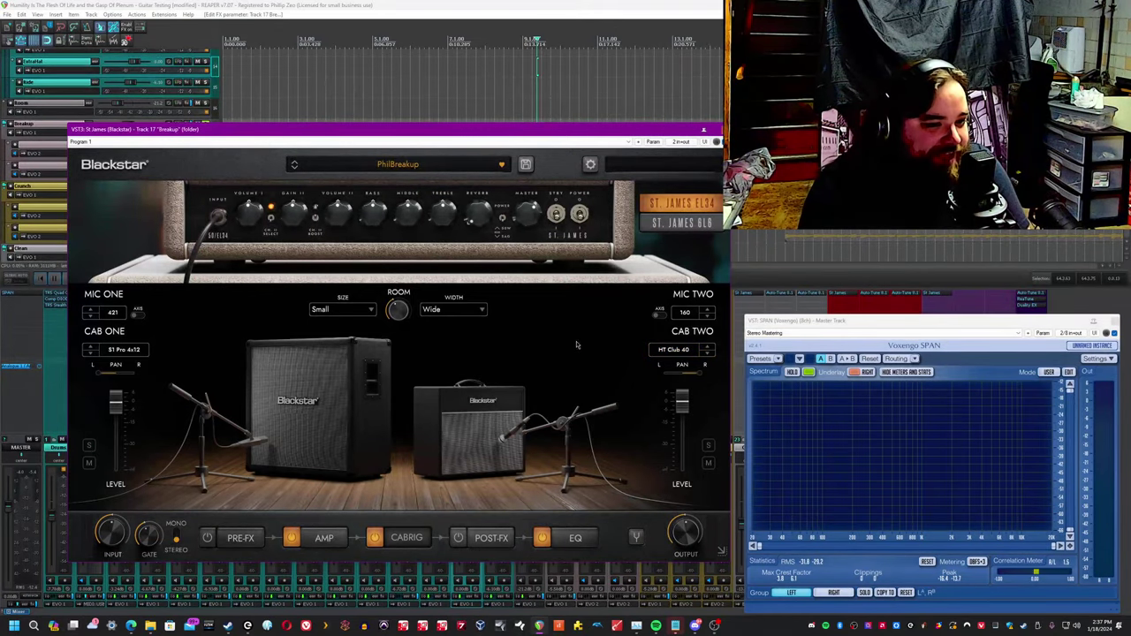
pyautogui.moveTo(442, 353)
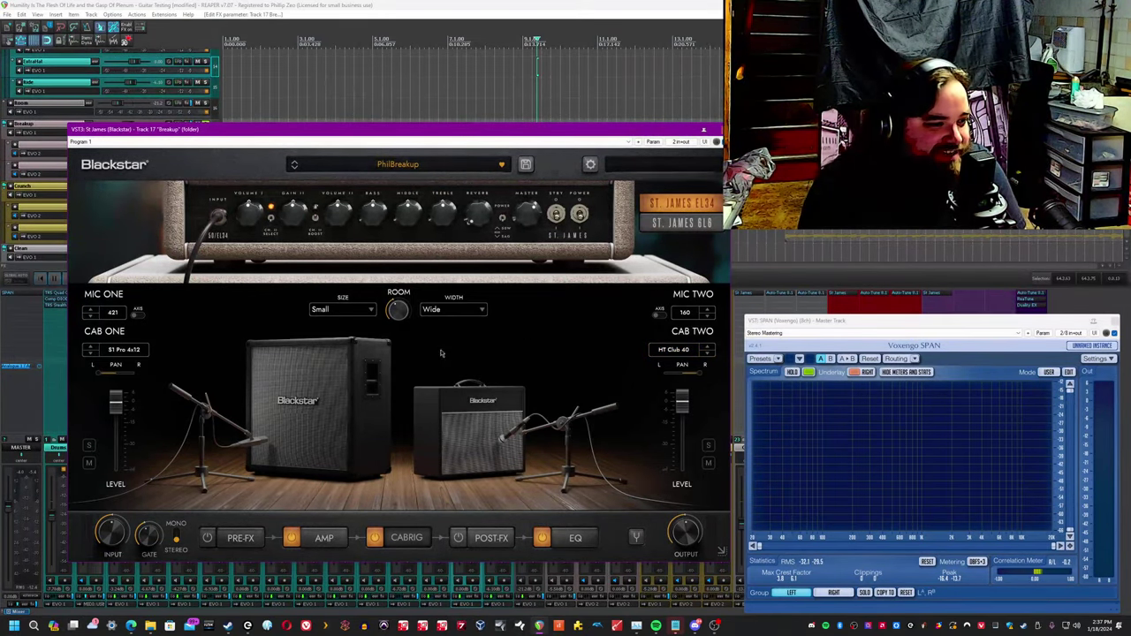
# Browse room size and width options, set the room level to -6 dB and move size to Medium.
pyautogui.click(343, 309)
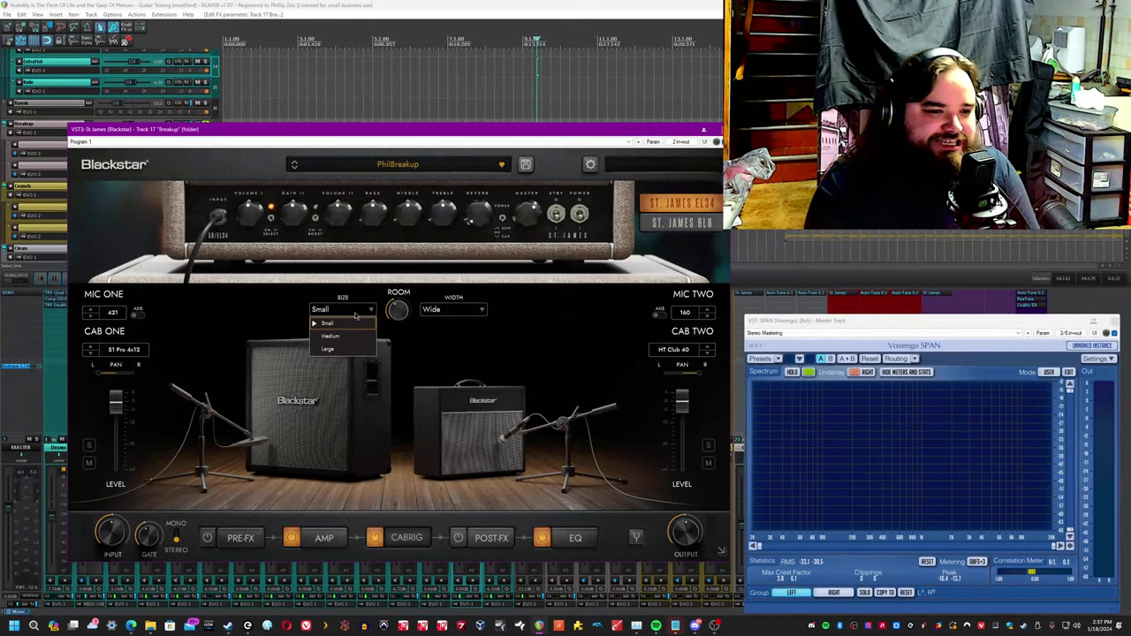
pyautogui.click(452, 309)
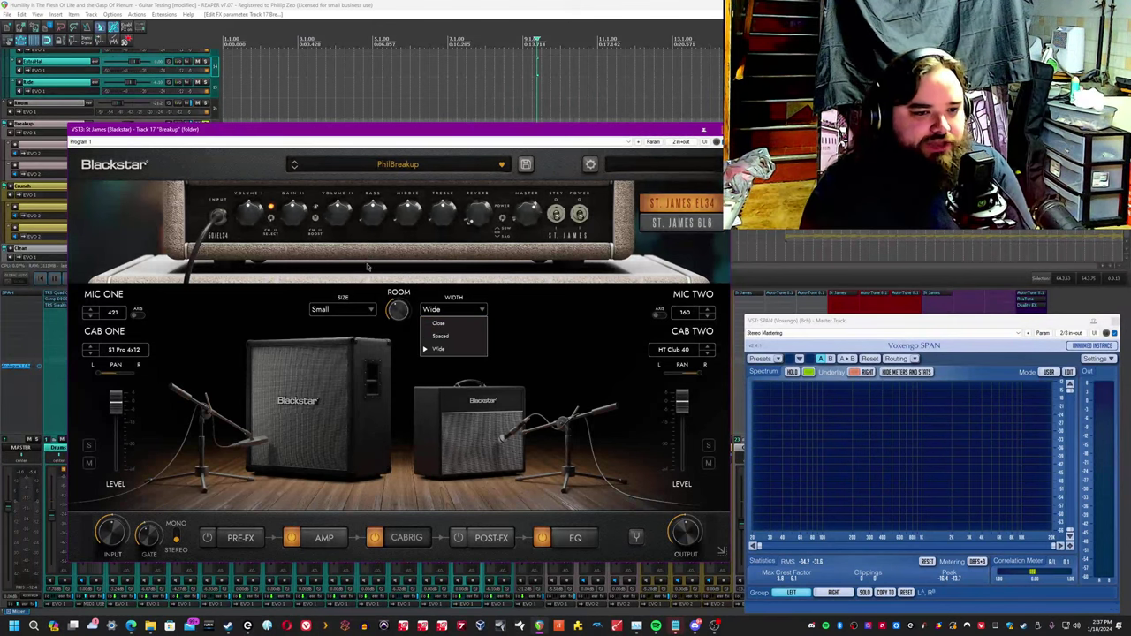
pyautogui.click(343, 309)
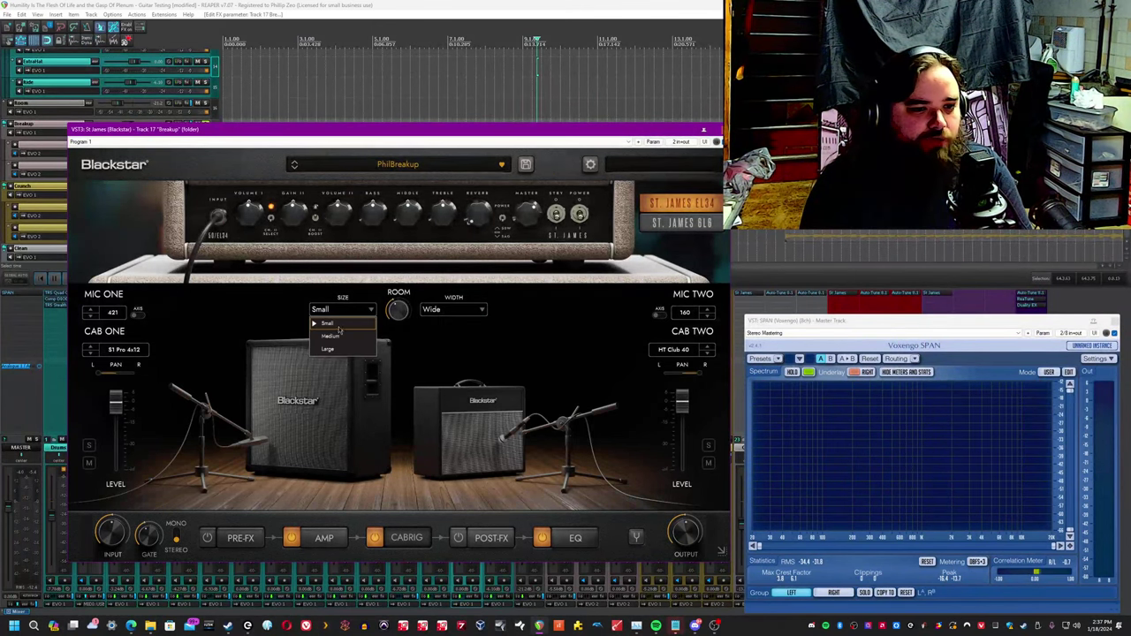
pyautogui.click(326, 322)
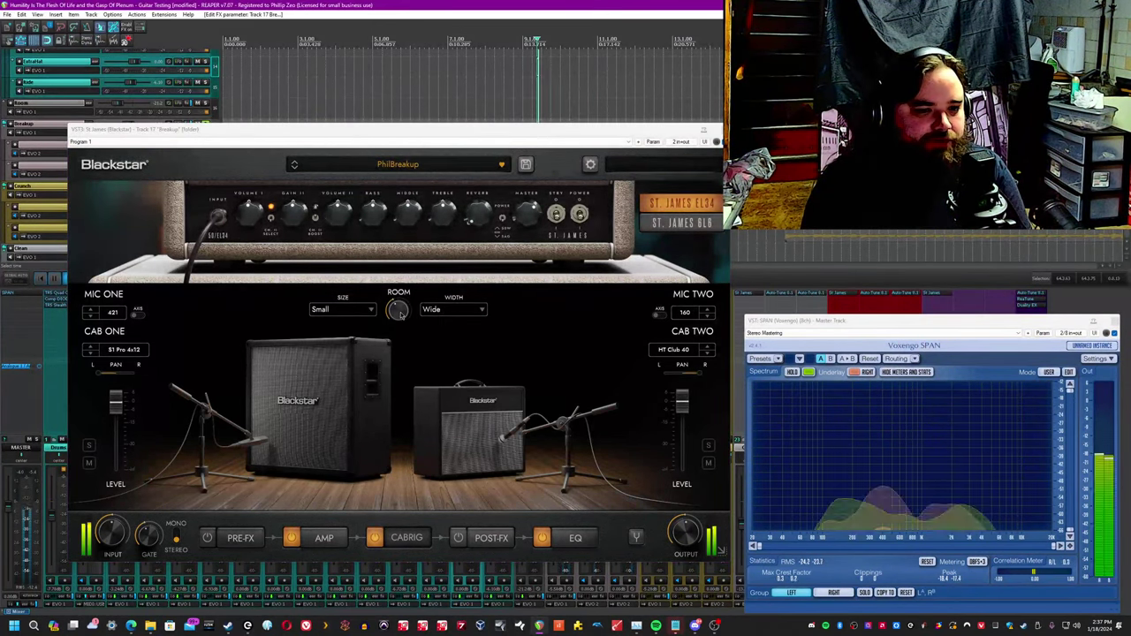
pyautogui.moveTo(398, 309); pyautogui.dragTo(397, 308)
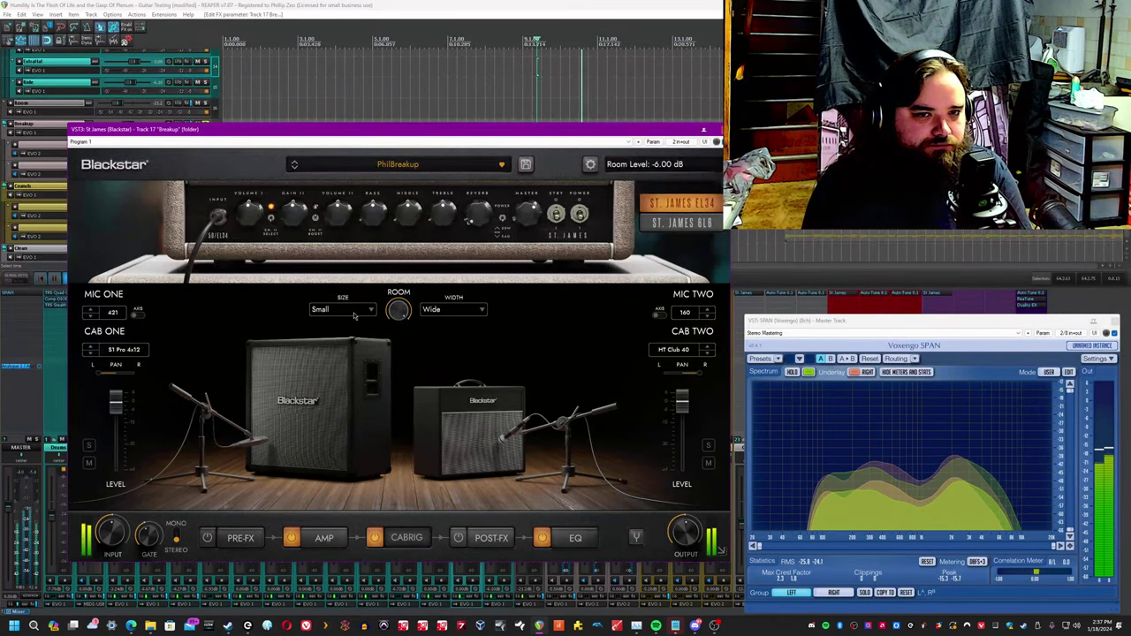
pyautogui.click(339, 307)
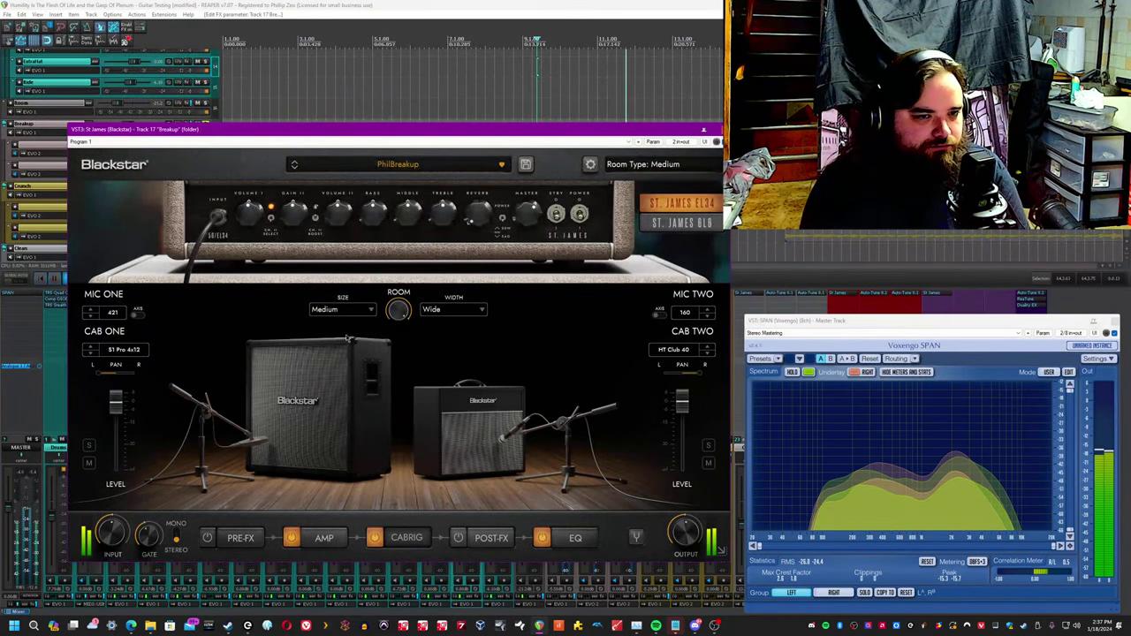
# Set room size to Large and cycle width through Close and Spaced back to Wide.
pyautogui.click(343, 307)
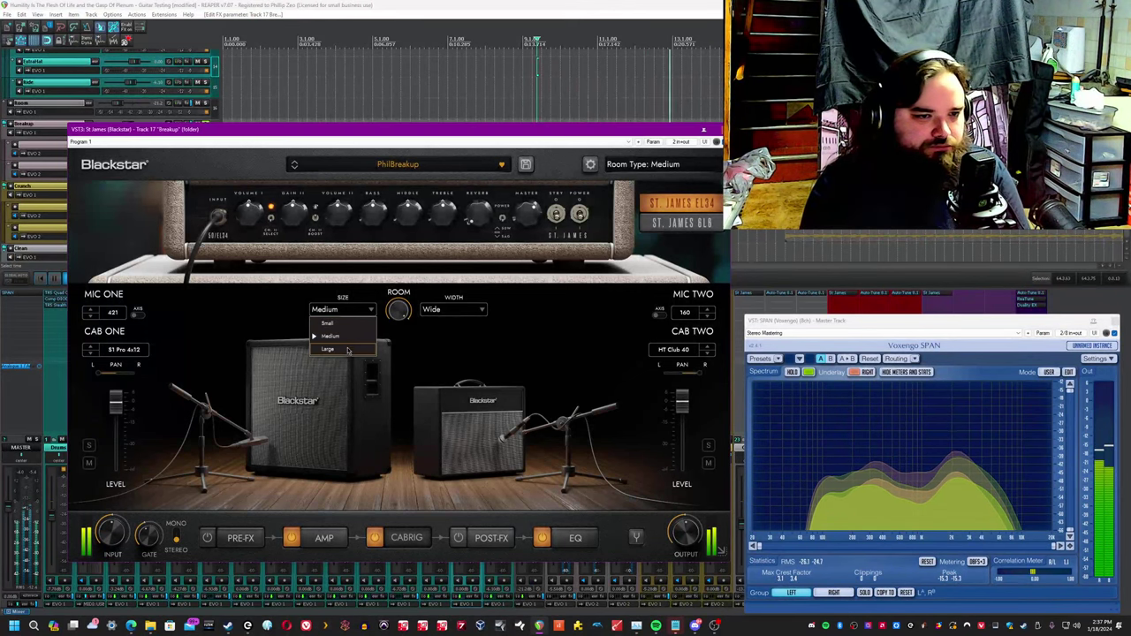
pyautogui.click(329, 350)
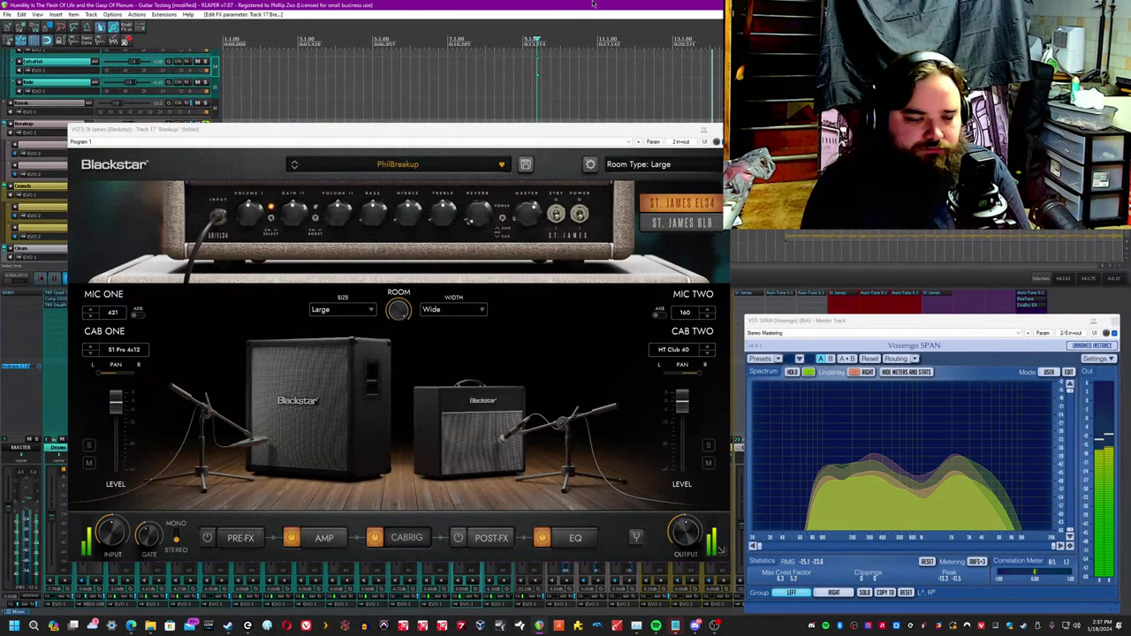
pyautogui.click(452, 309)
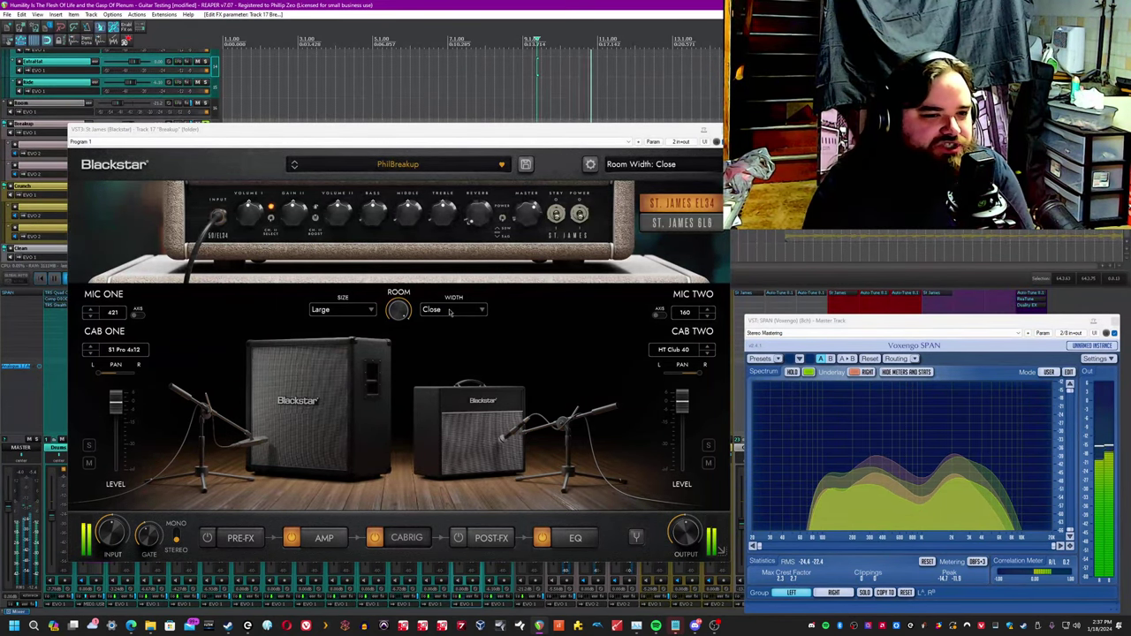
pyautogui.click(452, 309)
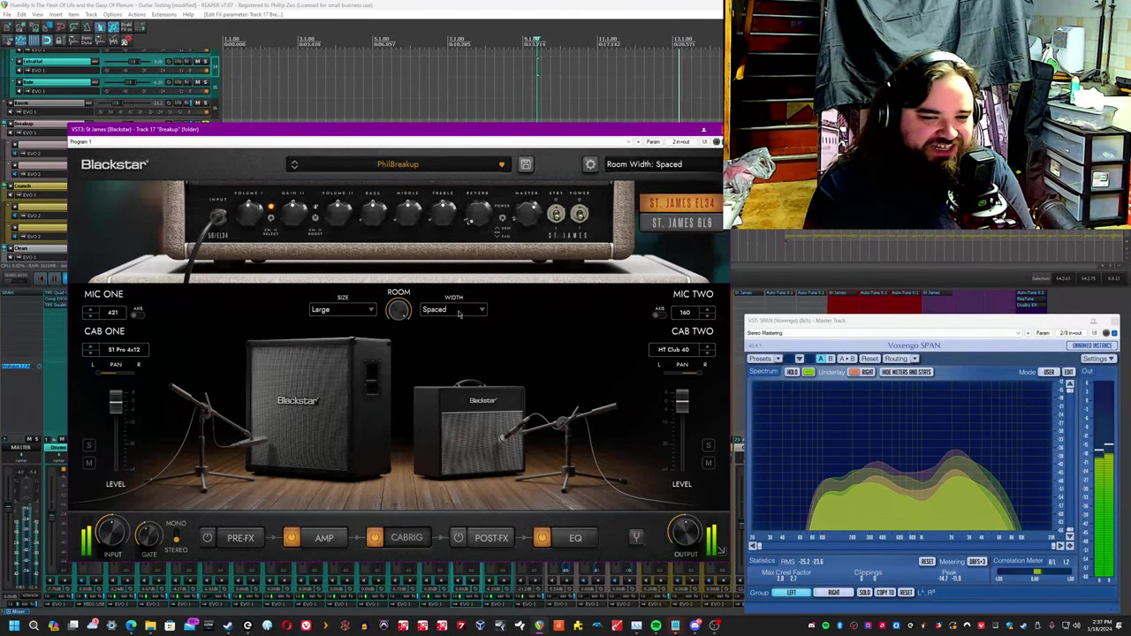
pyautogui.click(452, 307)
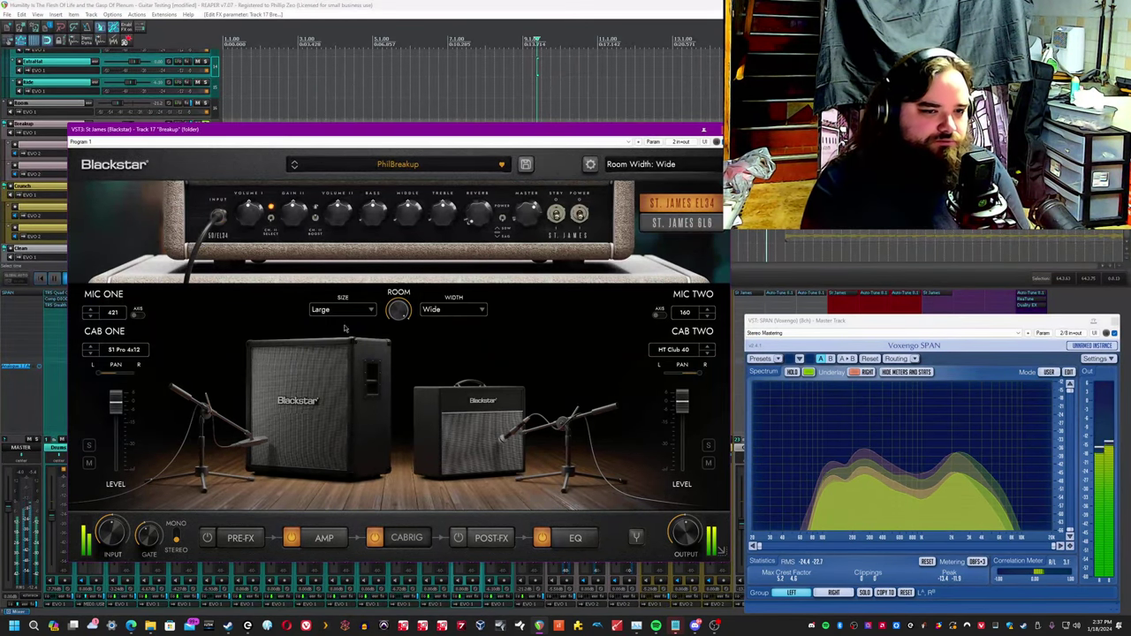
pyautogui.click(343, 309)
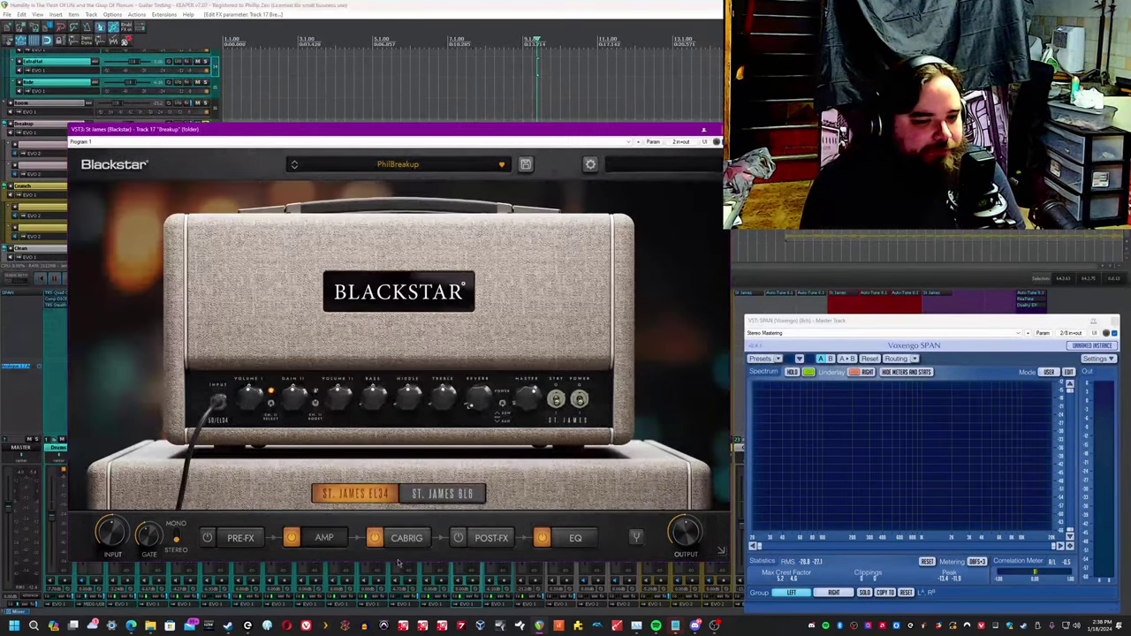
# Revisit the cab rig's cabinet list, then move on to the pre-effects pedal board.
pyautogui.click(541, 537)
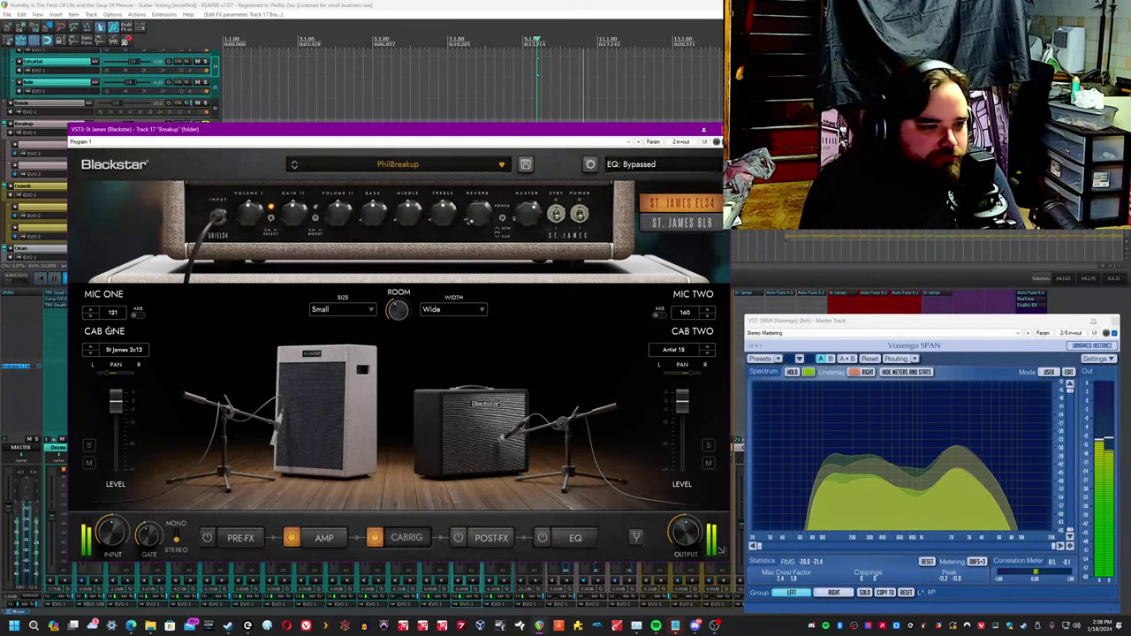
pyautogui.click(124, 350)
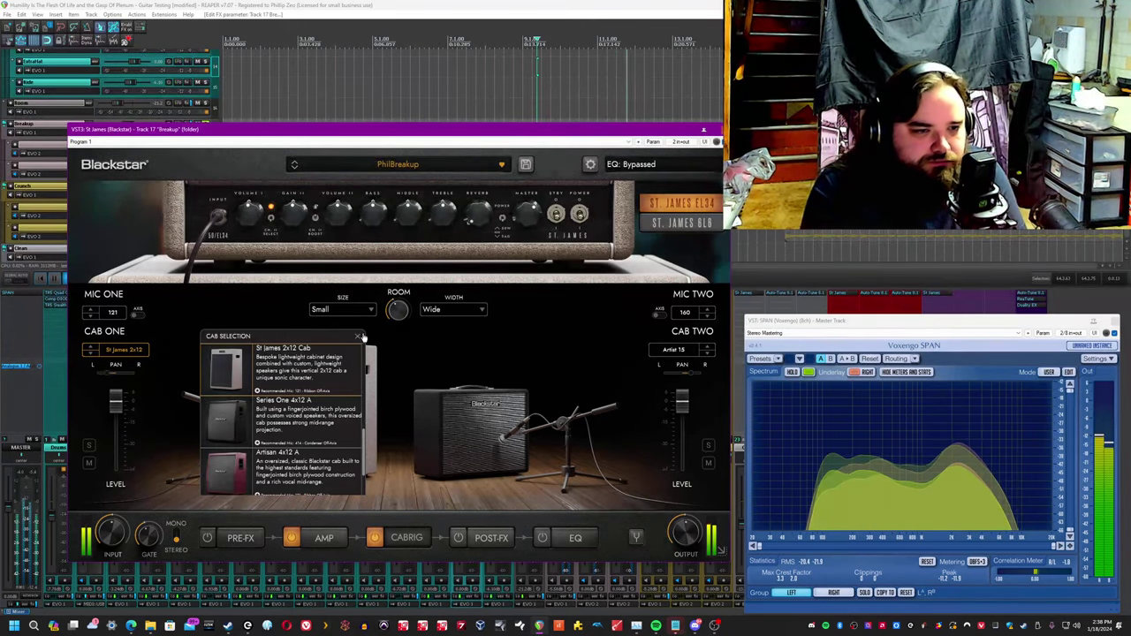
pyautogui.click(357, 335)
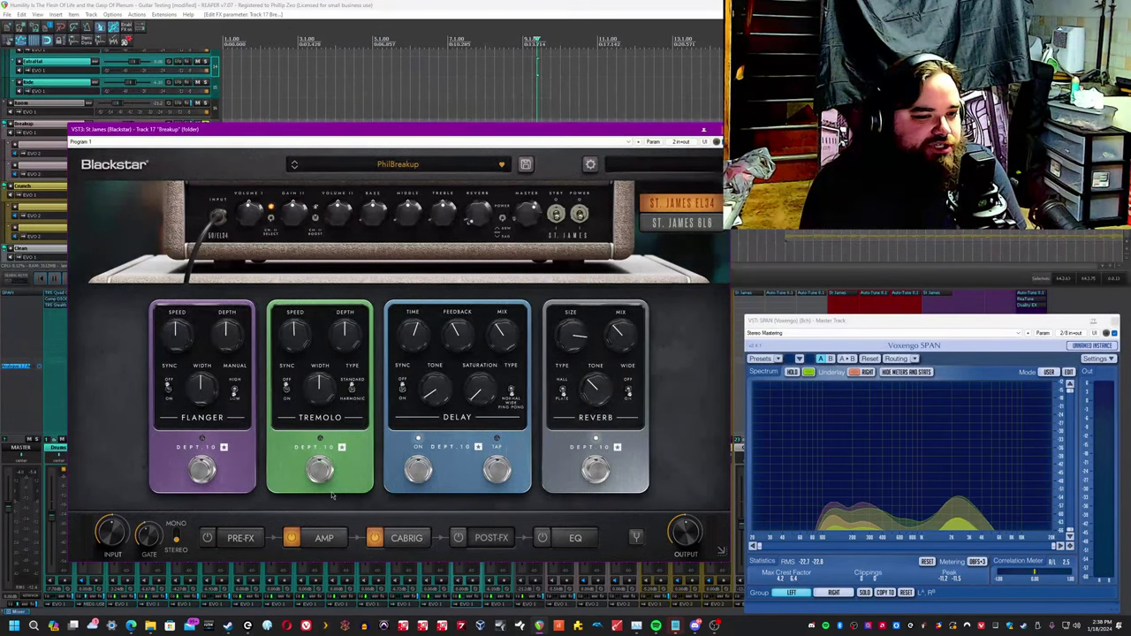
# Adjust the Flanger pedal's depth through 2.8 and 2.4 up to about 6.2.
pyautogui.click(457, 537)
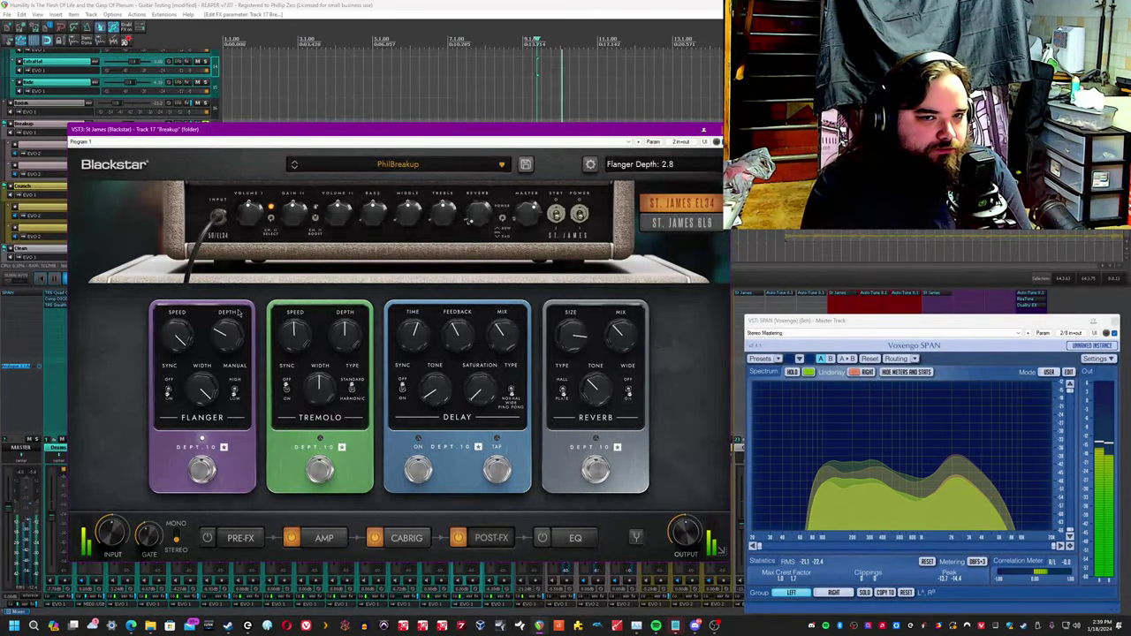
pyautogui.moveTo(226, 332); pyautogui.dragTo(227, 314)
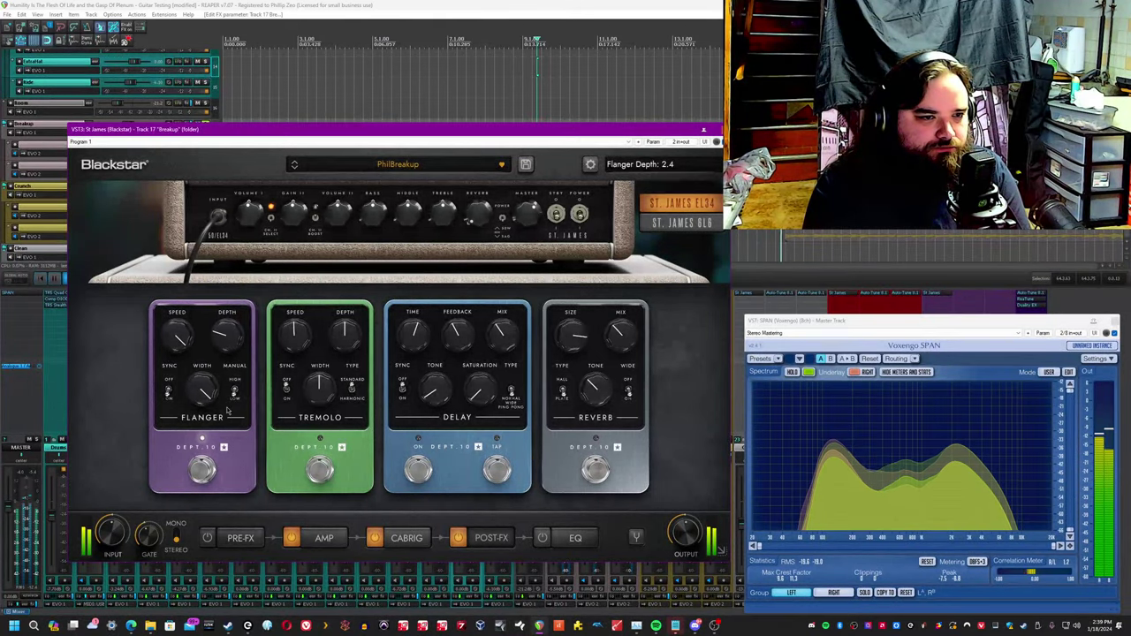
pyautogui.moveTo(177, 332); pyautogui.dragTo(173, 339)
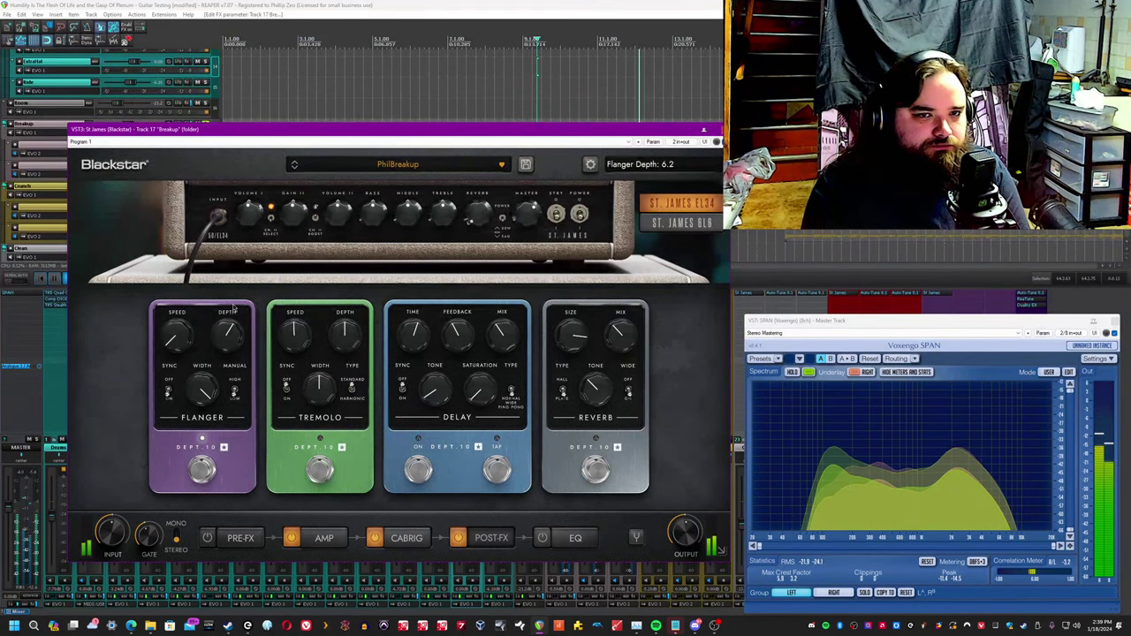
pyautogui.moveTo(228, 332); pyautogui.dragTo(228, 322)
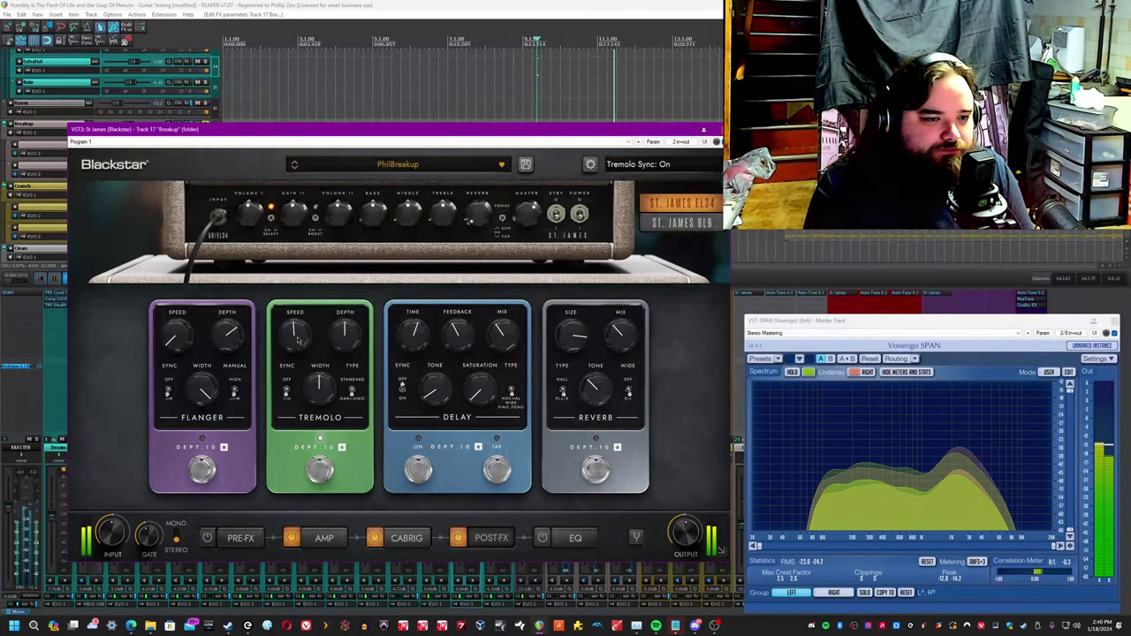
# Set the Tremolo depth to about 7.3 and tweak its controls.
pyautogui.moveTo(295, 332); pyautogui.dragTo(301, 321)
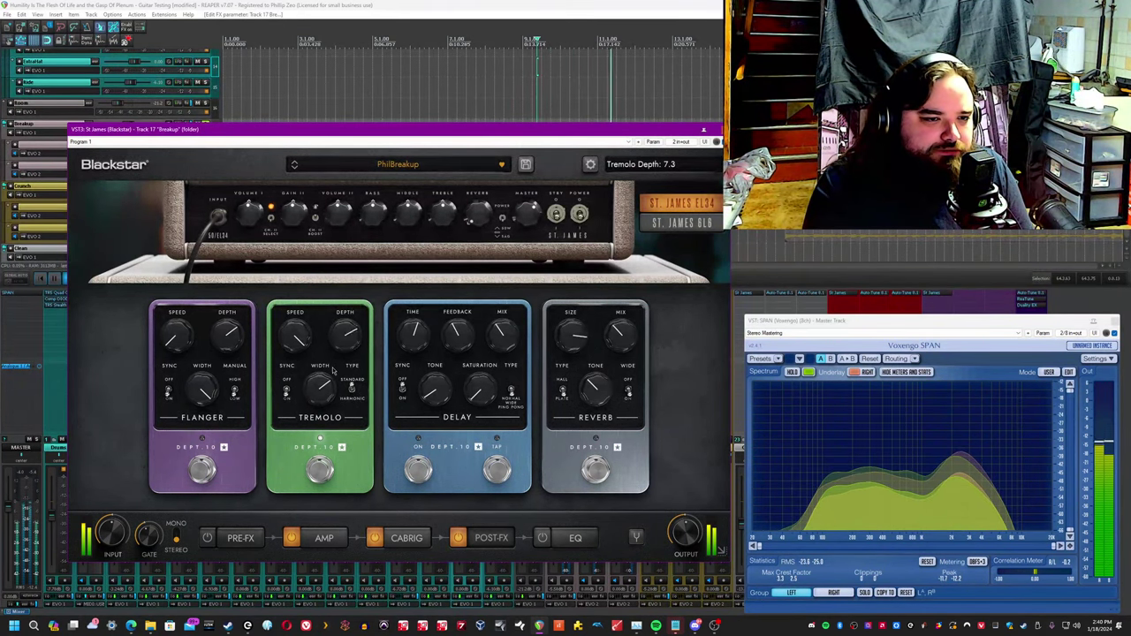
pyautogui.moveTo(318, 336); pyautogui.dragTo(332, 349)
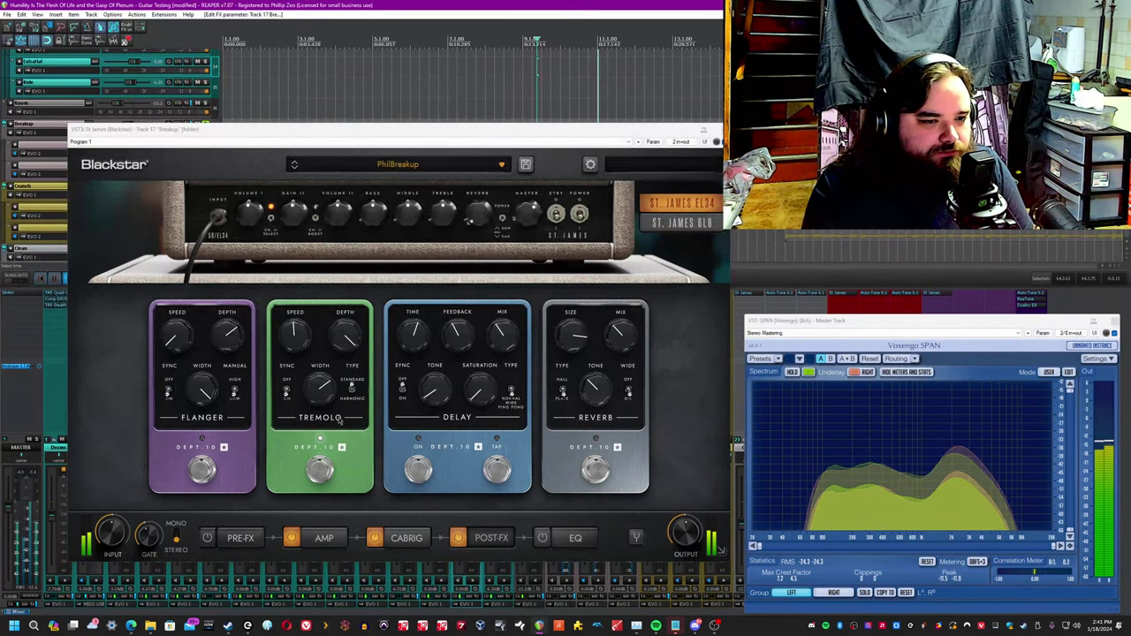
pyautogui.click(352, 389)
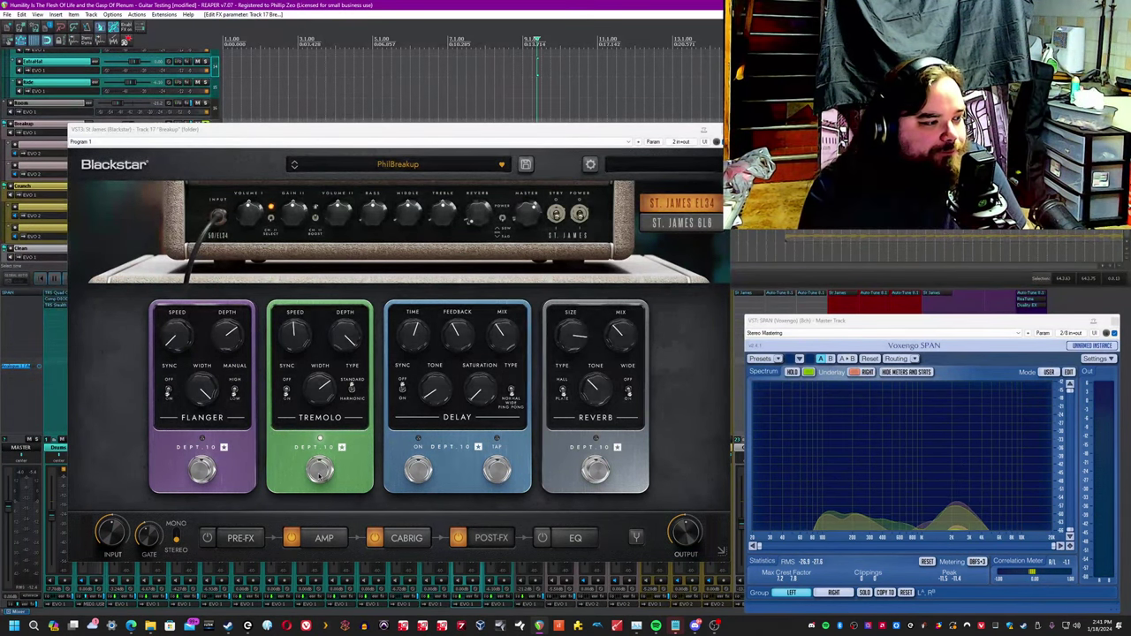
# Set Tremolo speed to 2.5, turn its sync off and switch the pedal off.
pyautogui.moveTo(294, 332); pyautogui.dragTo(293, 334)
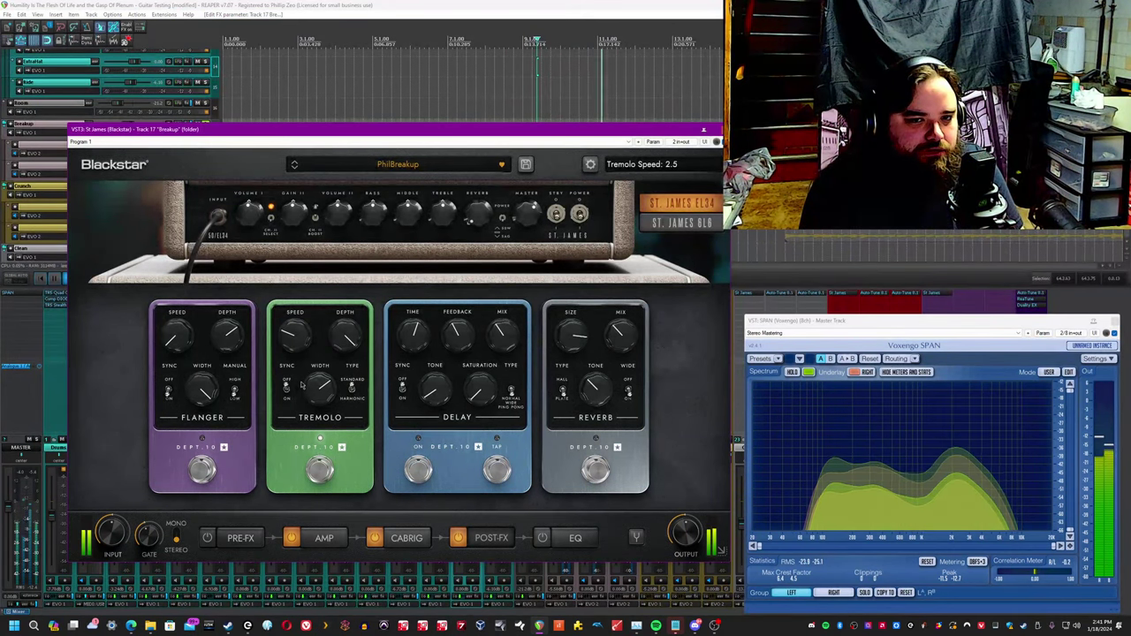
pyautogui.moveTo(295, 333); pyautogui.dragTo(300, 380)
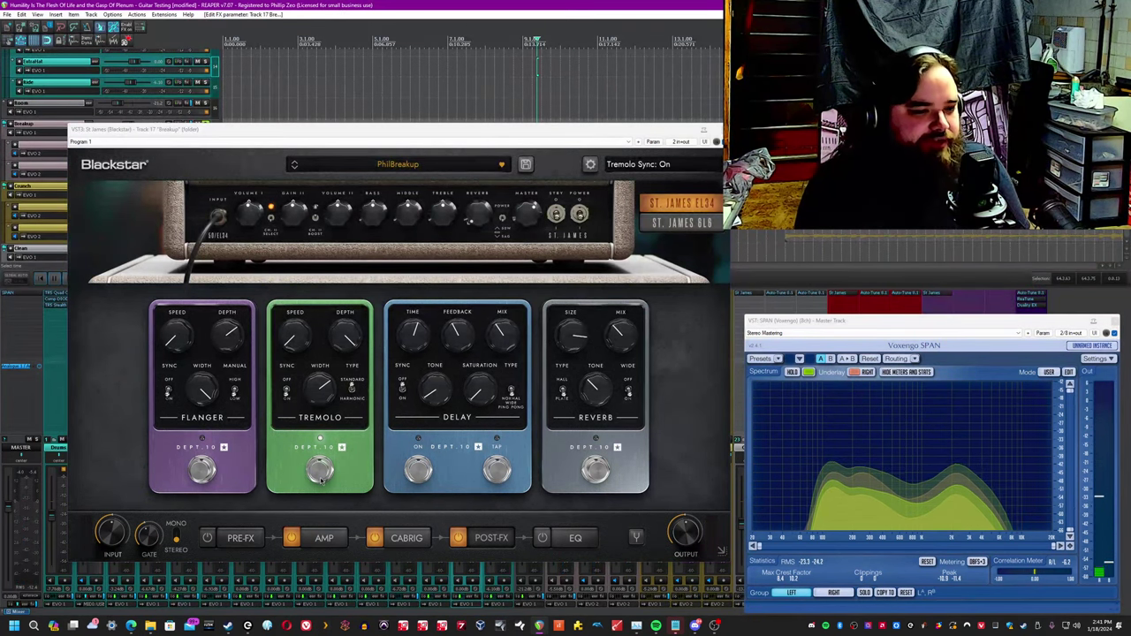
pyautogui.click(320, 438)
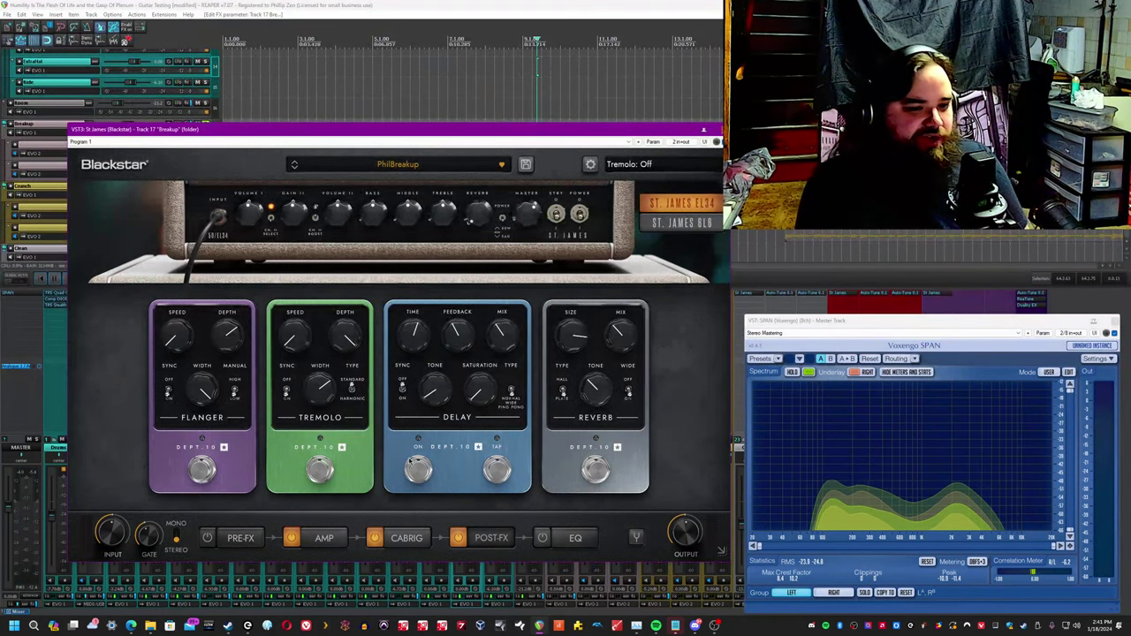
# Adjust the delay pedal's time and bring its saturation to about 6.5.
pyautogui.click(416, 438)
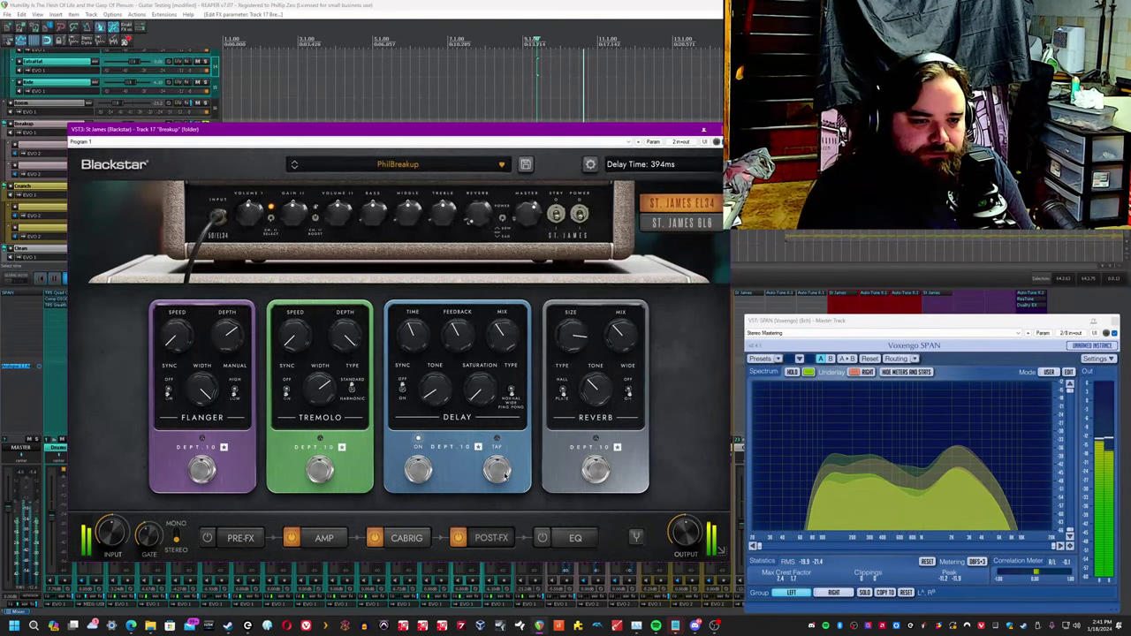
pyautogui.moveTo(495, 468); pyautogui.dragTo(496, 456)
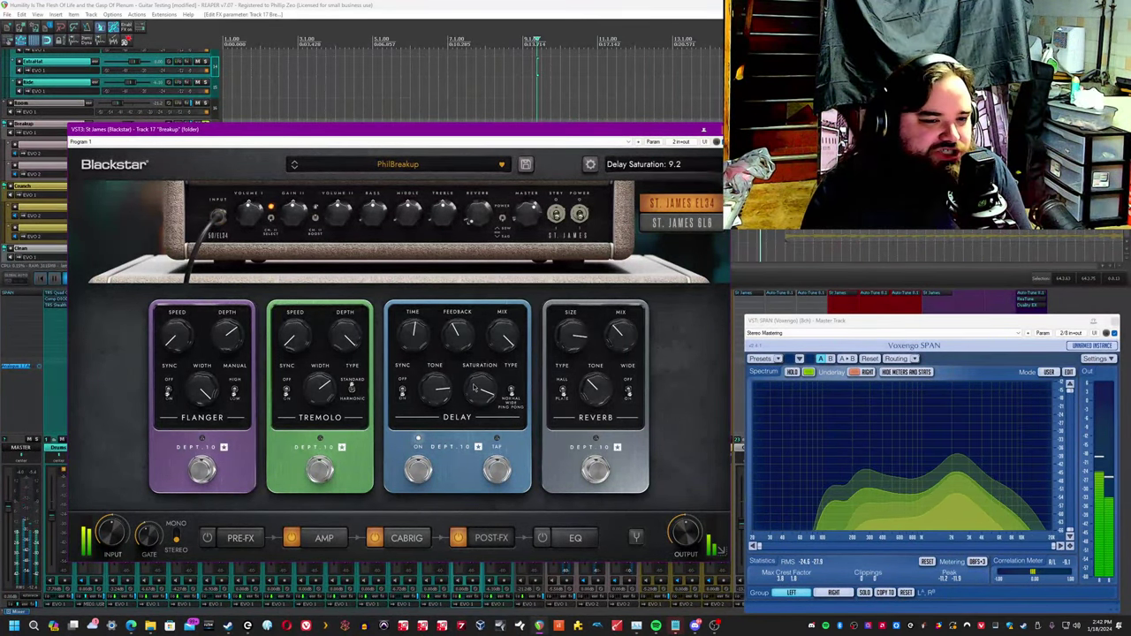
pyautogui.moveTo(481, 390); pyautogui.dragTo(481, 403)
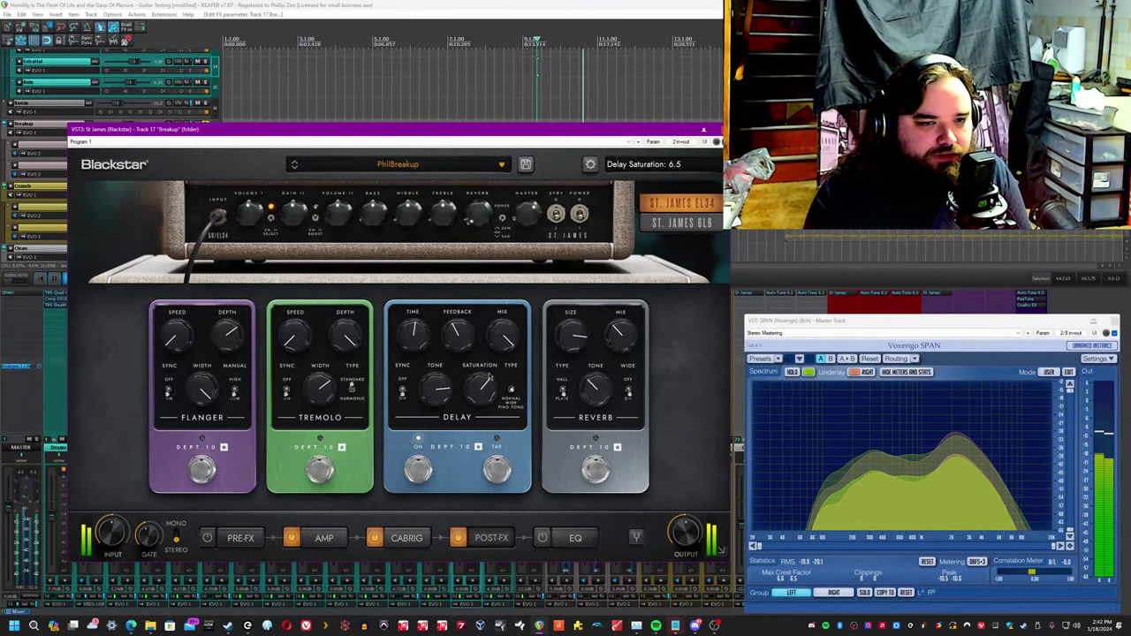
pyautogui.moveTo(478, 388); pyautogui.dragTo(484, 385)
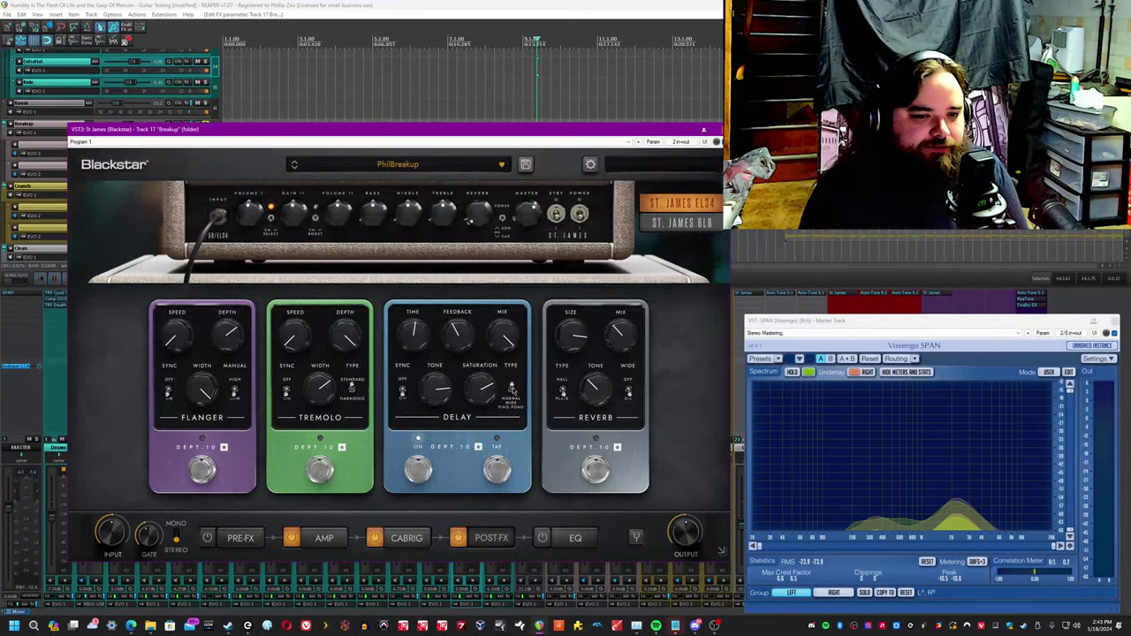
# Switch the delay type to Ping Pong and set its mix near 4.
pyautogui.click(511, 389)
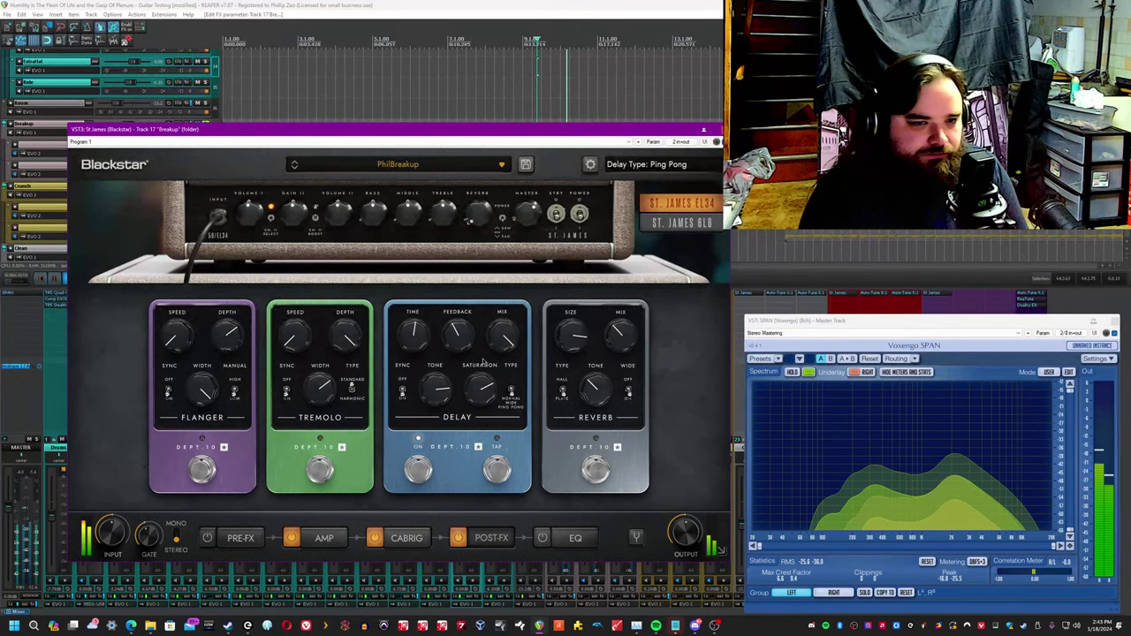
pyautogui.moveTo(481, 390); pyautogui.dragTo(484, 387)
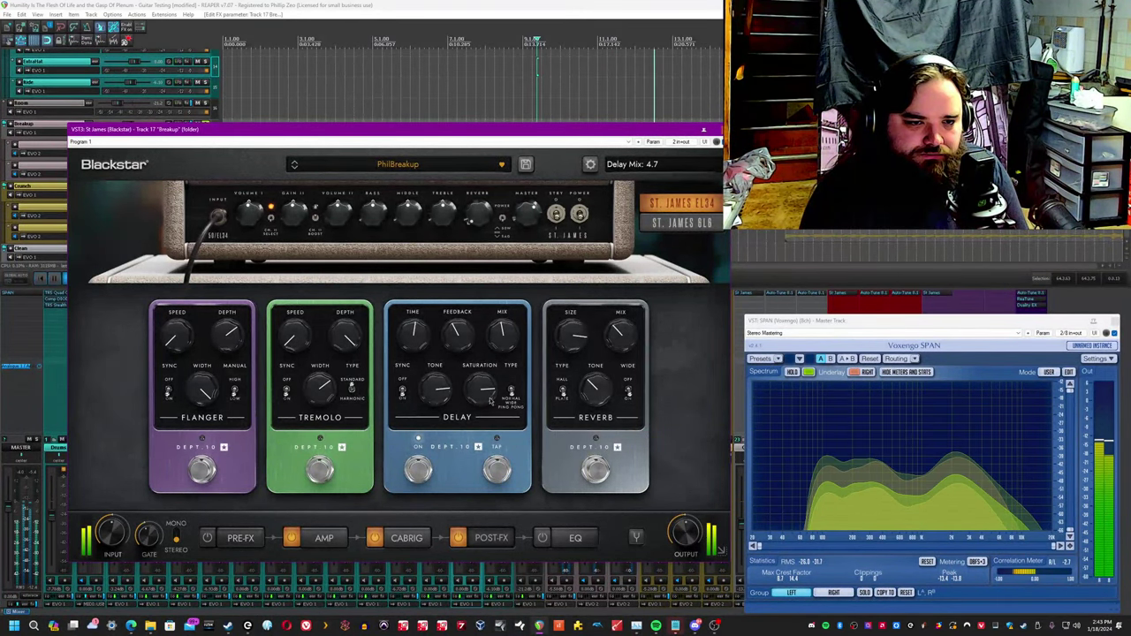
pyautogui.moveTo(480, 398); pyautogui.dragTo(480, 380)
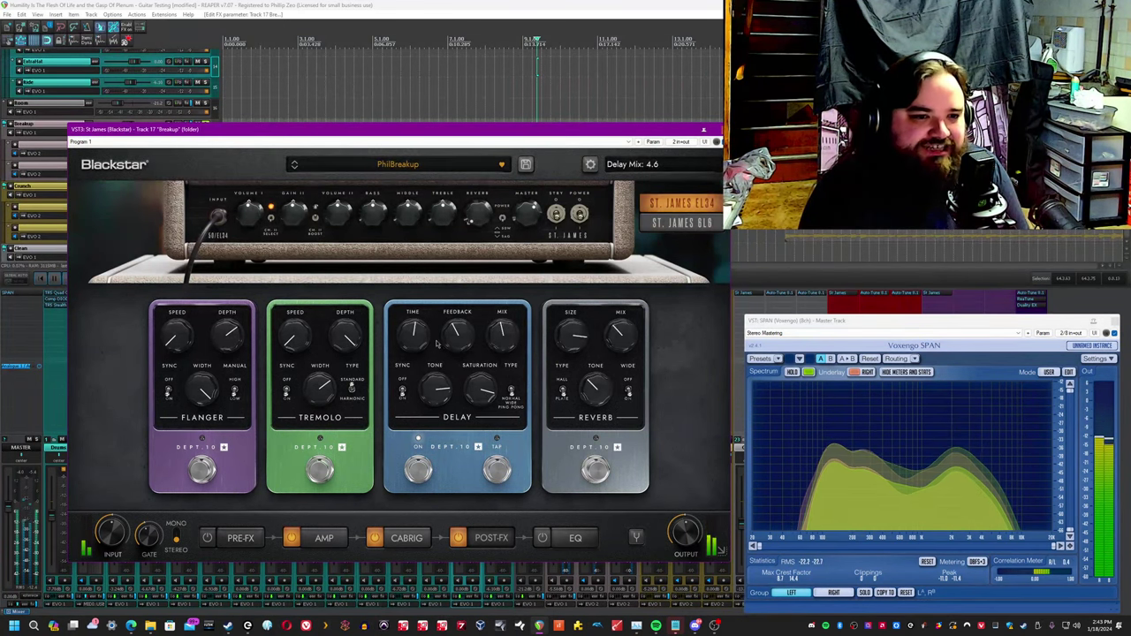
pyautogui.click(417, 442)
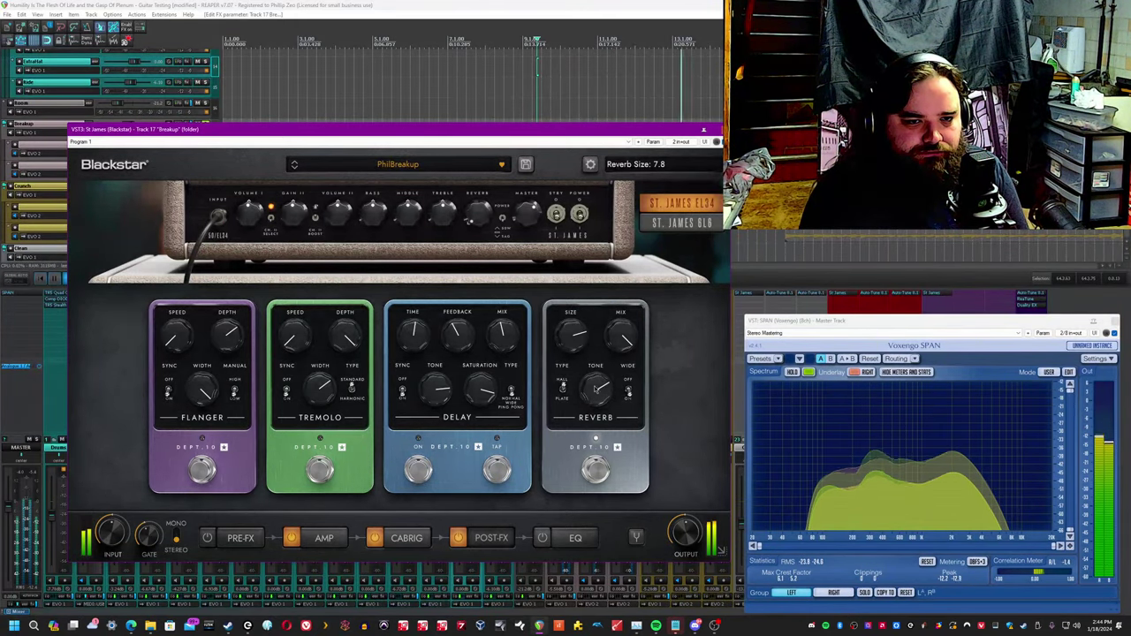
# Adjust the reverb size to about 7.8 and raise its mix to around 4.2.
pyautogui.moveTo(627, 339); pyautogui.dragTo(629, 339)
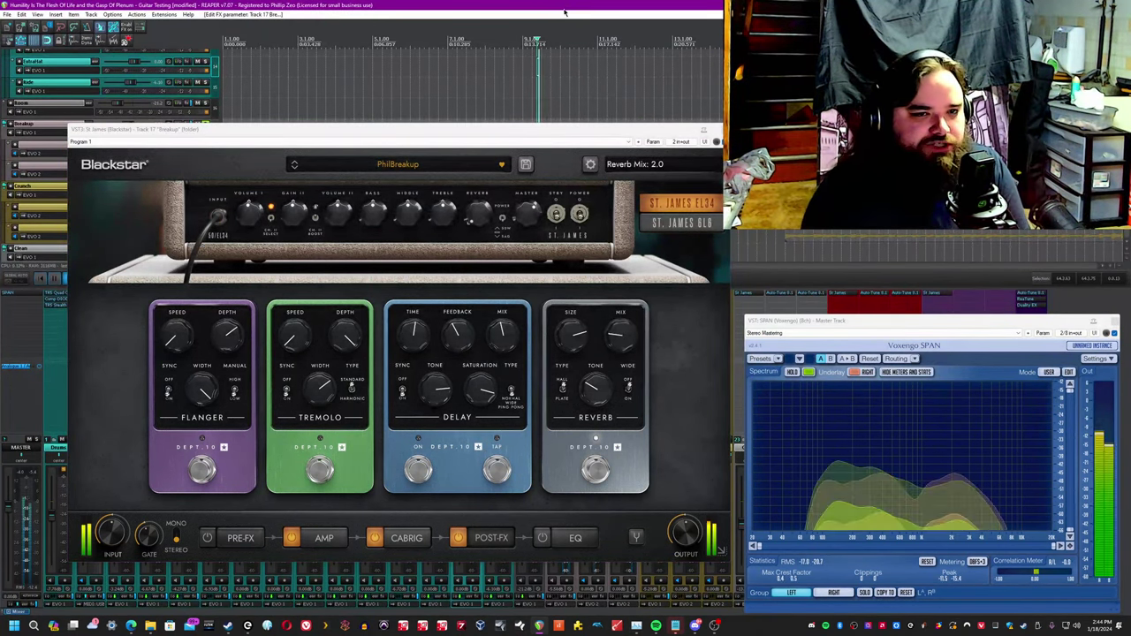
pyautogui.moveTo(618, 339); pyautogui.dragTo(622, 332)
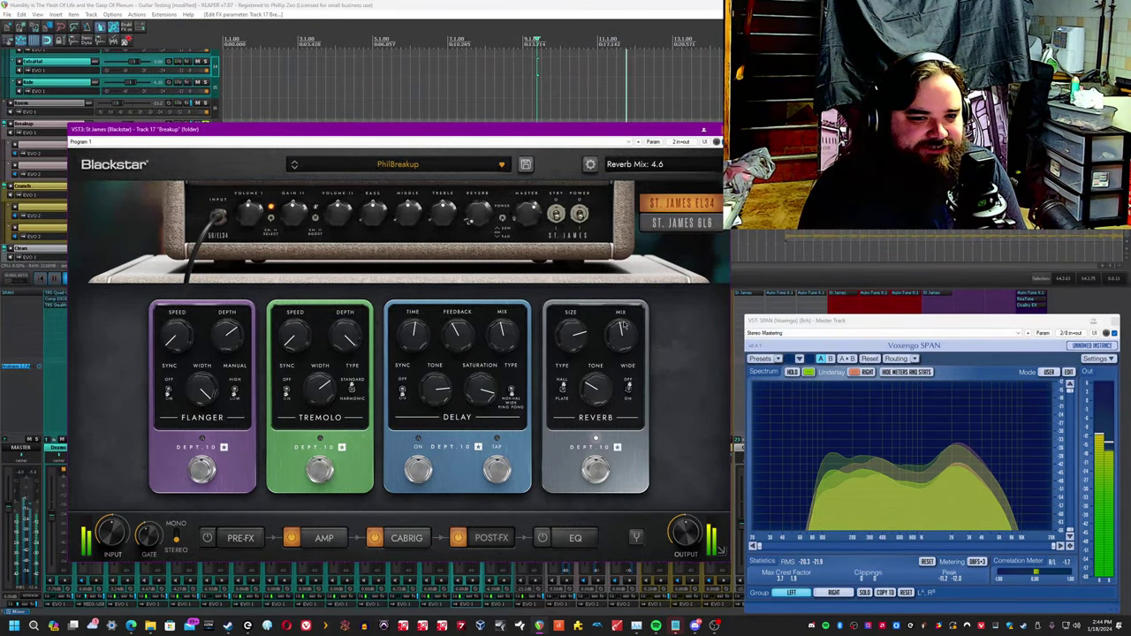
pyautogui.moveTo(620, 334); pyautogui.dragTo(620, 353)
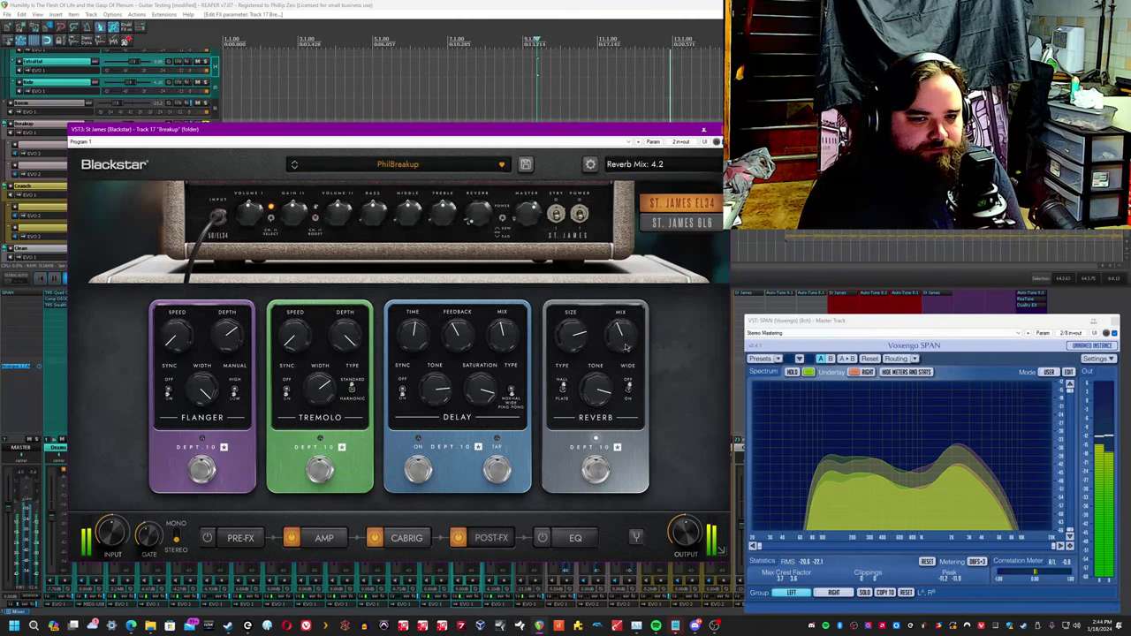
pyautogui.moveTo(620, 334); pyautogui.dragTo(620, 353)
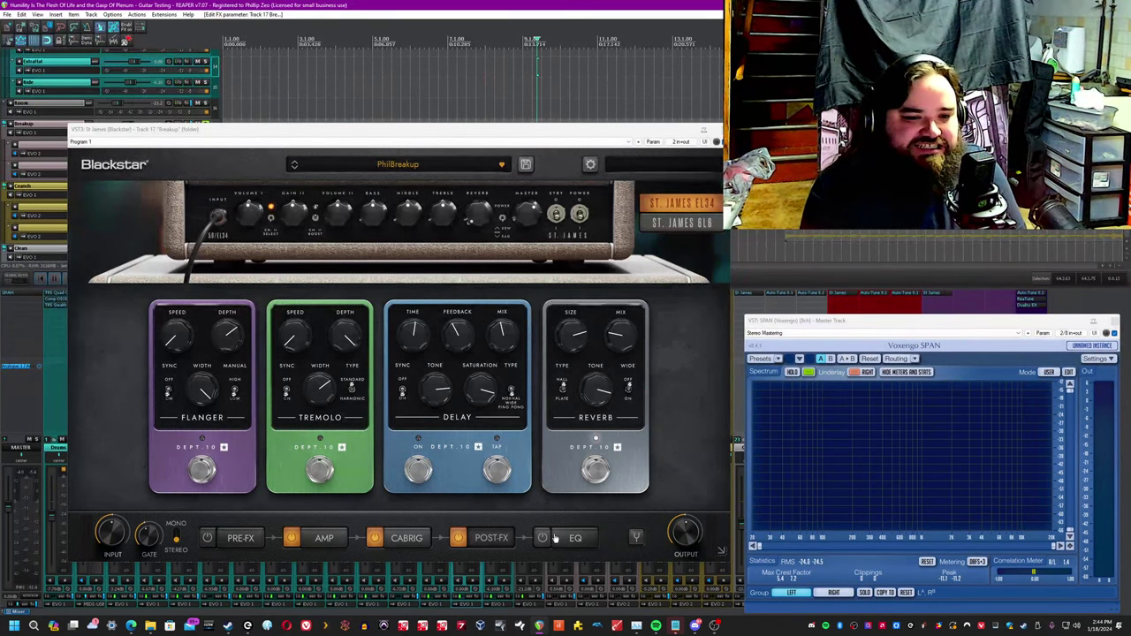
# Bypass the post effects and set the equaliser low cut near 200 Hz and high cut near 1000 Hz.
pyautogui.click(576, 537)
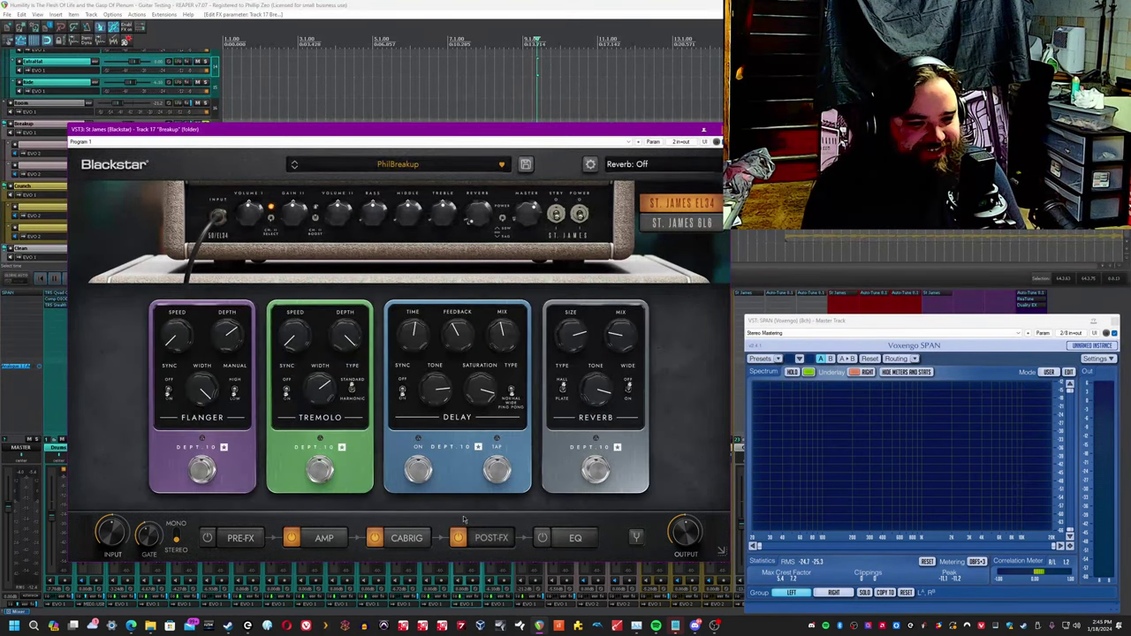
pyautogui.click(541, 537)
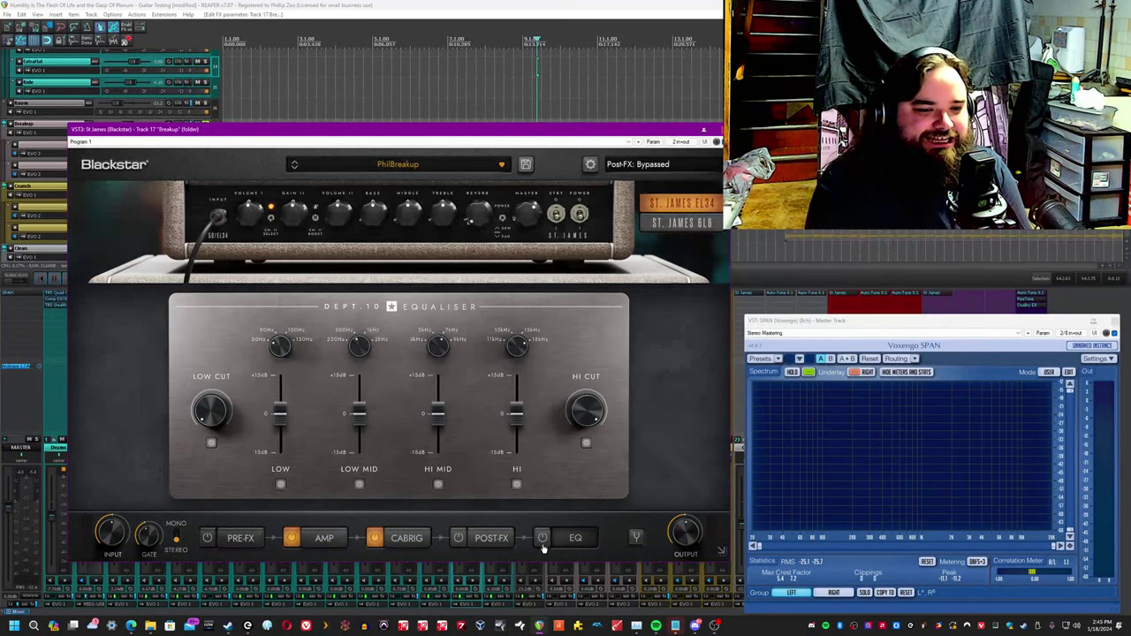
pyautogui.click(540, 537)
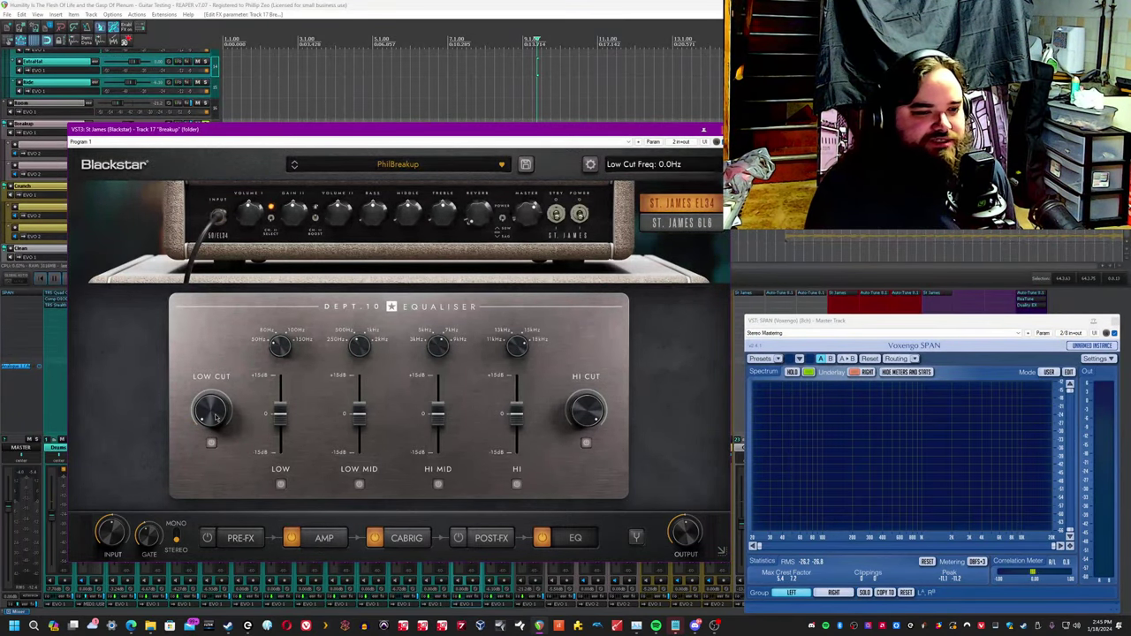
pyautogui.moveTo(212, 410); pyautogui.dragTo(216, 403)
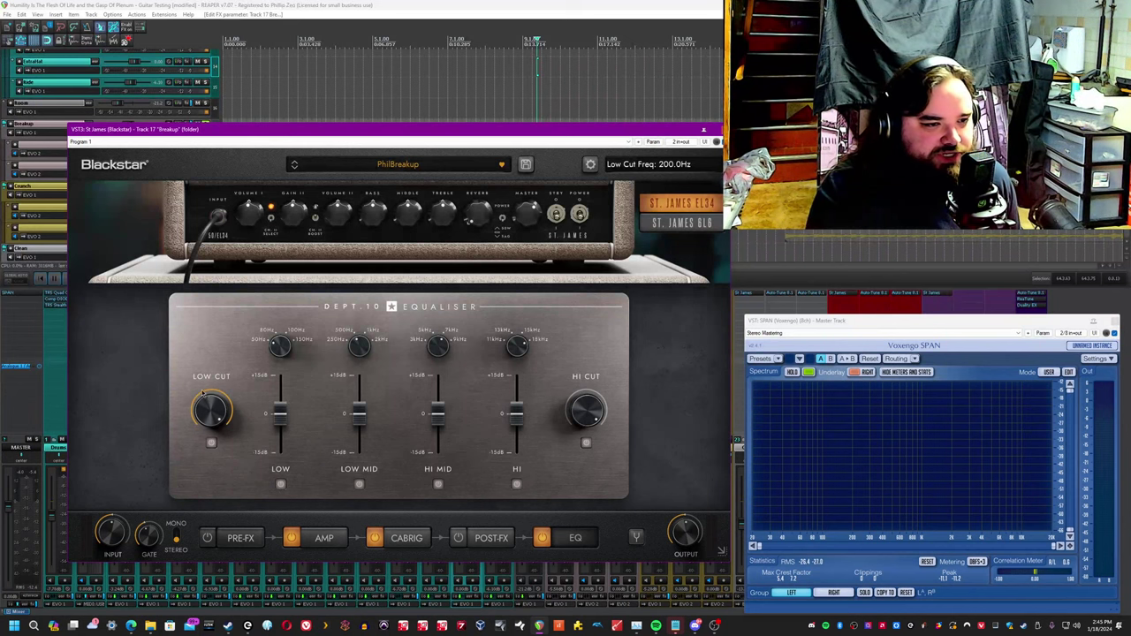
pyautogui.moveTo(212, 410); pyautogui.dragTo(198, 415)
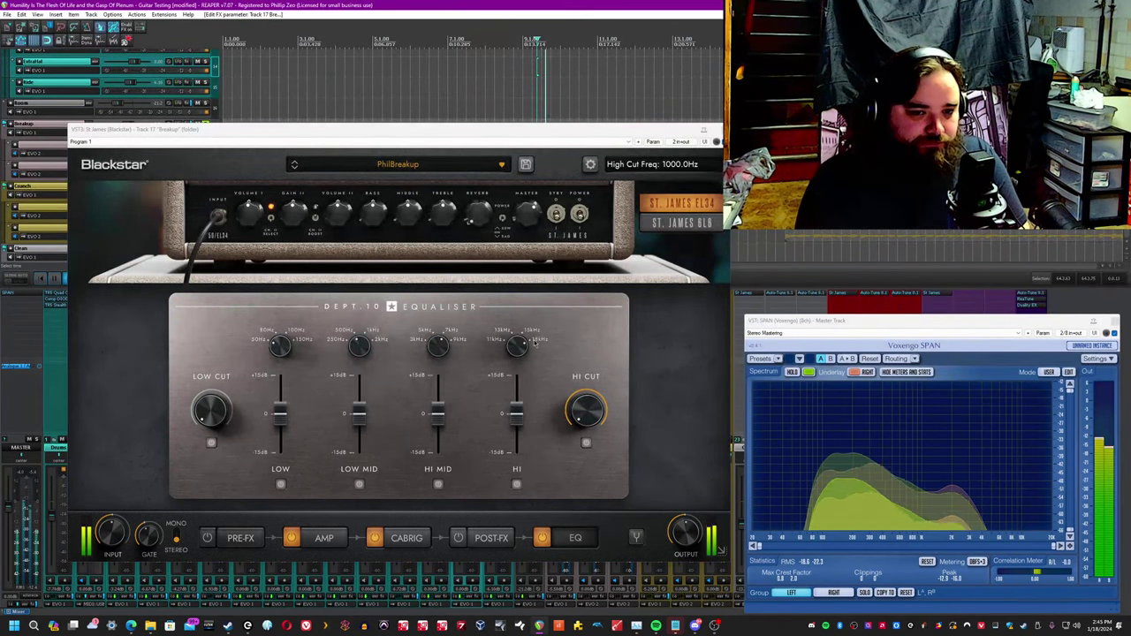
# Retune the low-mid band near 2000 Hz, high-mid near 3000 Hz, and reshape the band levels.
pyautogui.moveTo(212, 410); pyautogui.dragTo(234, 430)
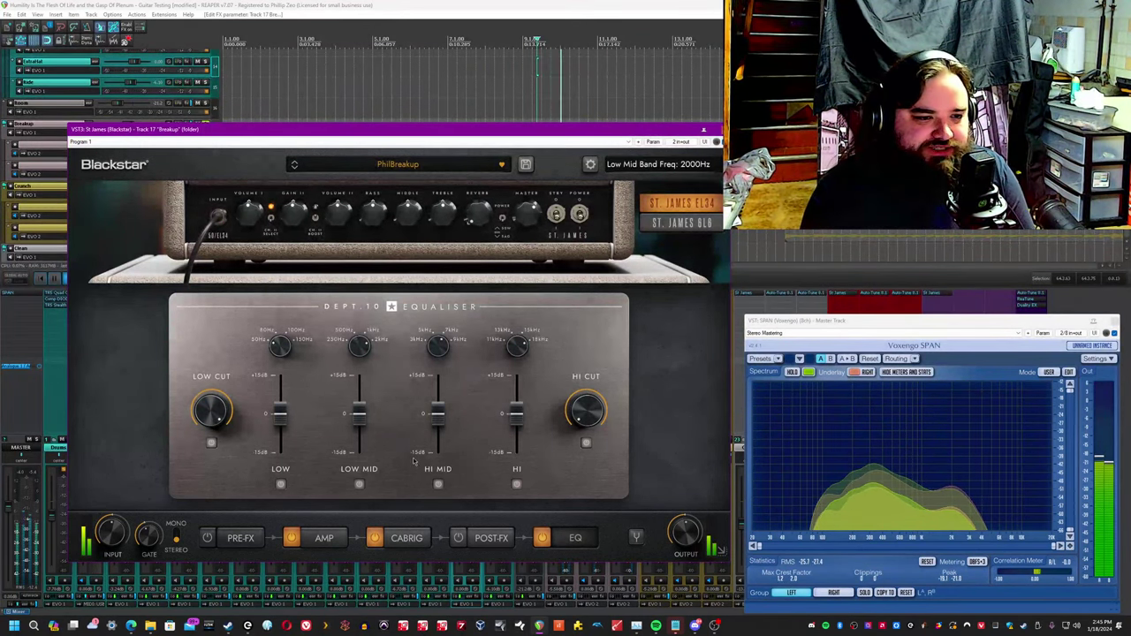
pyautogui.moveTo(359, 415); pyautogui.dragTo(358, 389)
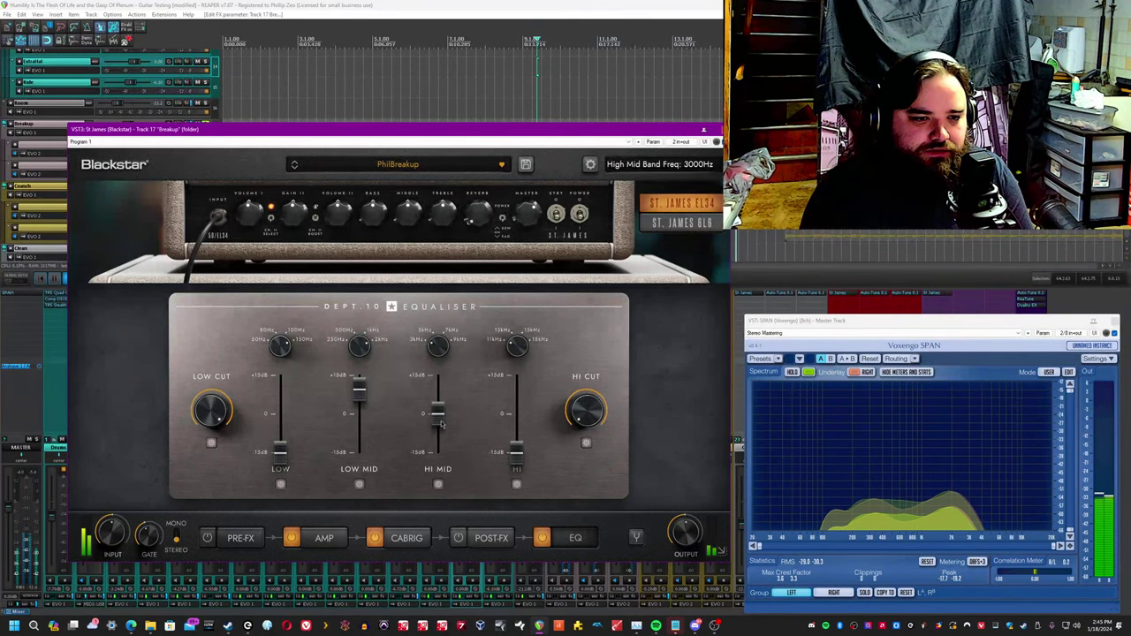
pyautogui.moveTo(438, 424); pyautogui.dragTo(439, 410)
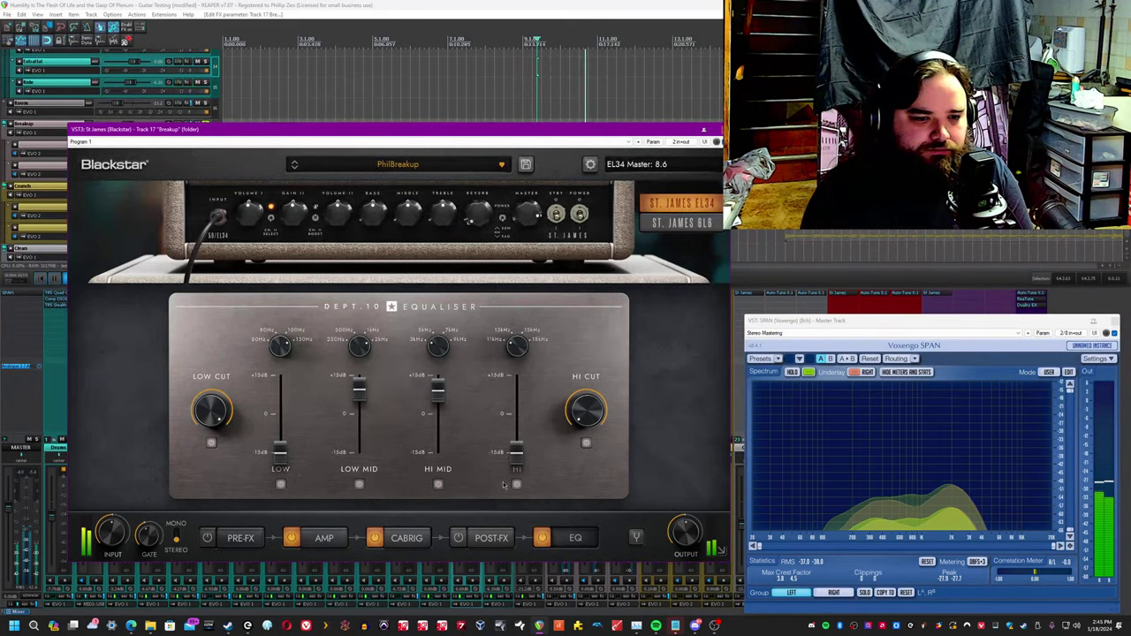
# Re-enable the post effects and set the reverb to Plate with mix near 3.6.
pyautogui.click(576, 537)
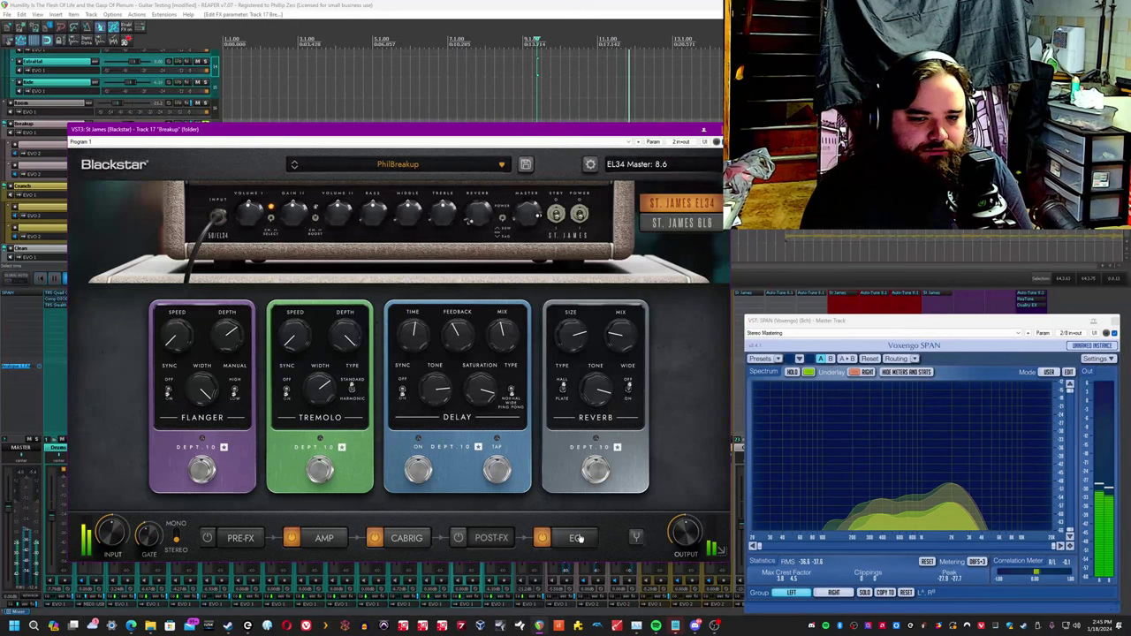
pyautogui.click(576, 537)
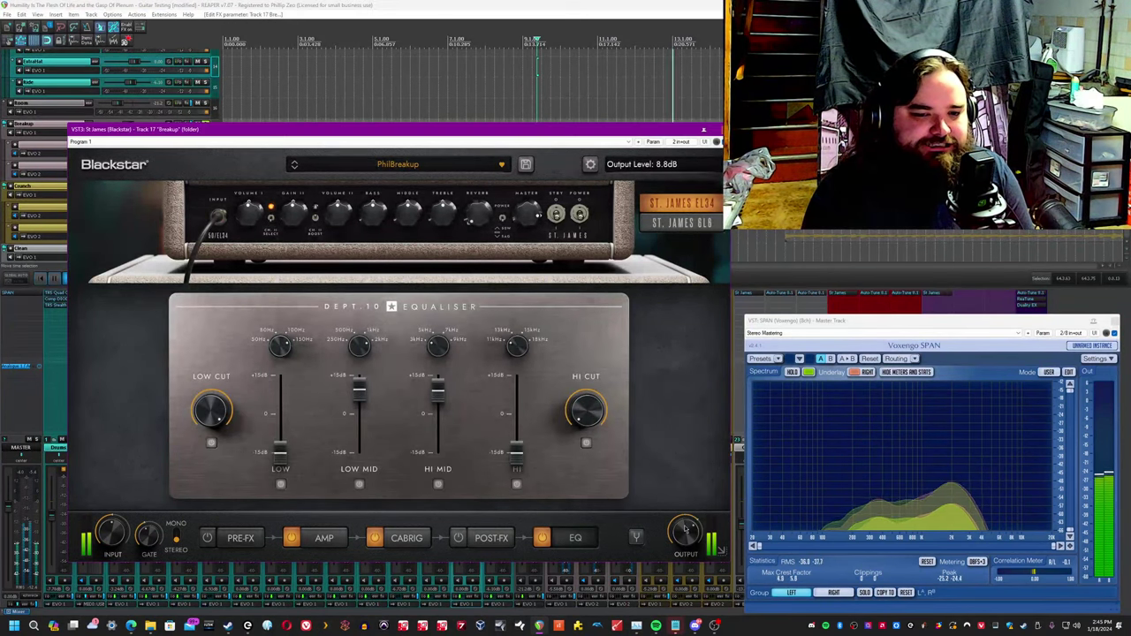
pyautogui.click(406, 537)
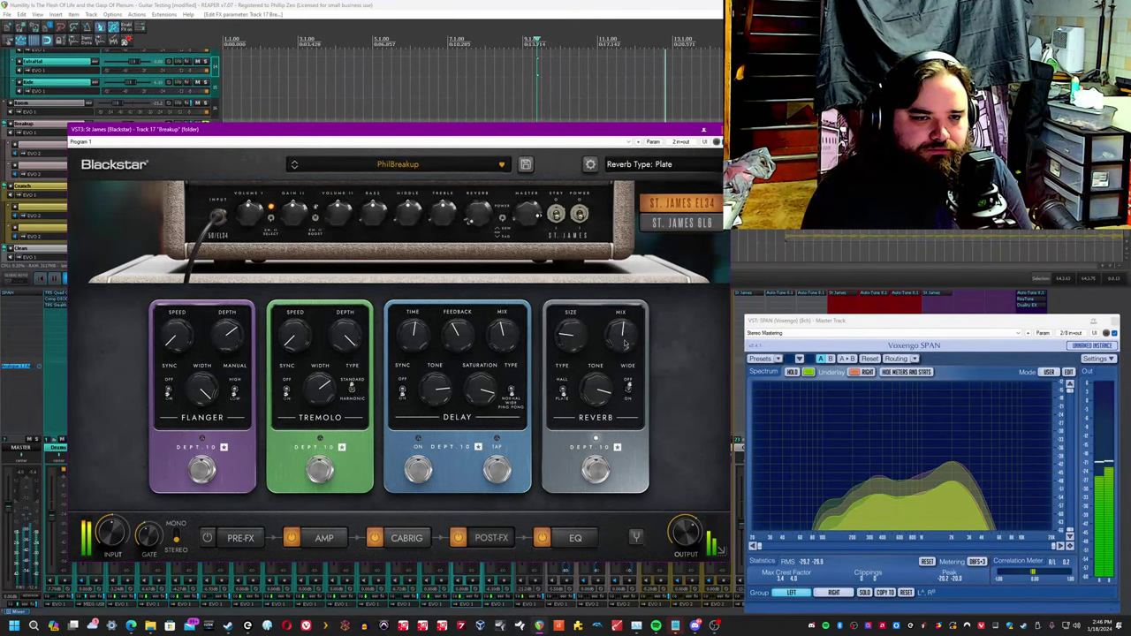
pyautogui.moveTo(625, 333); pyautogui.dragTo(625, 345)
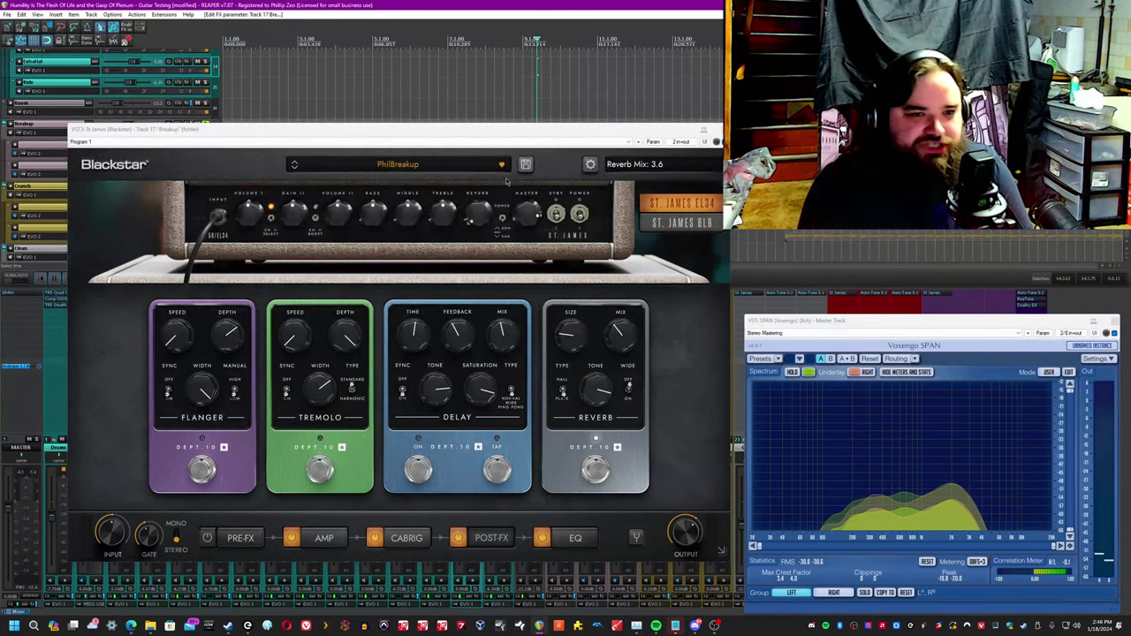
pyautogui.click(526, 164)
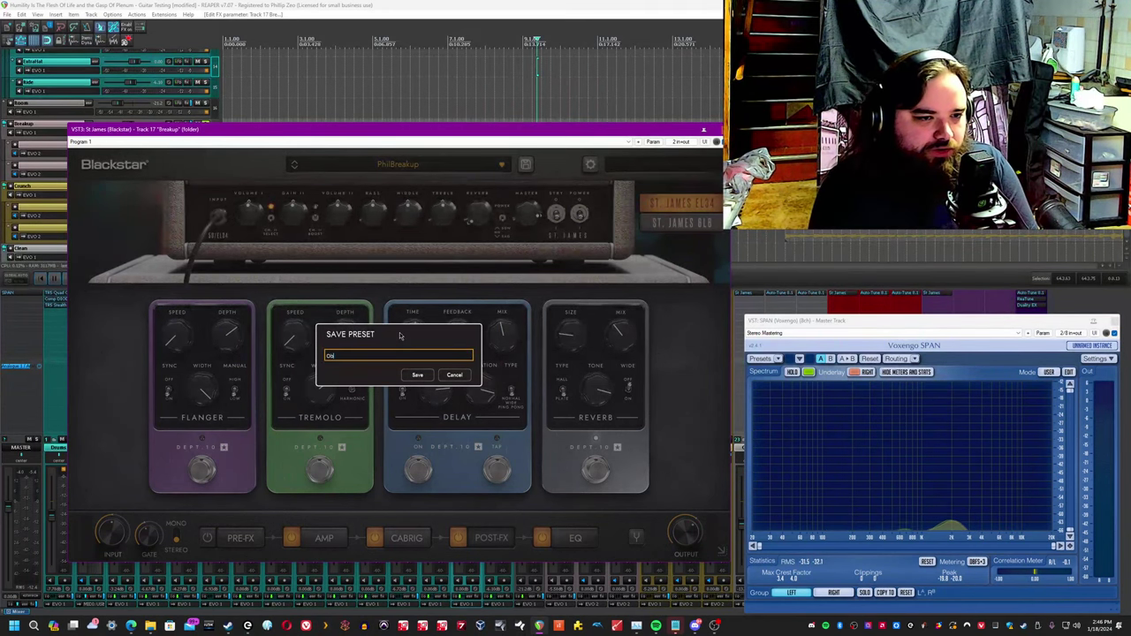
# Save the current settings as a new preset named 'ObligatoryRadio'.
pyautogui.write('ObligatoryRadio')
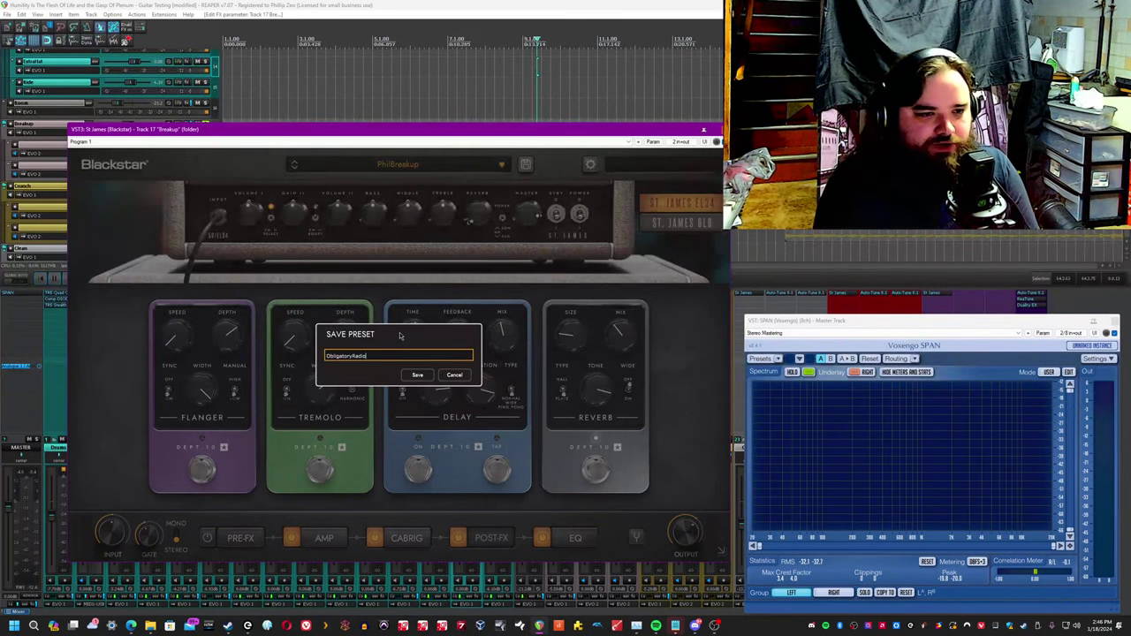
pyautogui.click(417, 375)
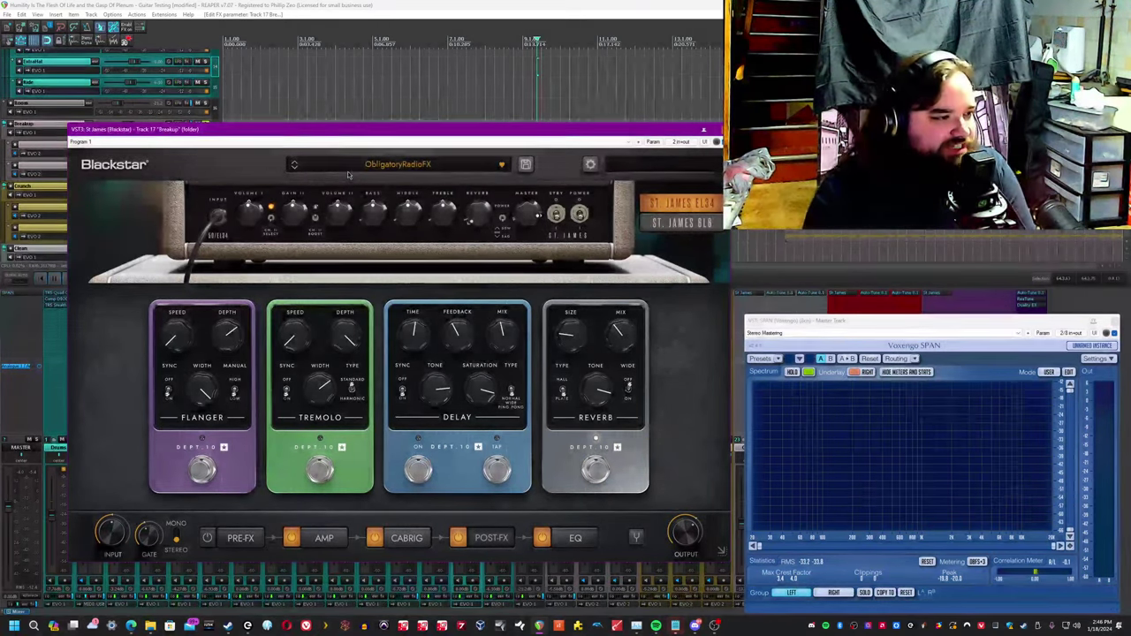
pyautogui.click(576, 537)
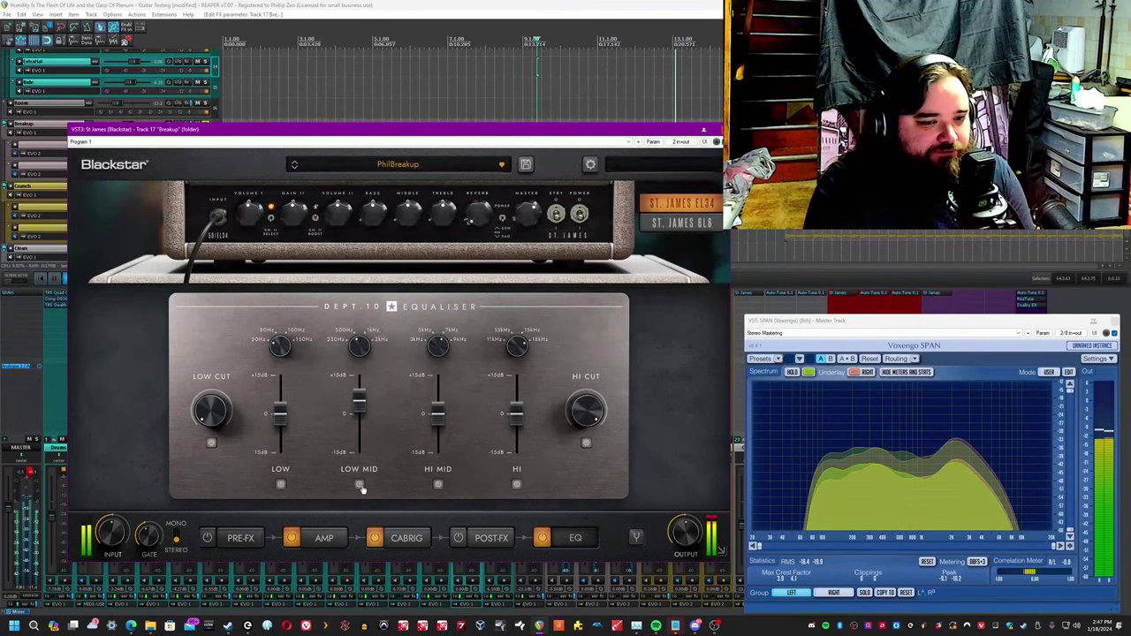
# Adjust an equaliser band level and toggle the low band's bypass switch.
pyautogui.moveTo(439, 413); pyautogui.dragTo(438, 397)
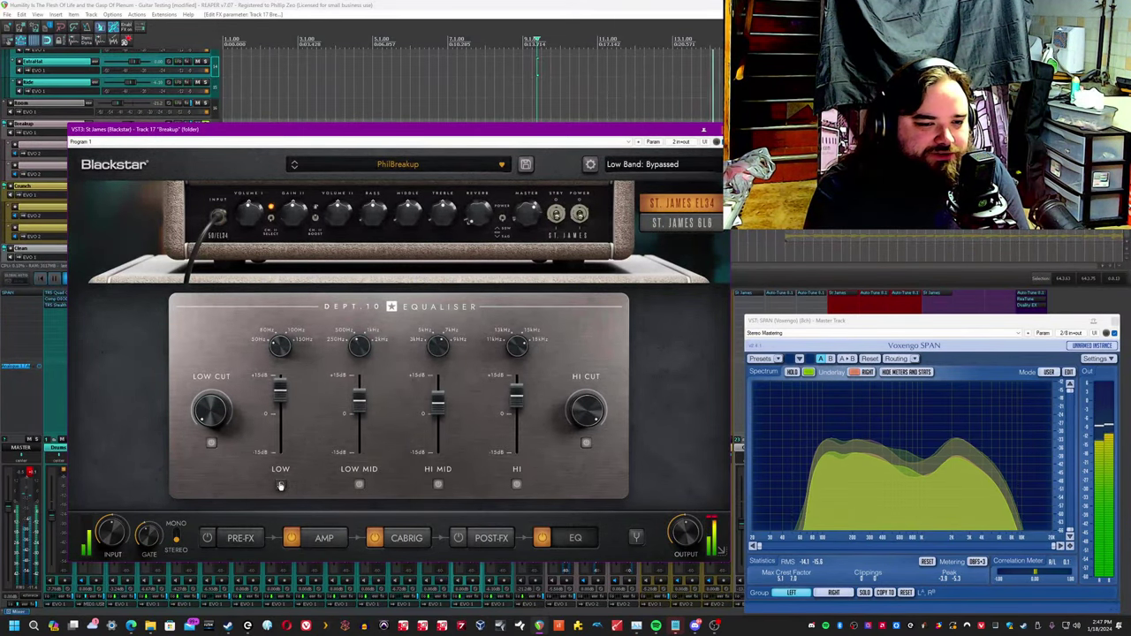
pyautogui.click(439, 484)
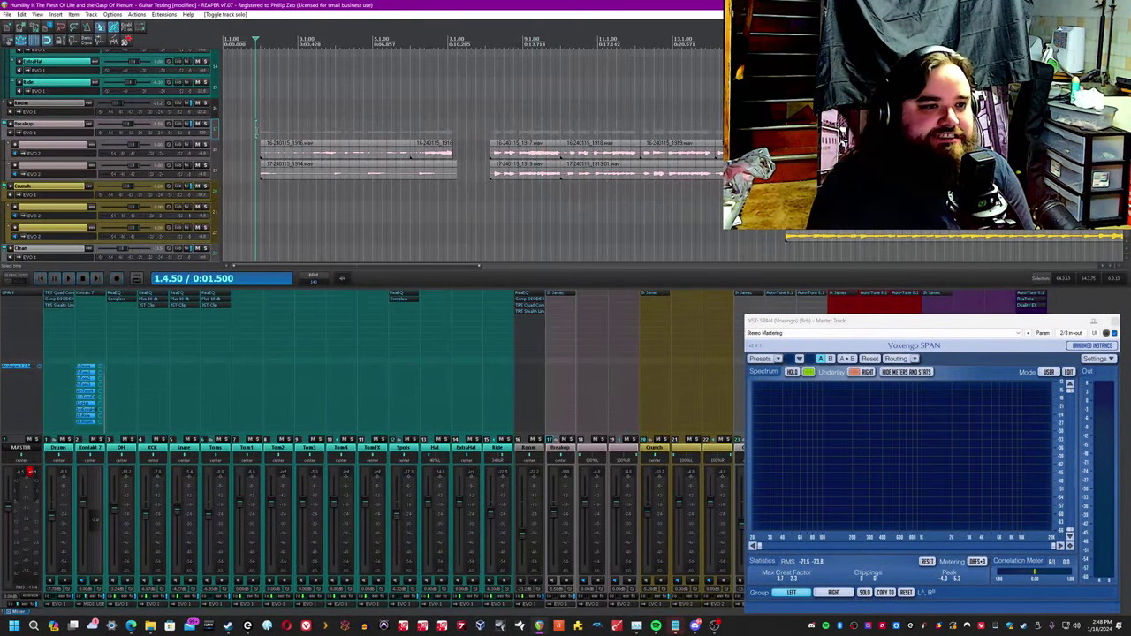
# Show the Breakup track amp's cabinet and microphone setup, then move on to the Crunch track's amp.
pyautogui.click(69, 279)
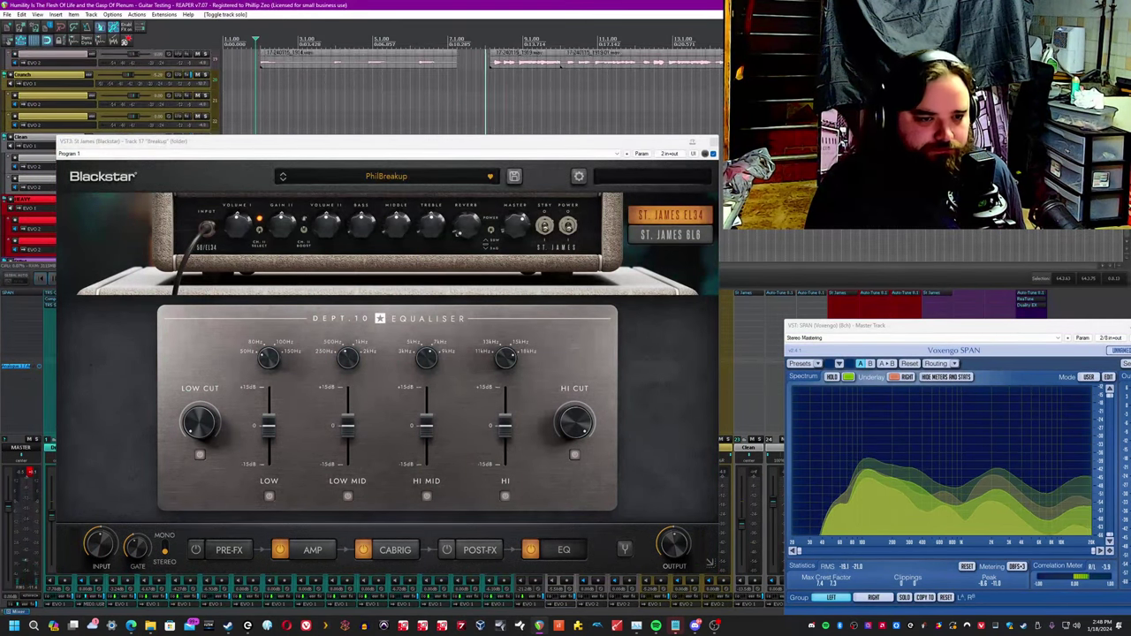
pyautogui.click(311, 550)
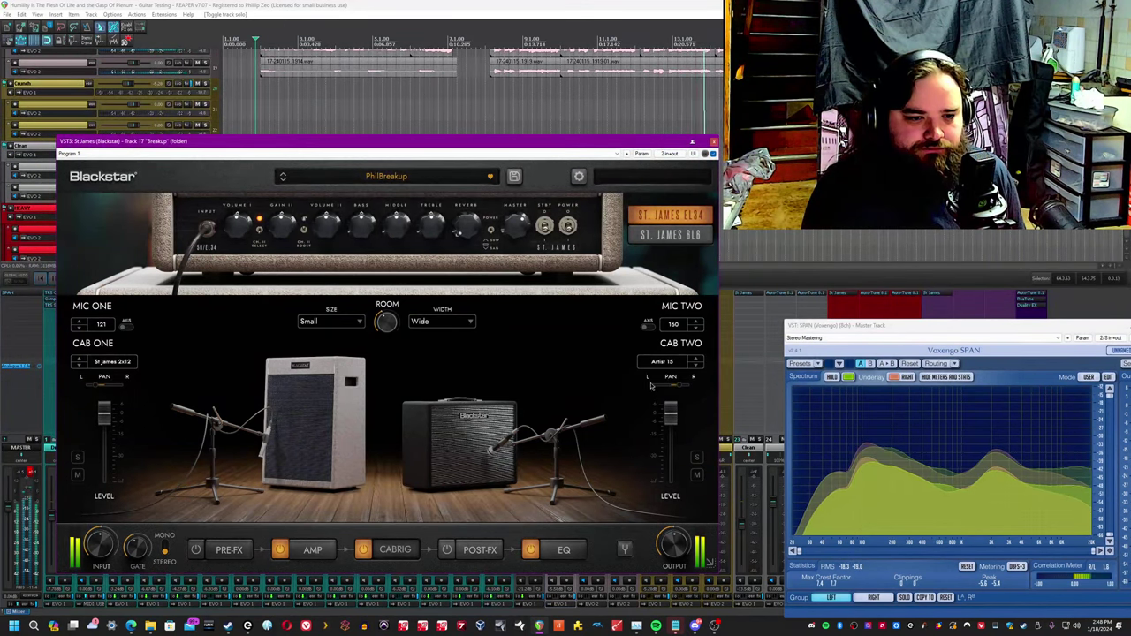
pyautogui.click(564, 550)
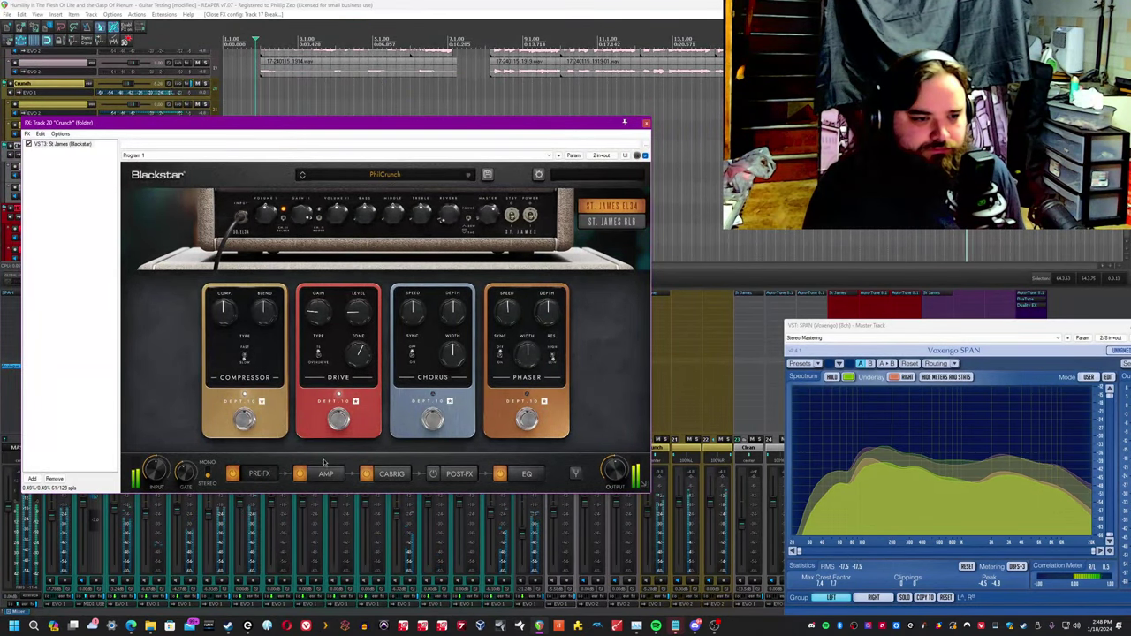
# Review the Crunch amp's head, cabinet and equaliser sections, then move to the Clean track's amp.
pyautogui.click(325, 473)
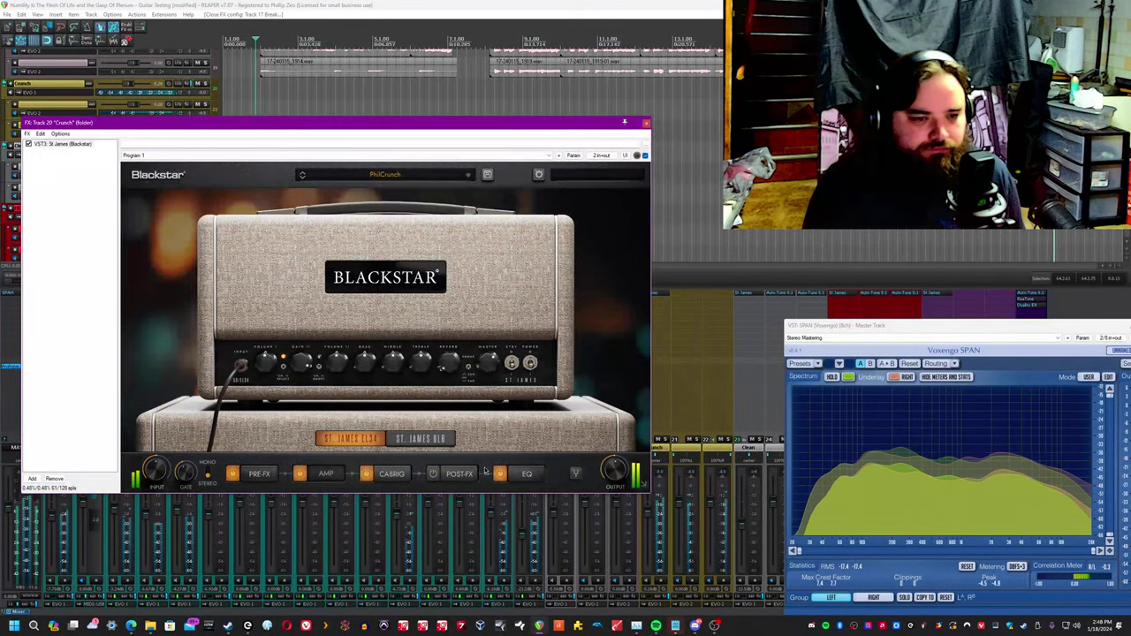
pyautogui.click(392, 474)
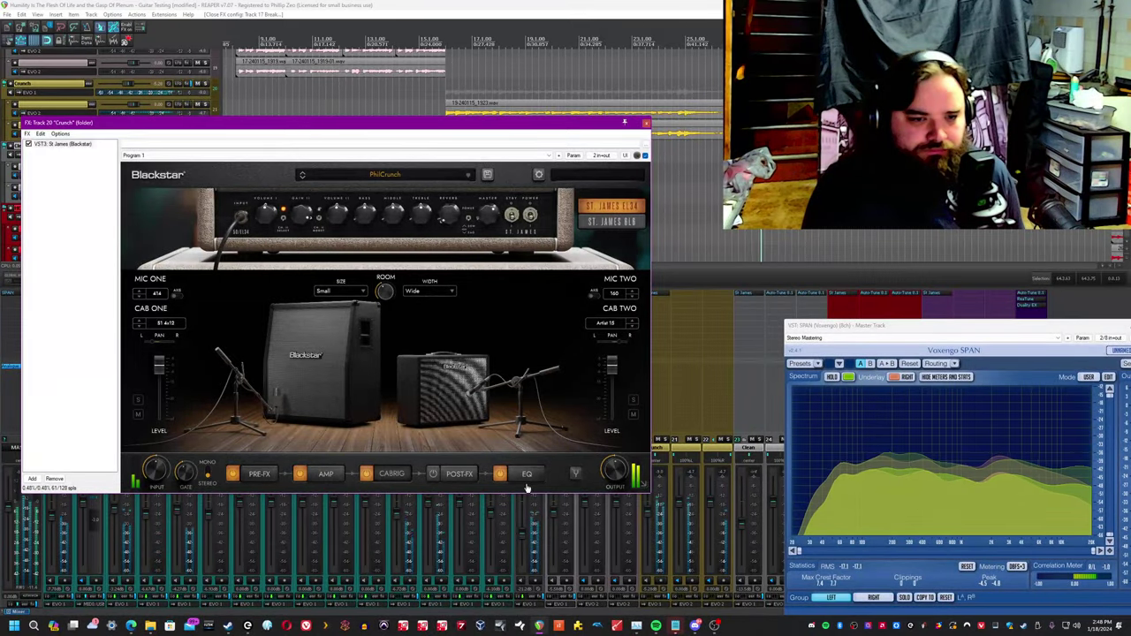
pyautogui.click(527, 474)
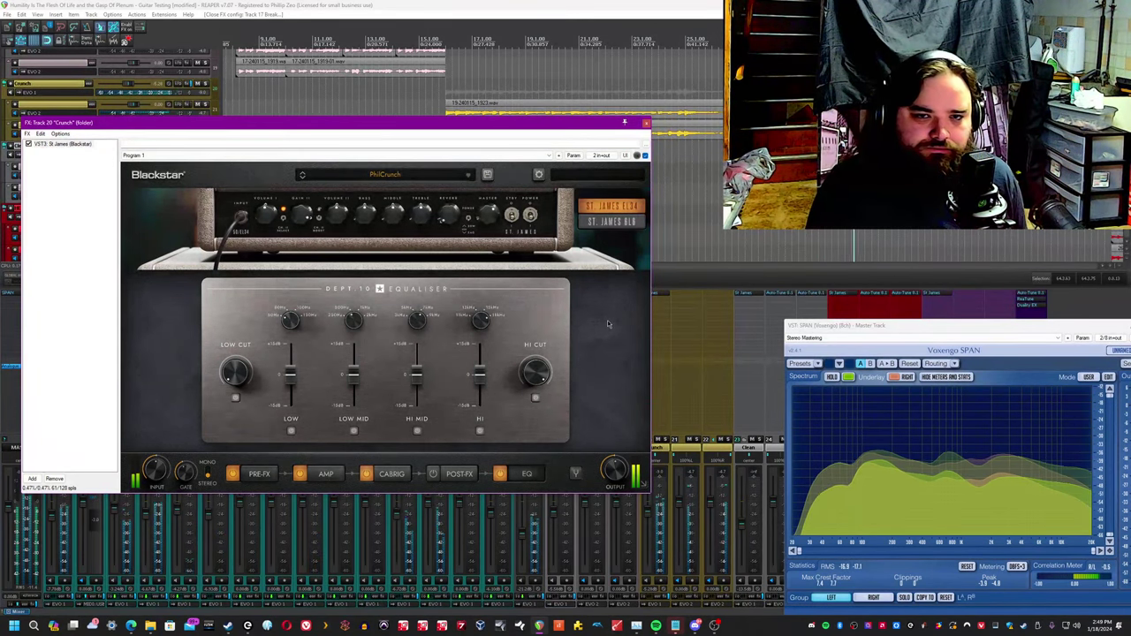
pyautogui.click(646, 122)
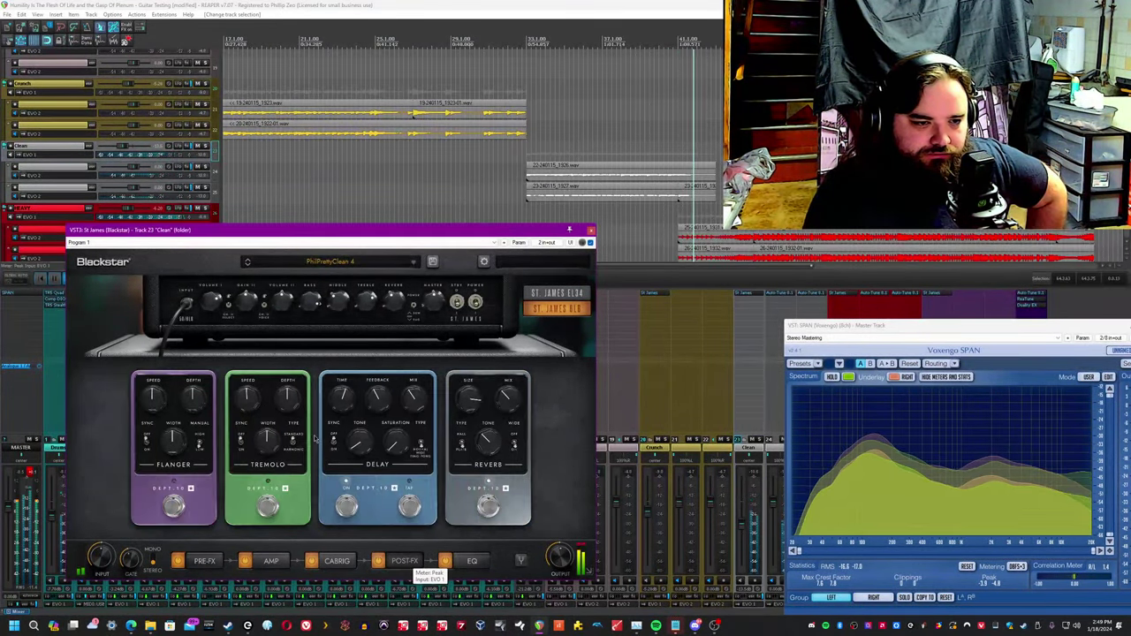
# Show the Clean track amp's equaliser, then move to the Heavy track's amp.
pyautogui.click(472, 560)
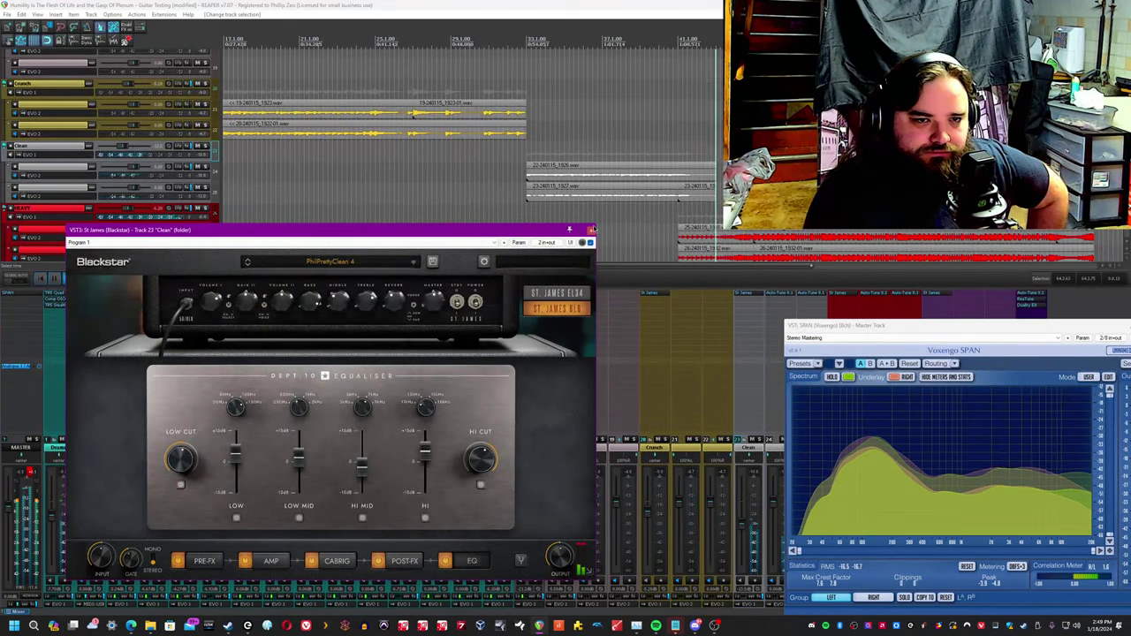
pyautogui.click(590, 230)
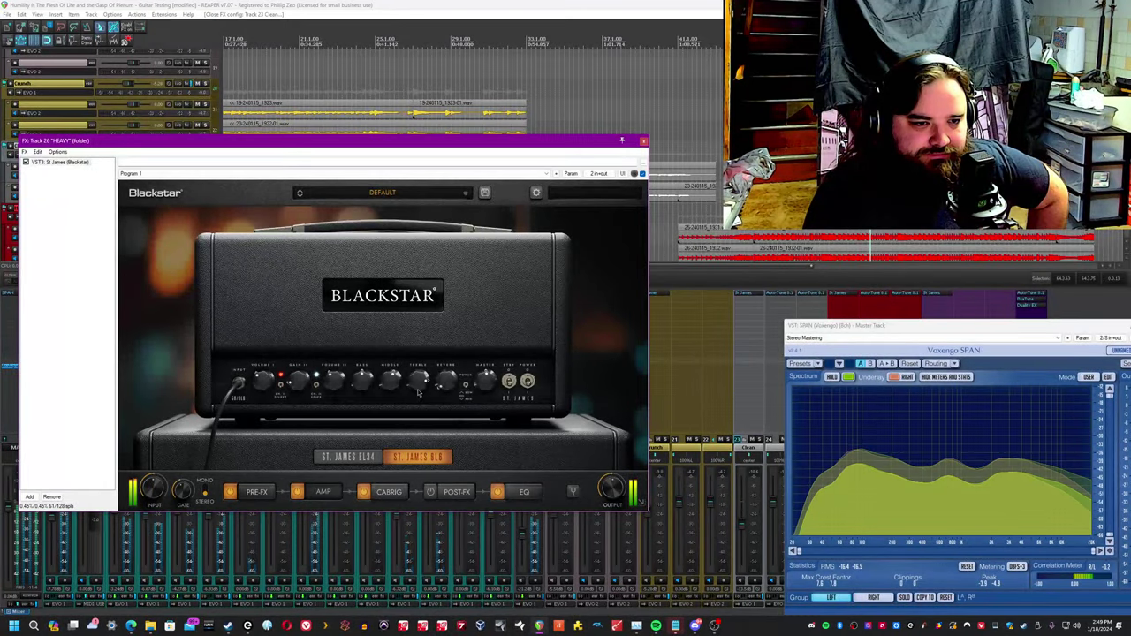
# Show the Heavy track amp's equaliser and adjust its low cut frequency.
pyautogui.click(388, 491)
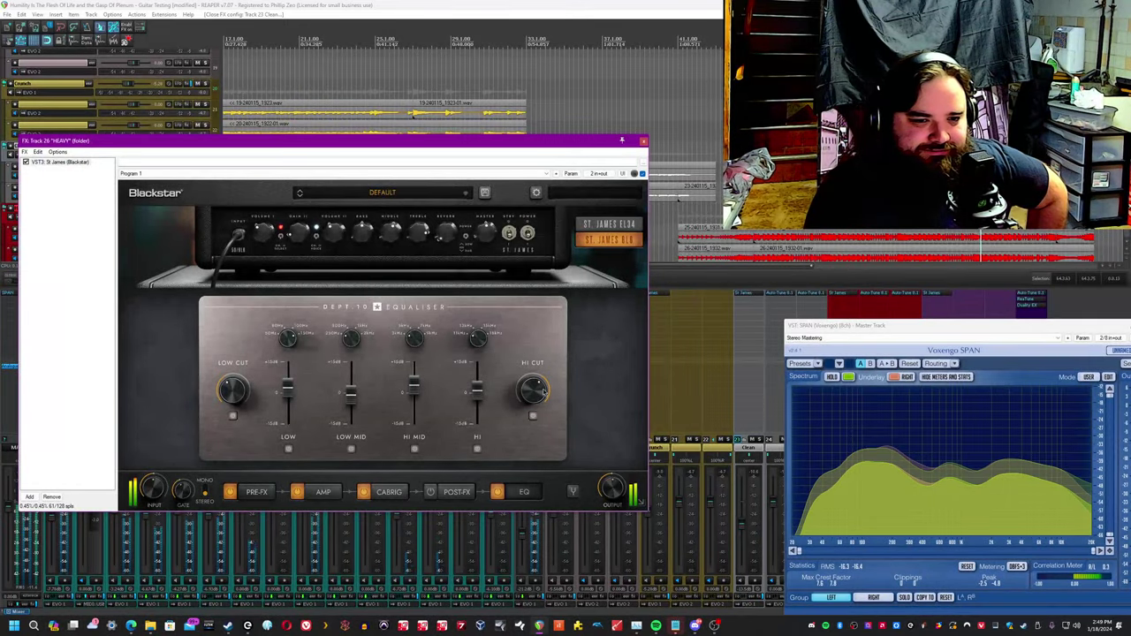
pyautogui.moveTo(534, 392); pyautogui.dragTo(537, 388)
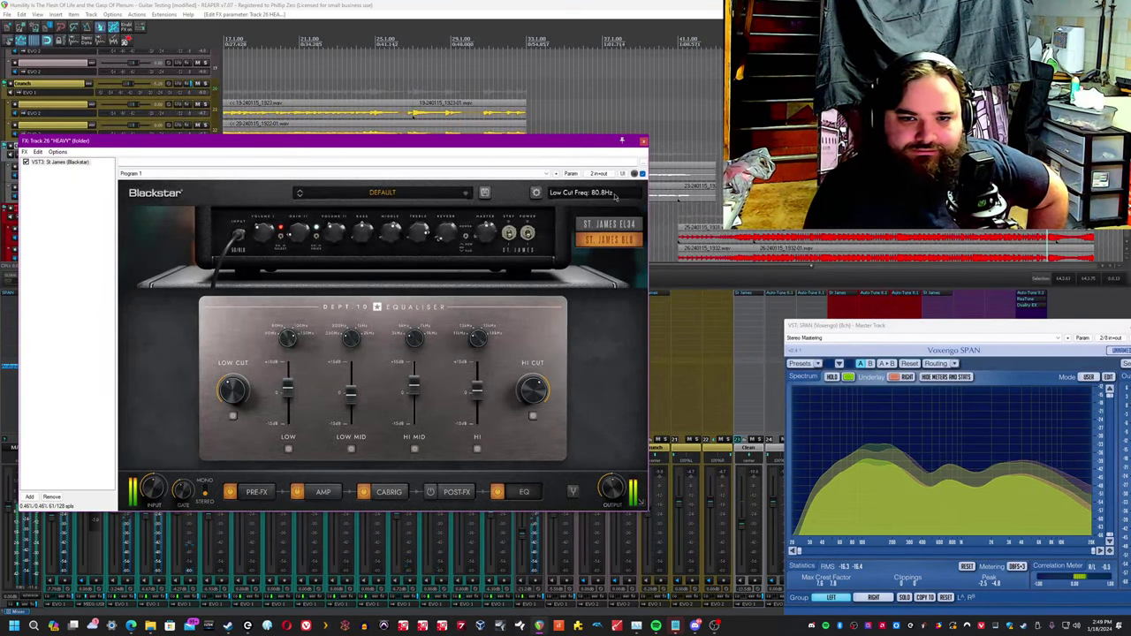
pyautogui.click(643, 141)
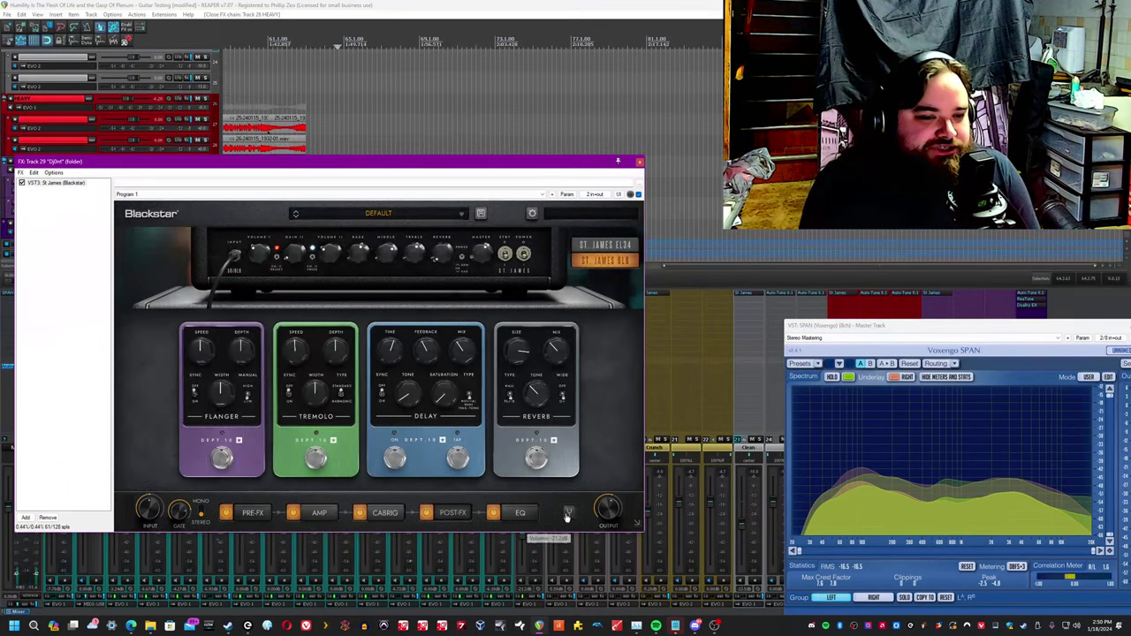
# Show this track's amp equaliser and reposition the plugin window.
pyautogui.click(519, 513)
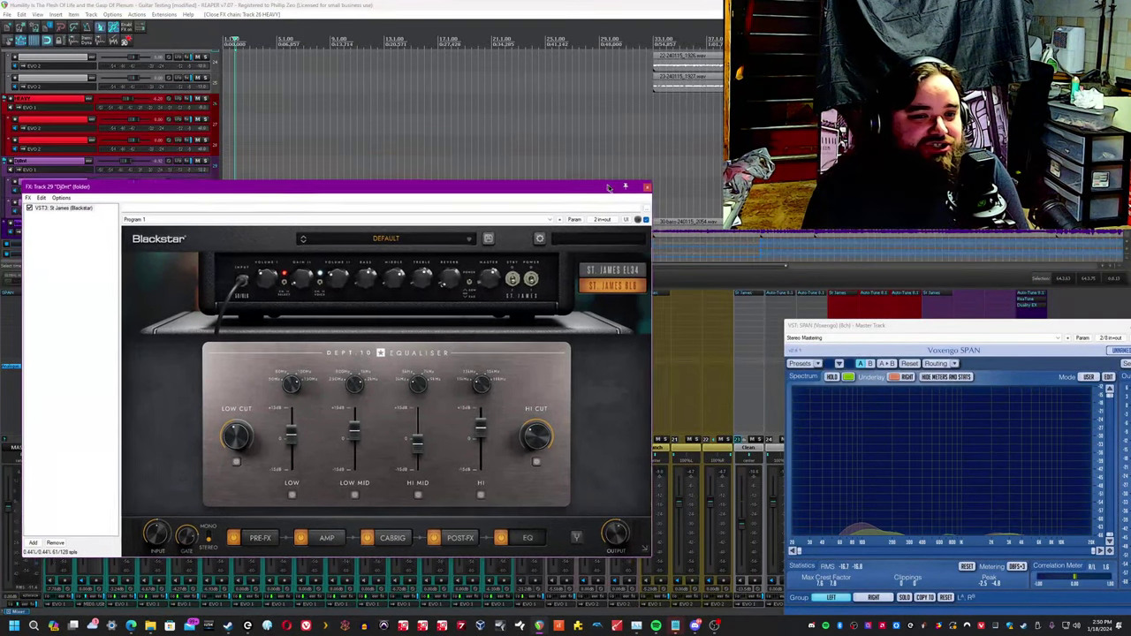
pyautogui.moveTo(353, 187); pyautogui.dragTo(353, 202)
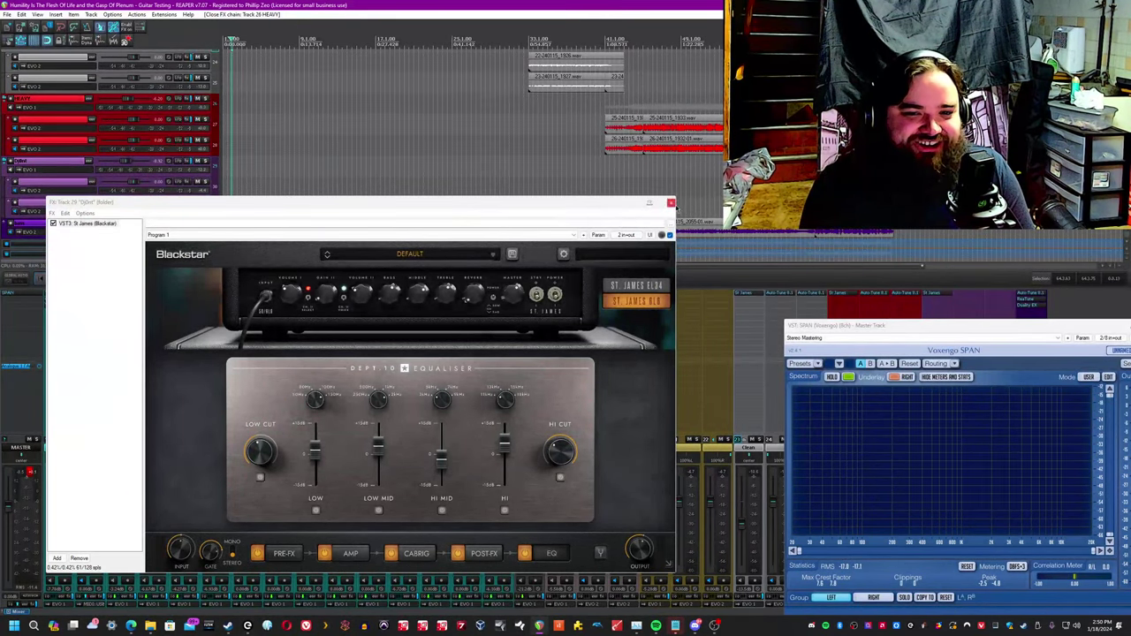
# Close the St. James FX window, then reopen it on the same track showing its post-effects pedals.
pyautogui.click(671, 201)
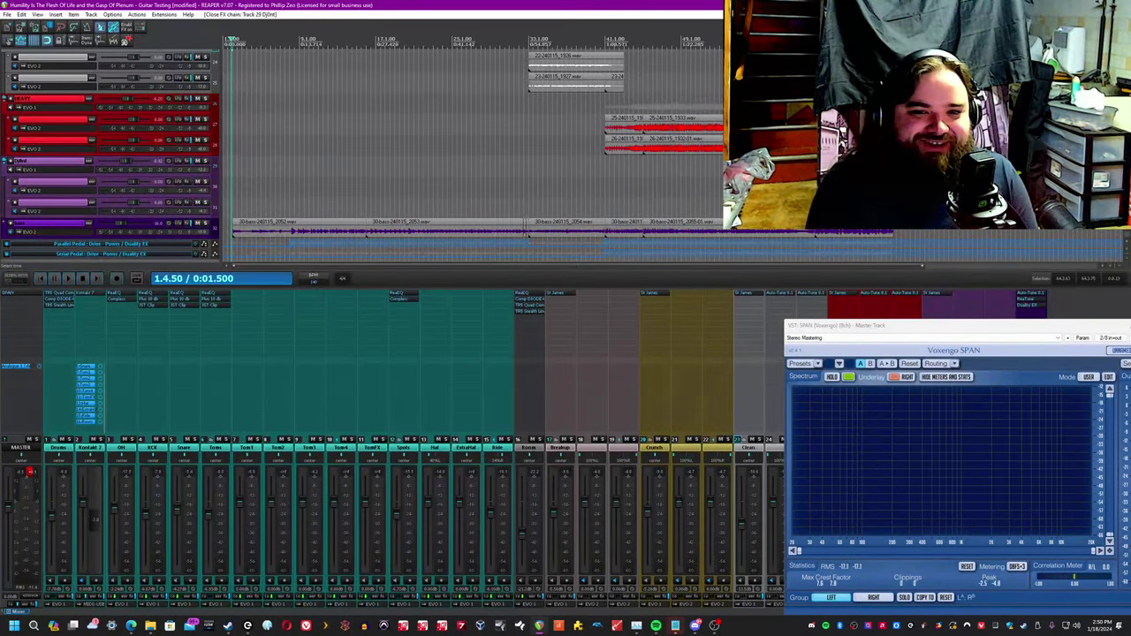
pyautogui.click(787, 231)
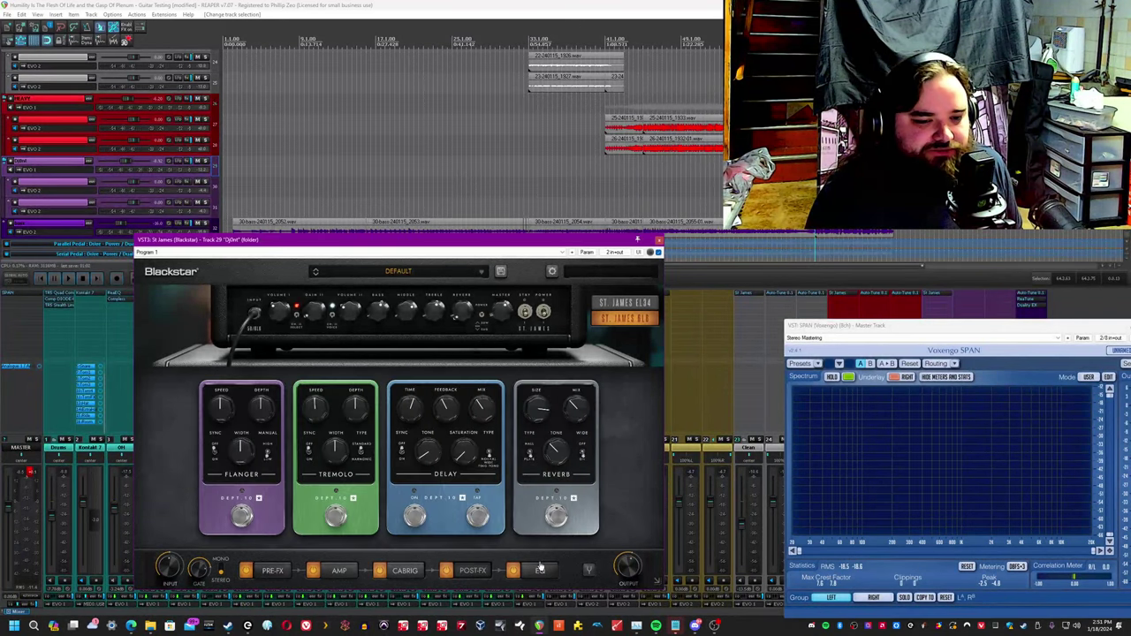
# Switch the St. James plugin to its cabinet and microphone page with the default preset.
pyautogui.click(405, 569)
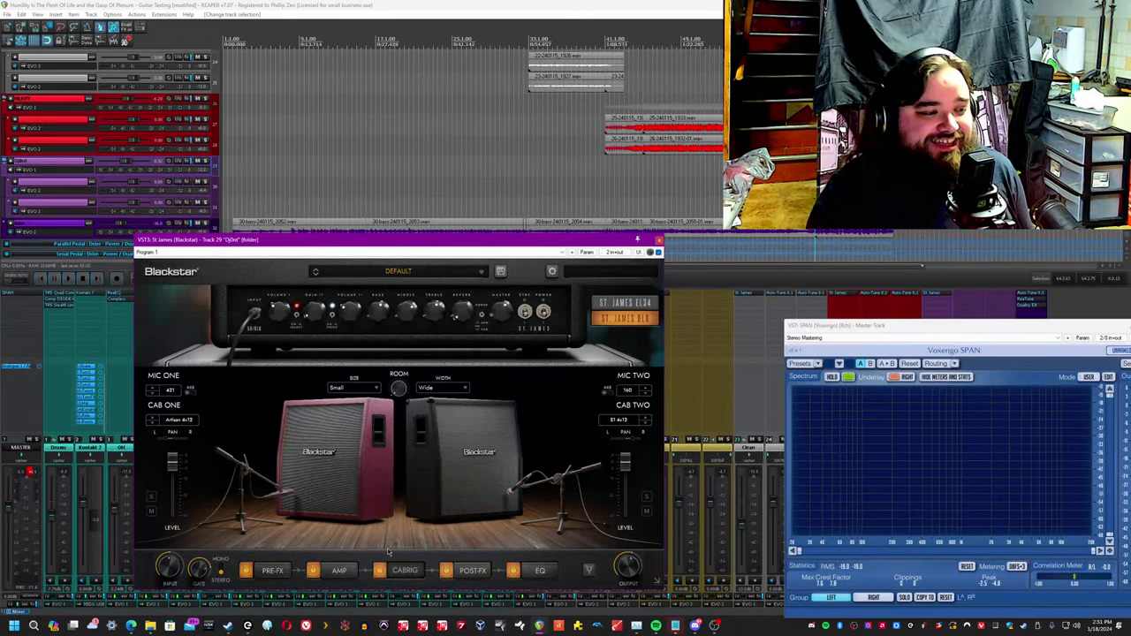
pyautogui.moveTo(318, 484)
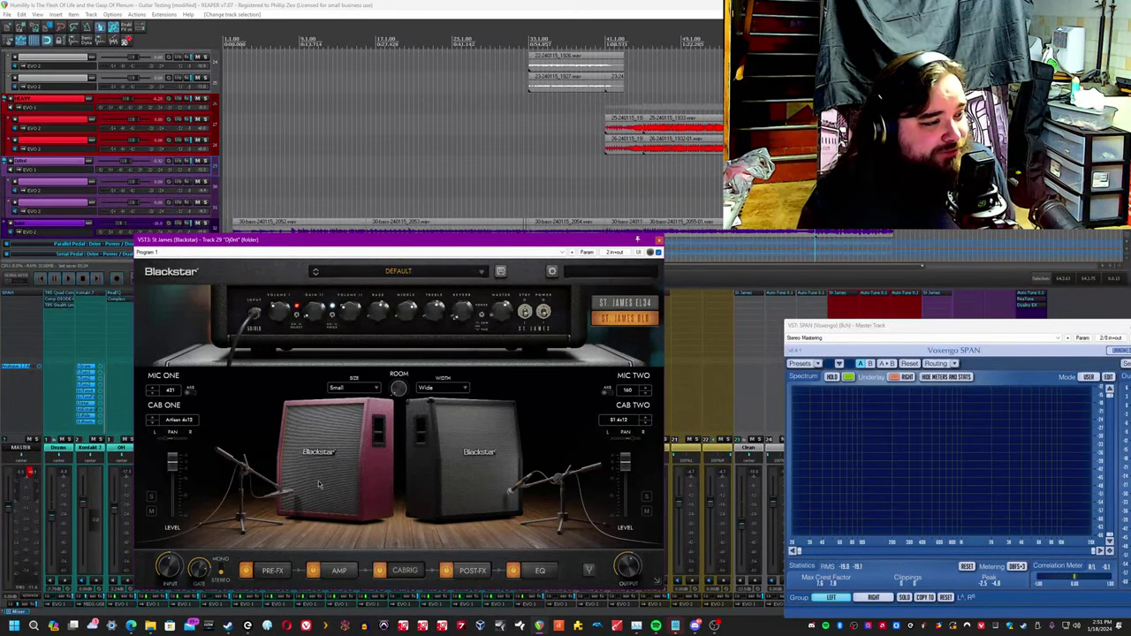